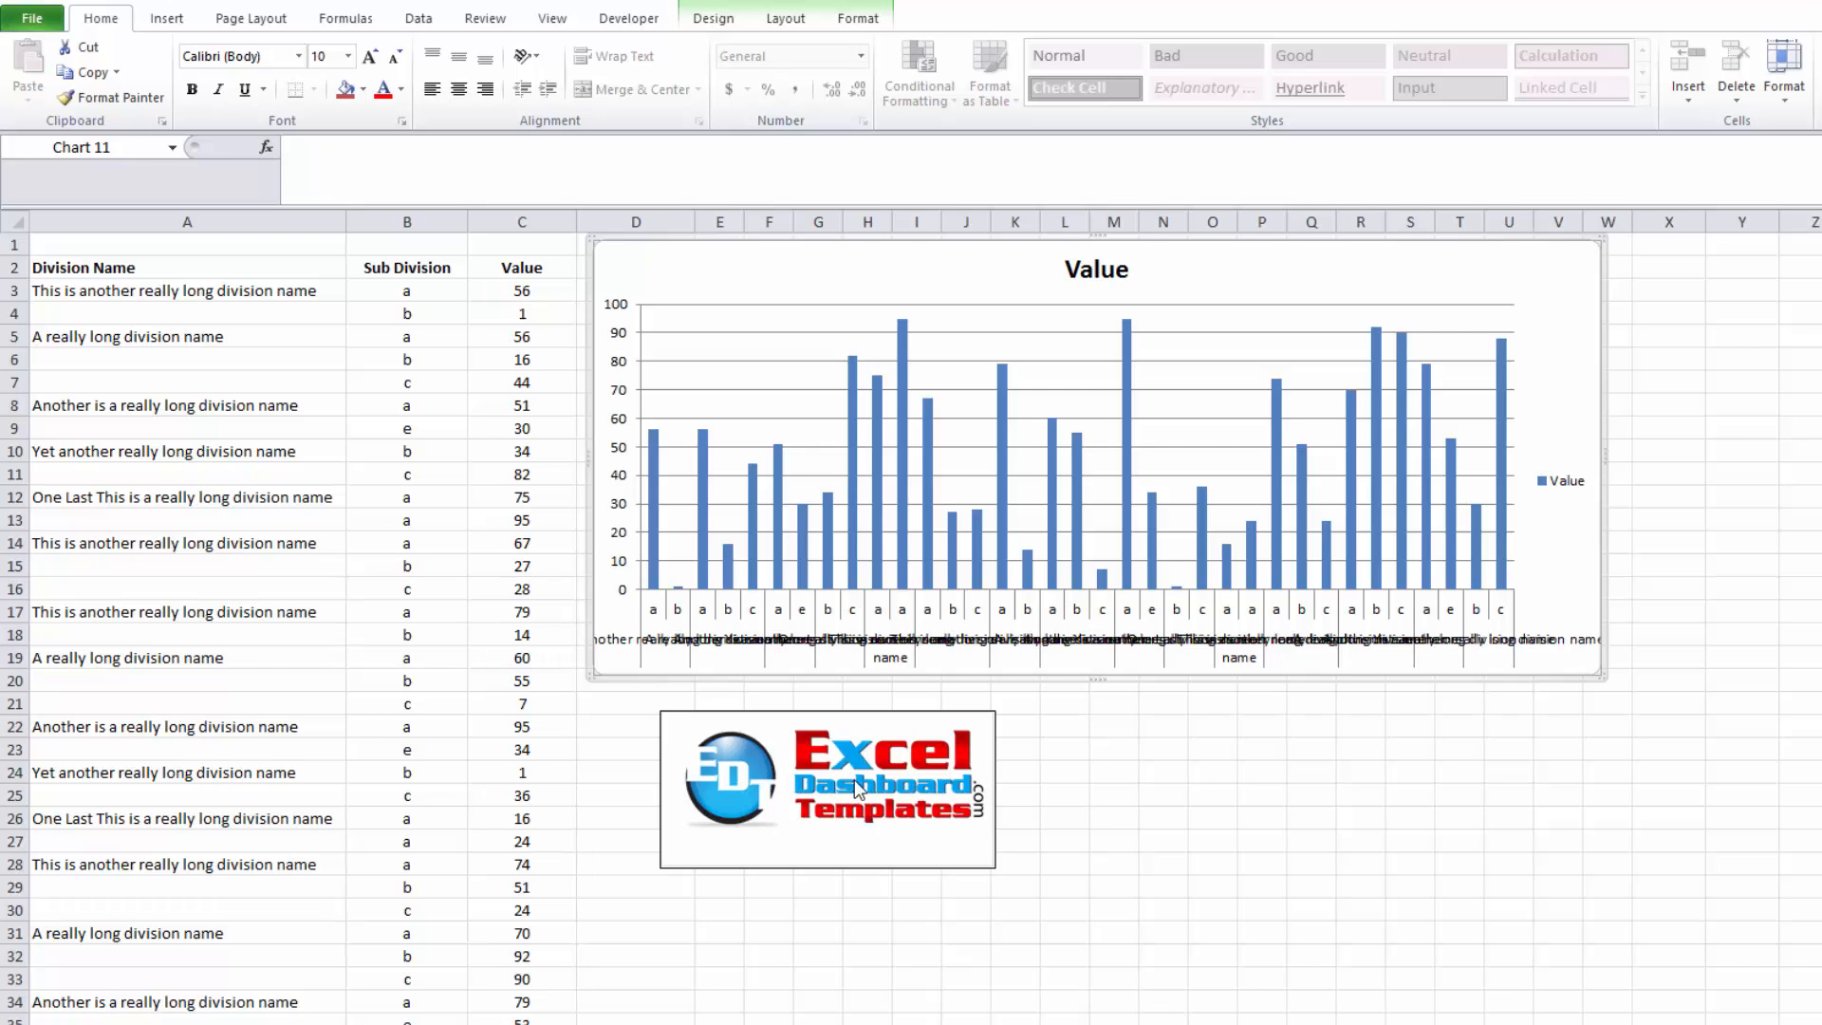
mouse_move(919, 850)
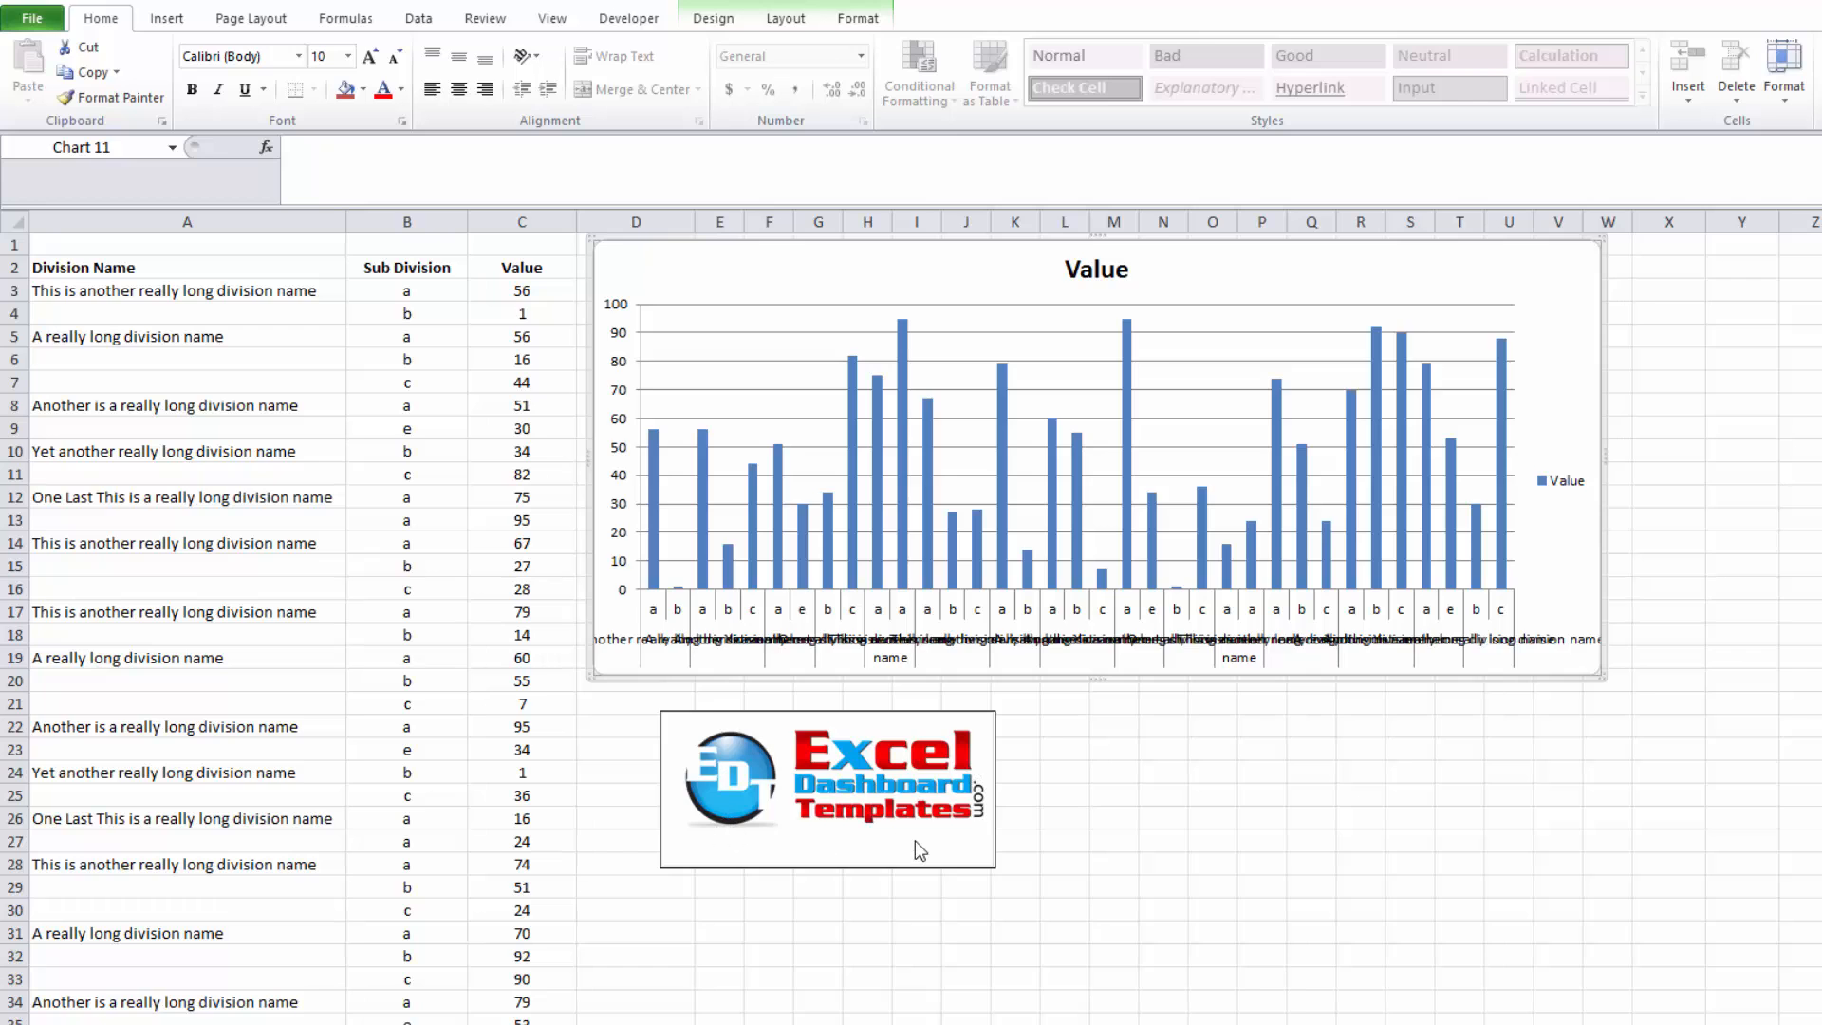
mouse_move(791, 810)
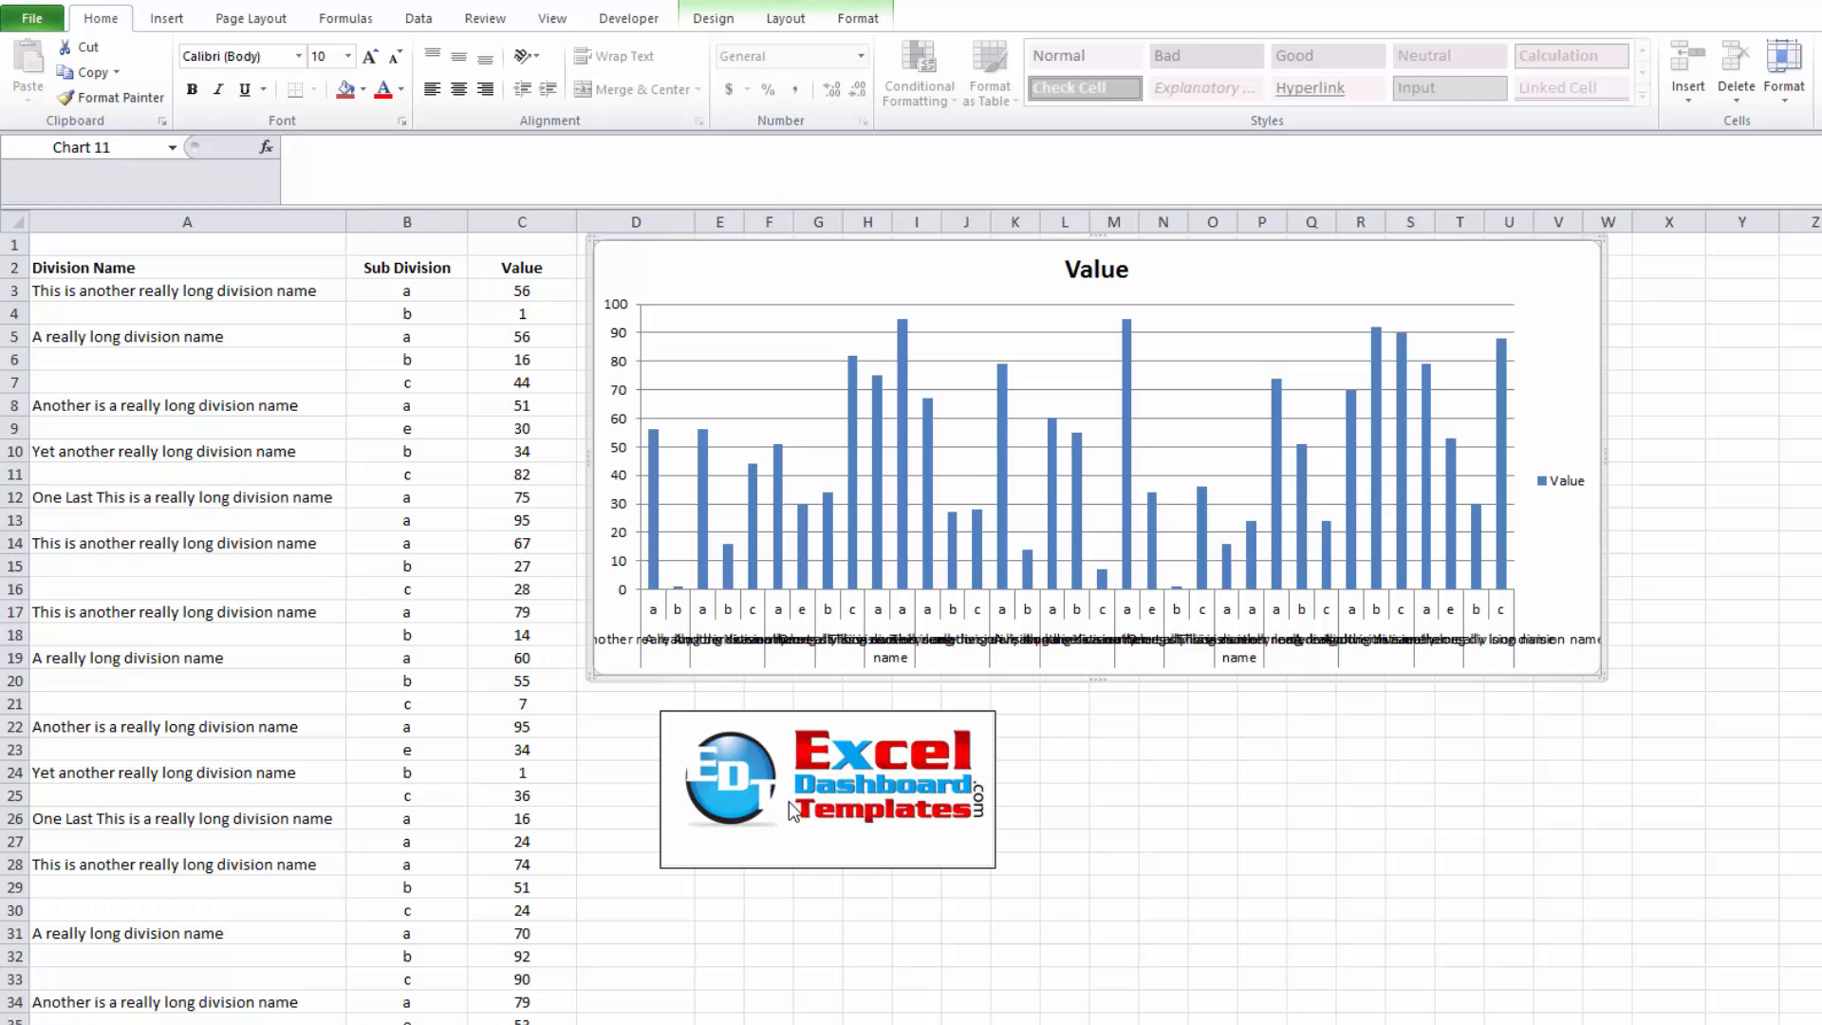
mouse_move(696, 827)
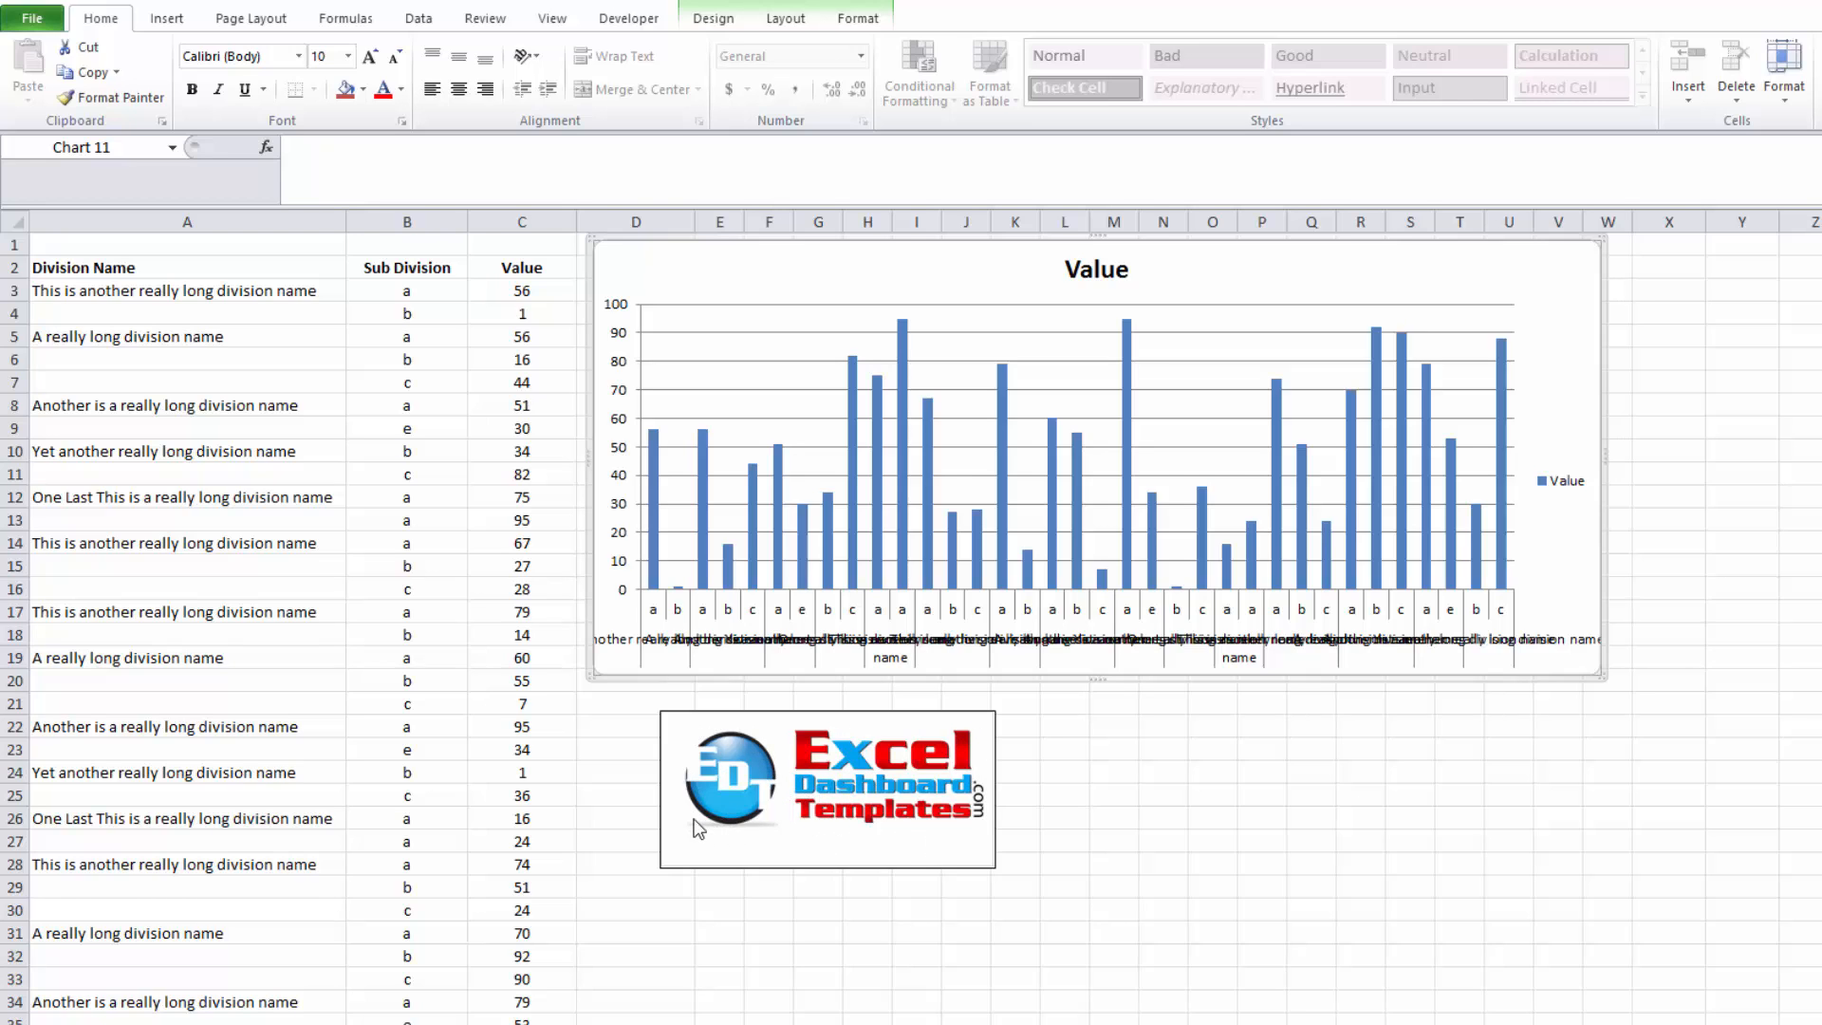
mouse_move(886, 835)
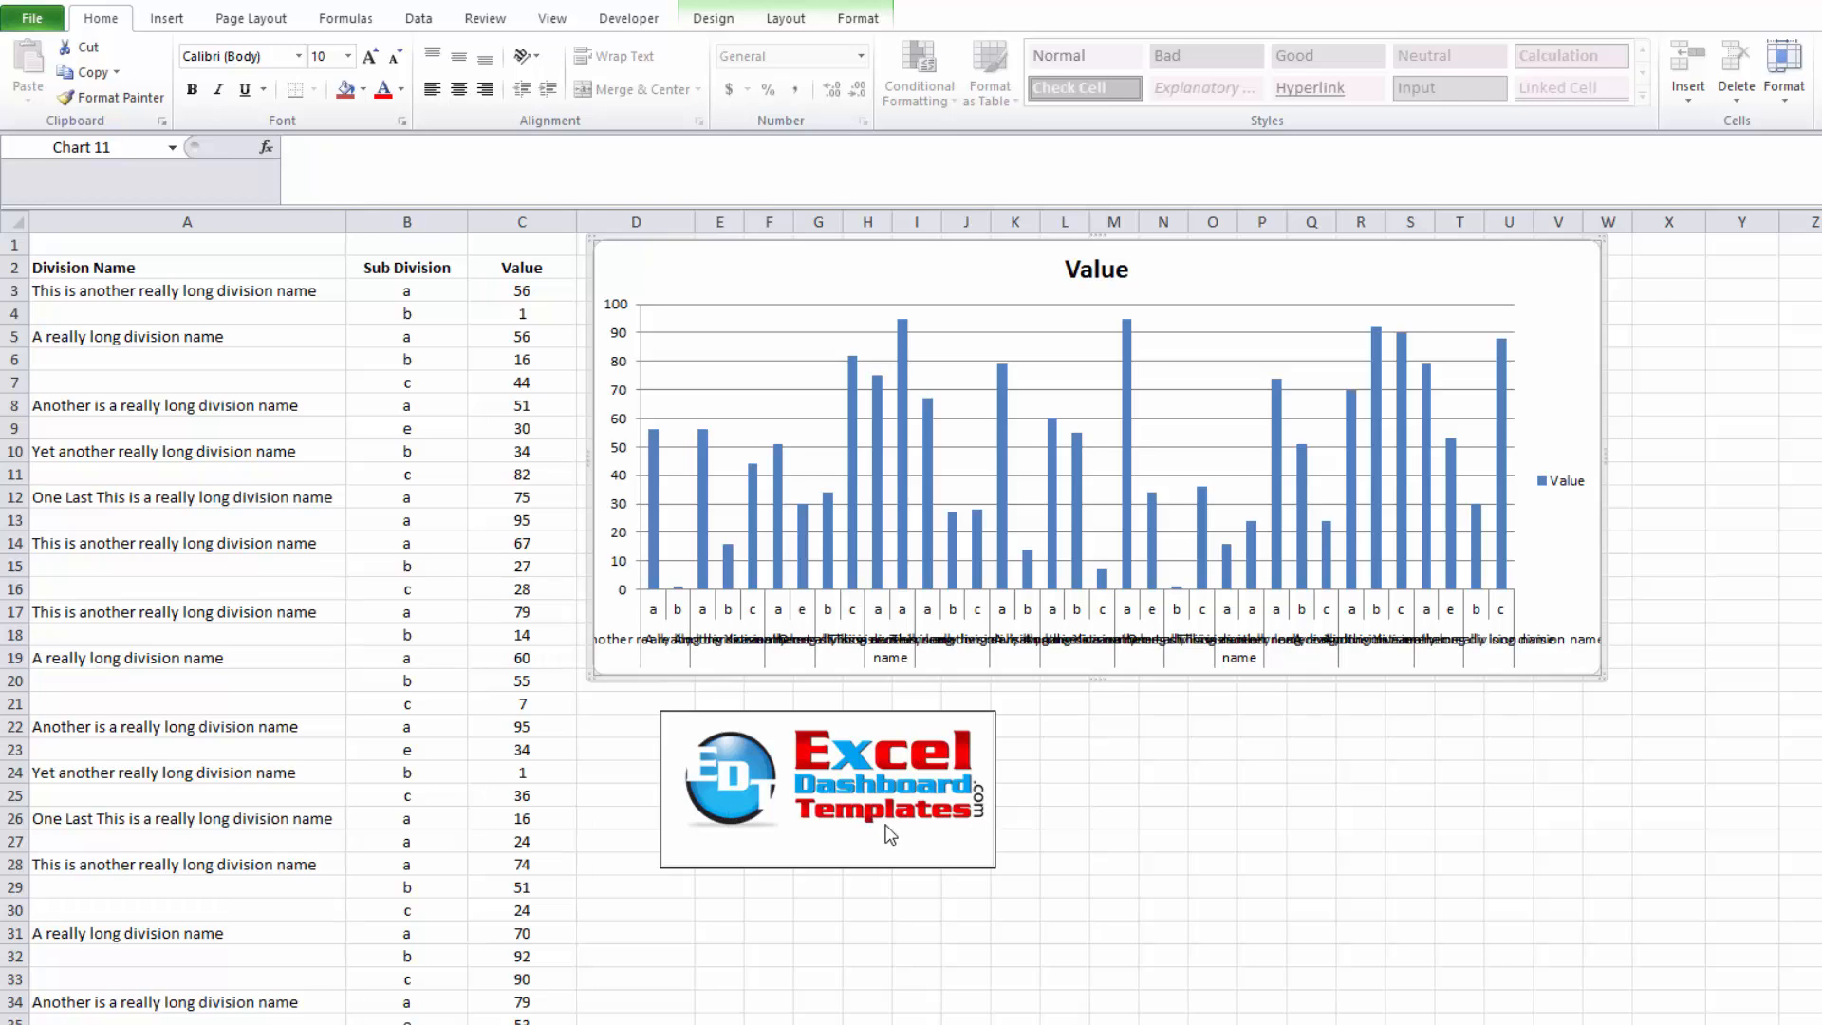
mouse_move(898, 638)
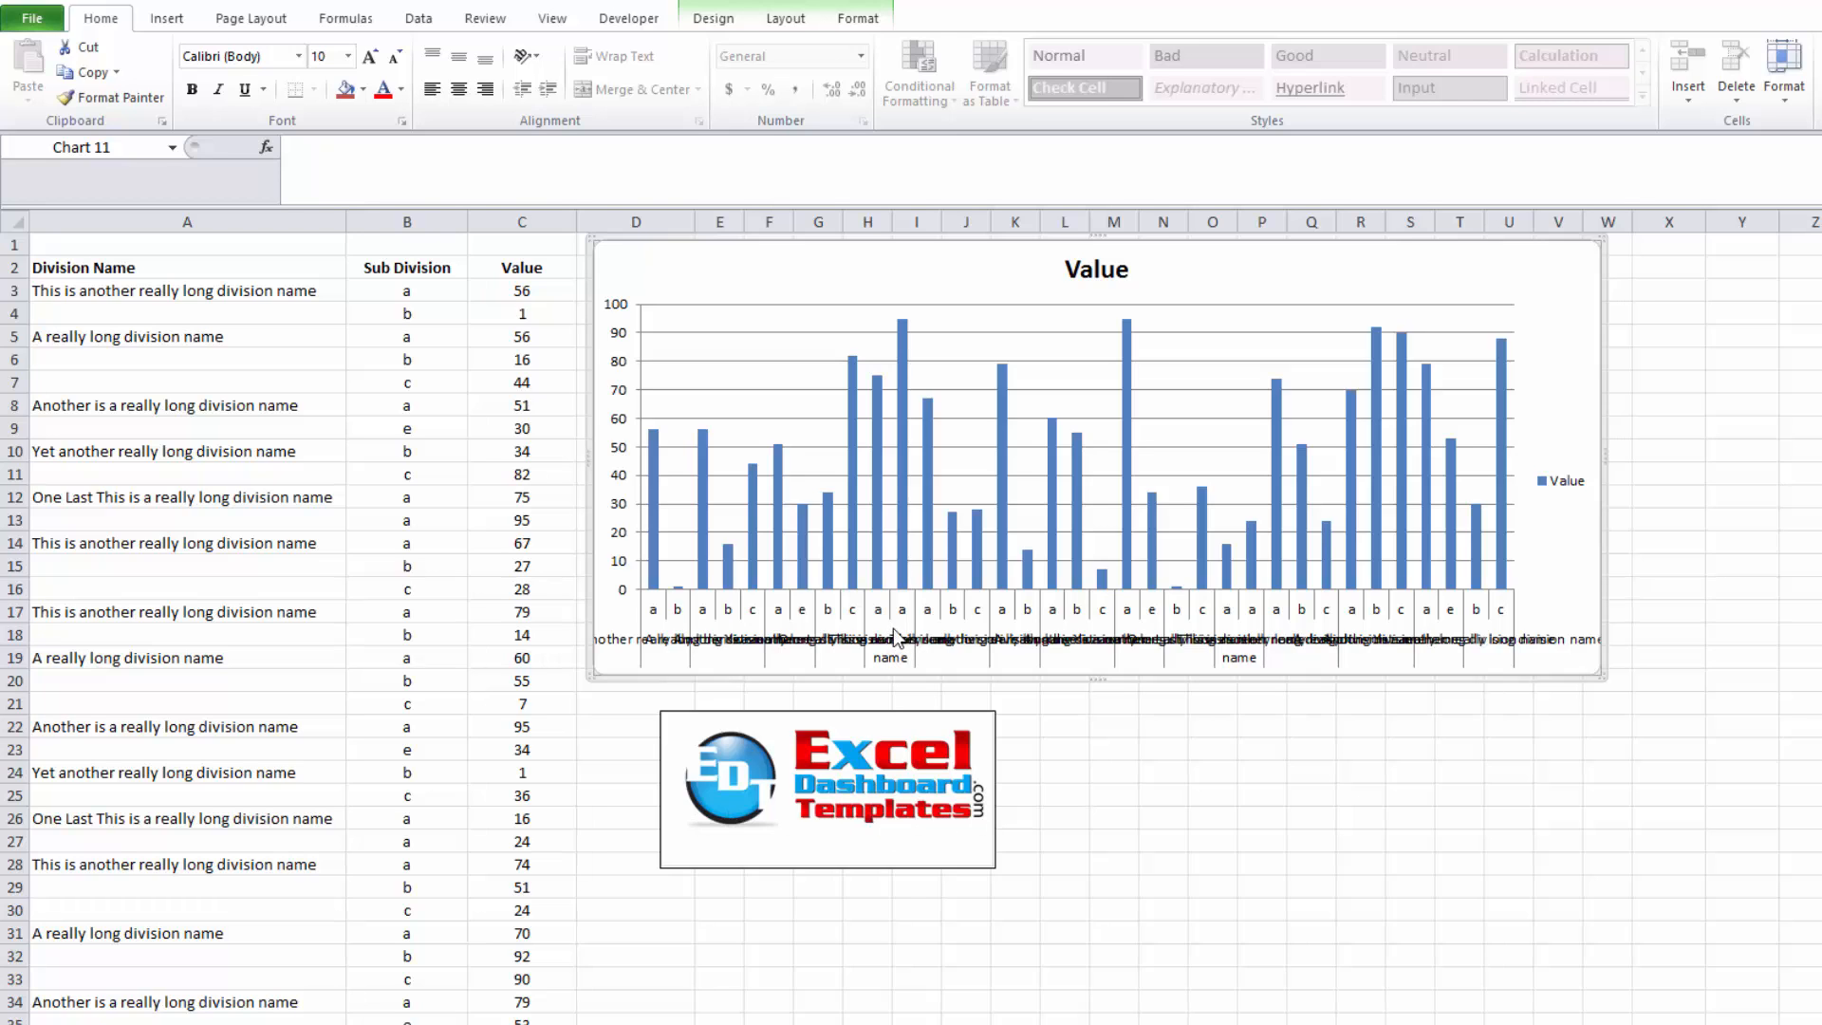
mouse_move(915, 645)
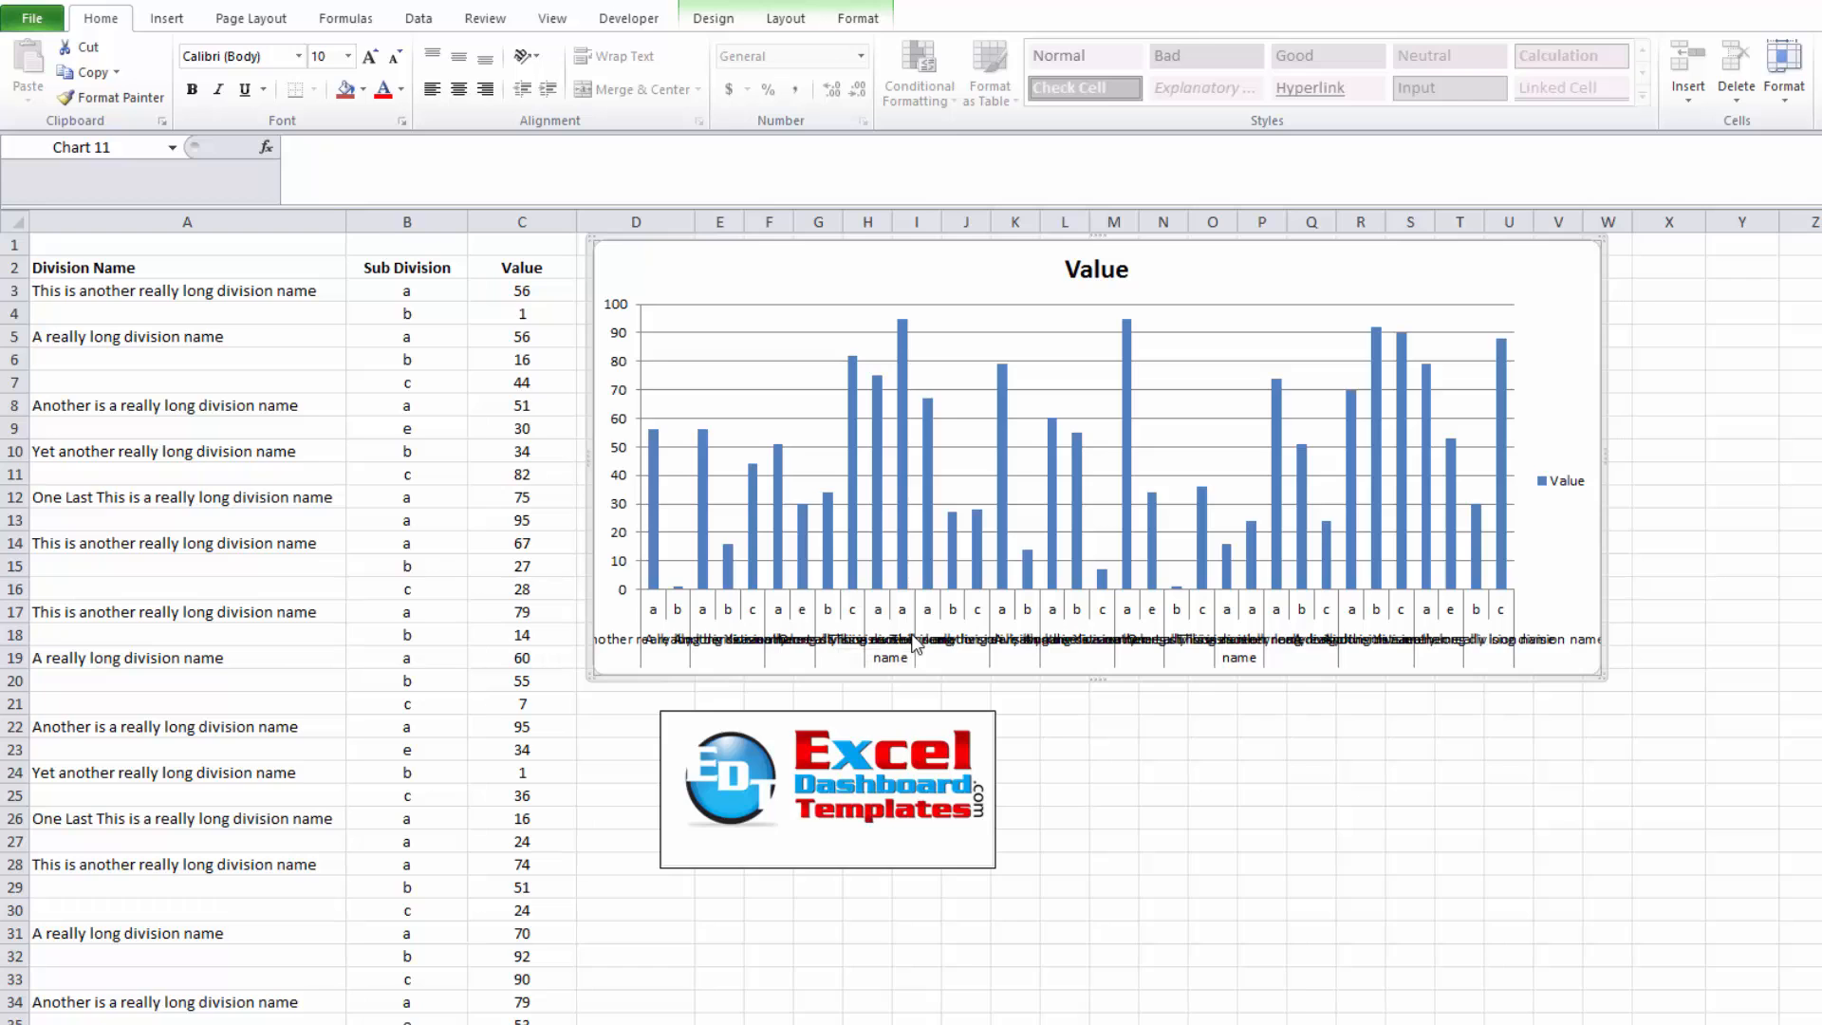
mouse_move(987, 653)
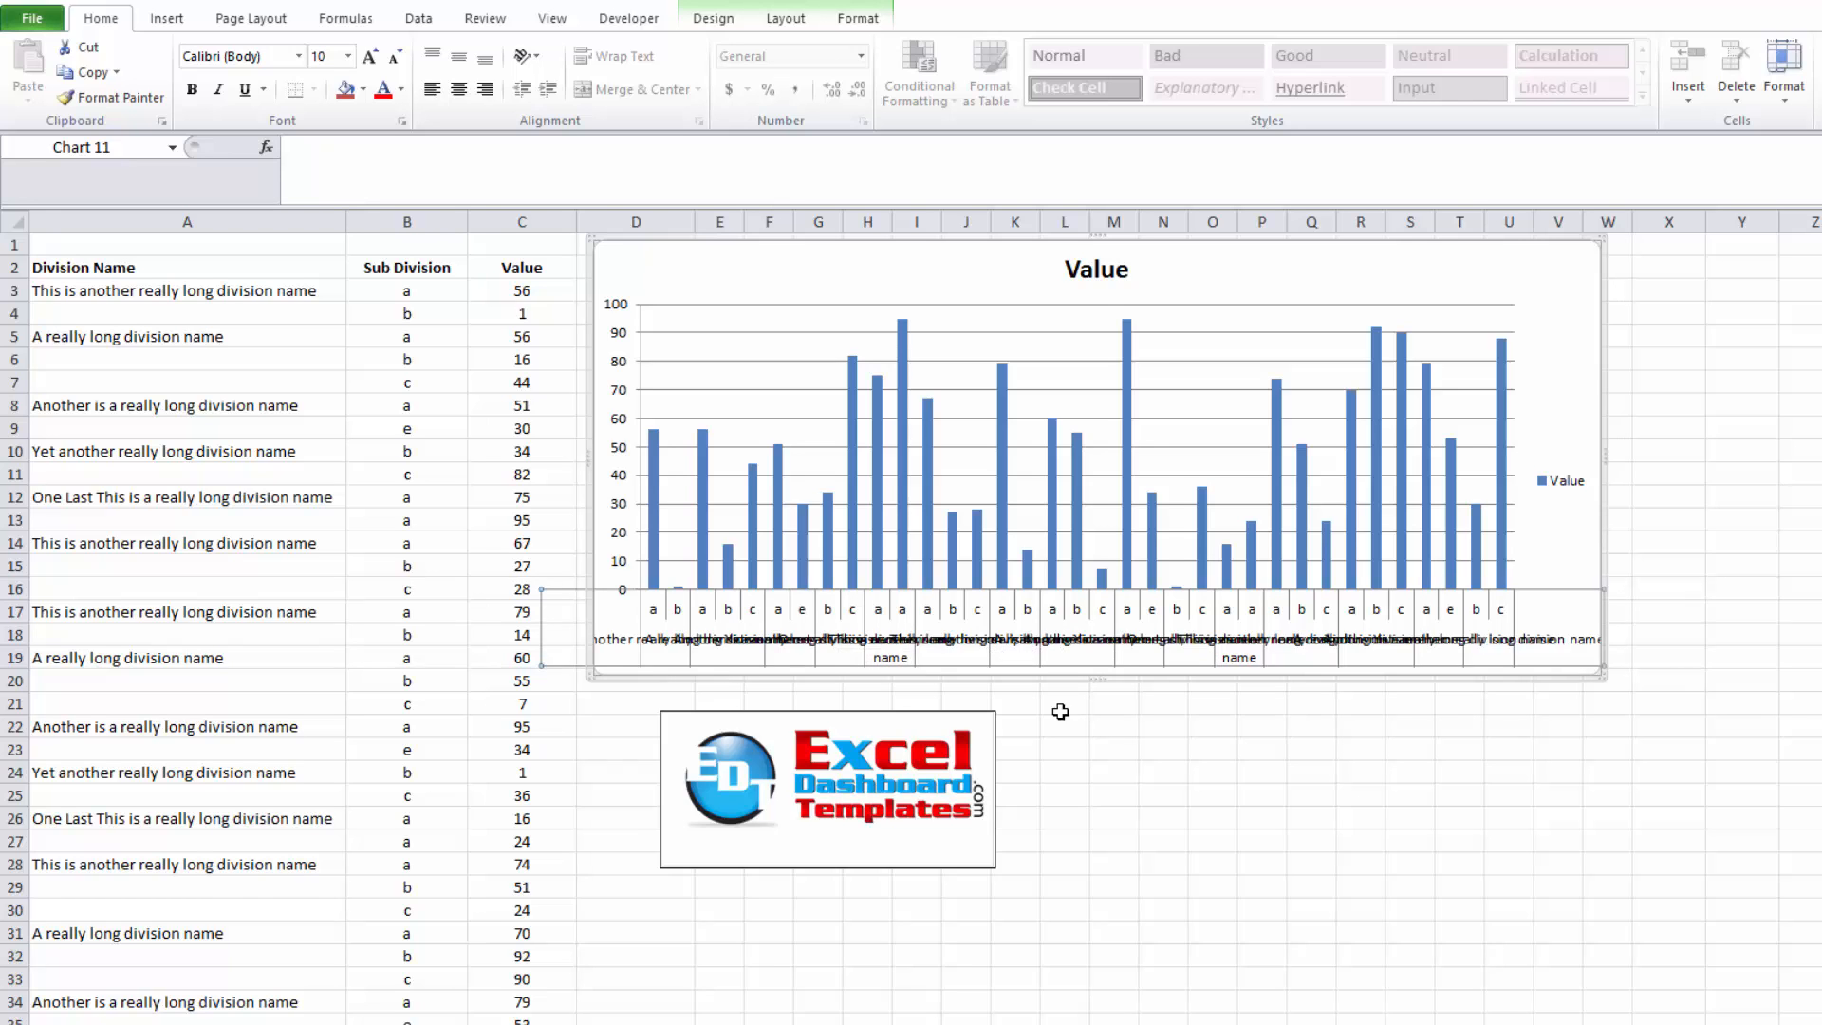
mouse_move(688, 651)
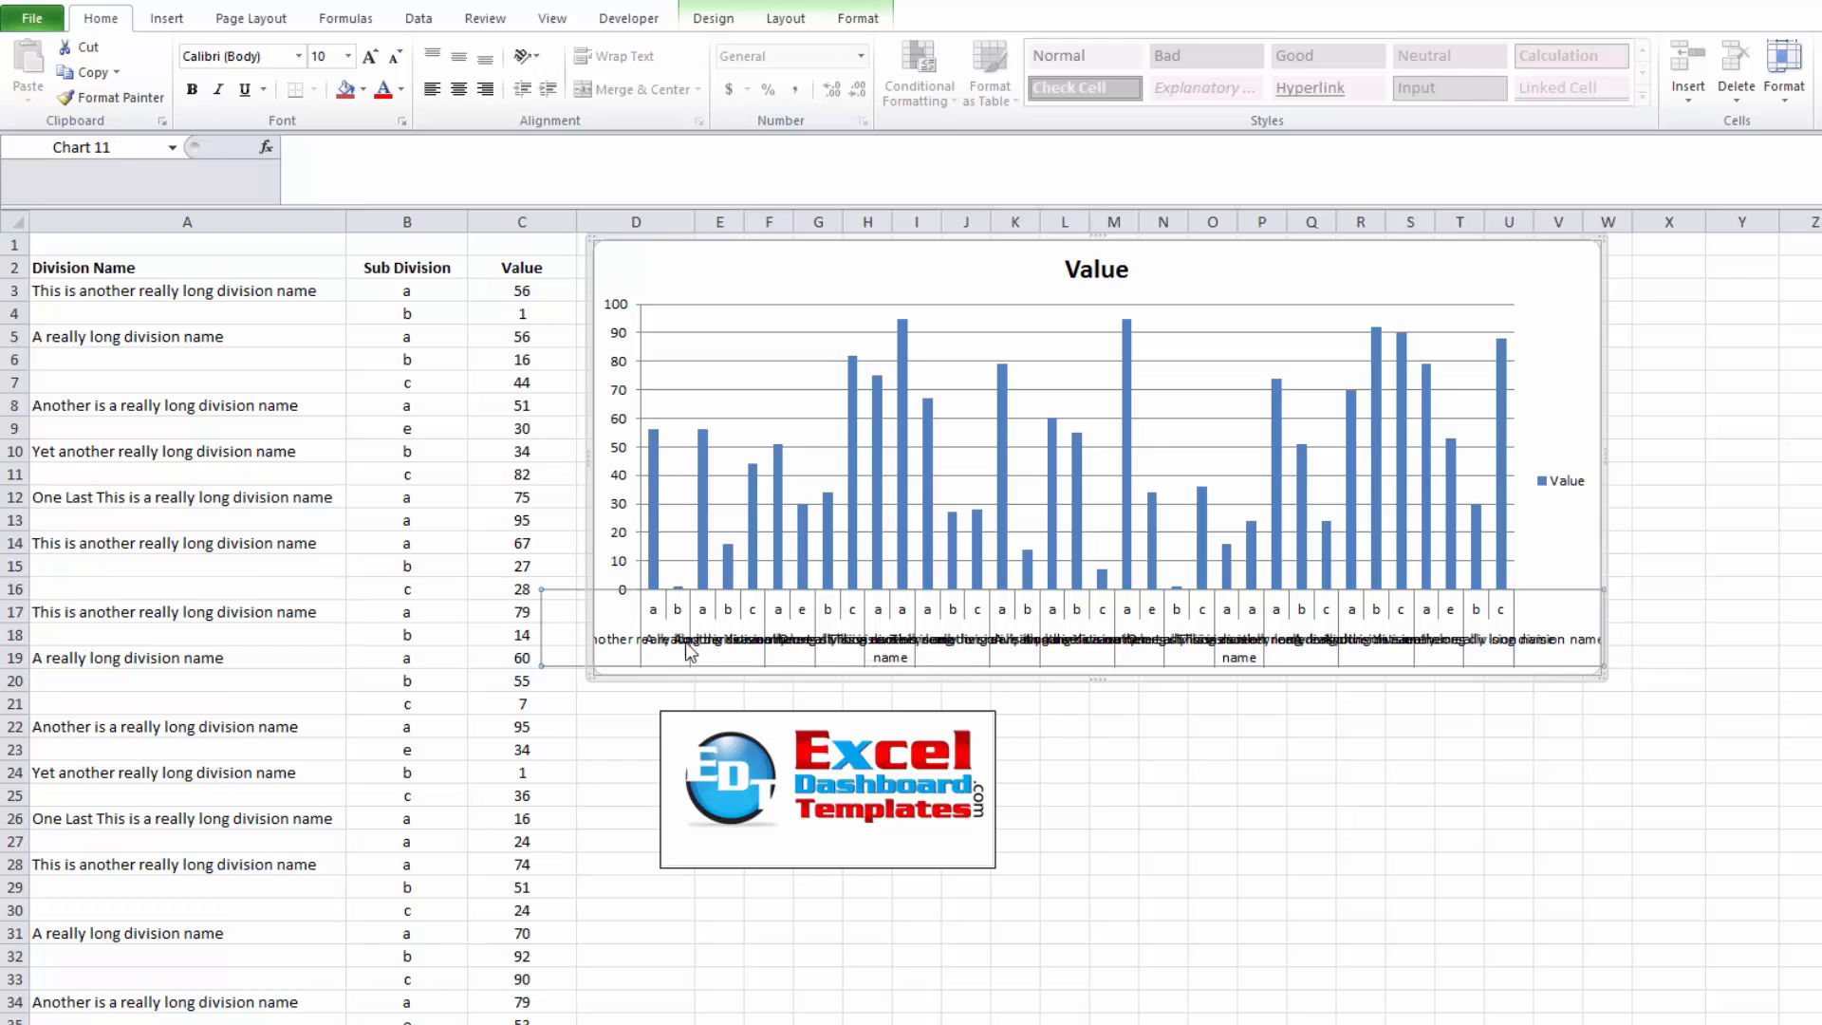
mouse_move(1074, 649)
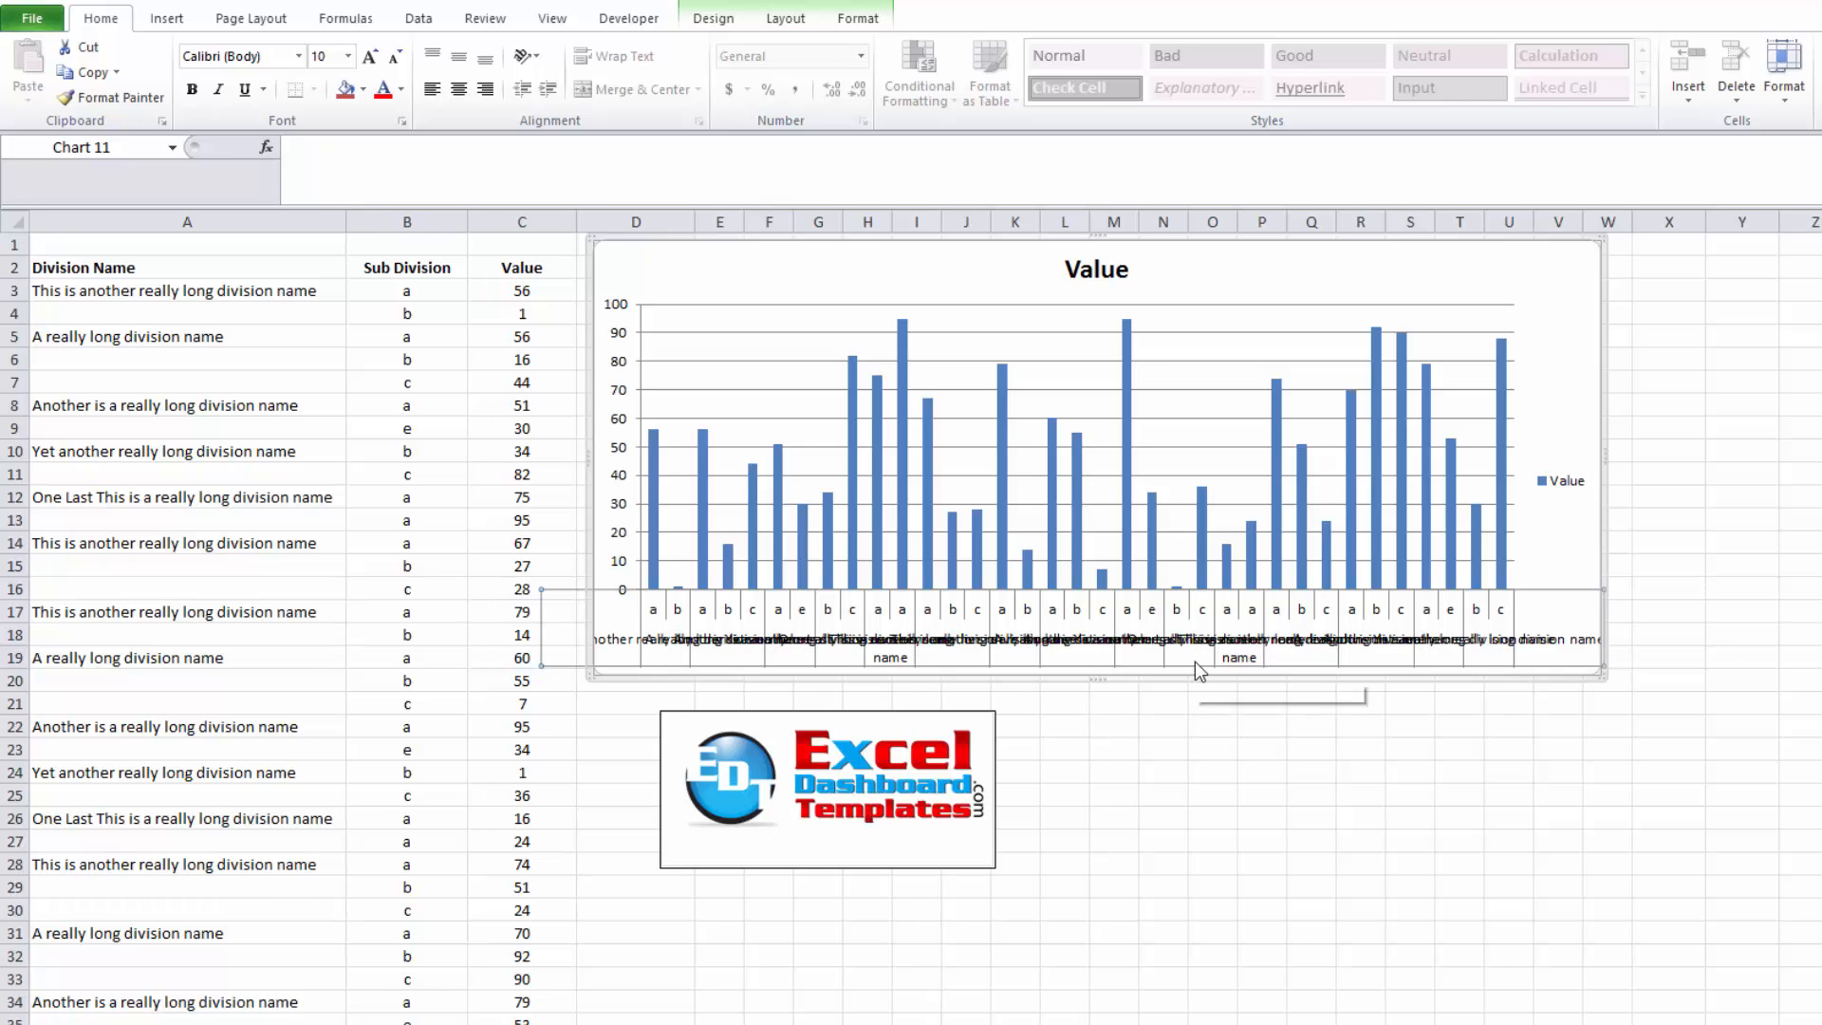
mouse_move(1199, 671)
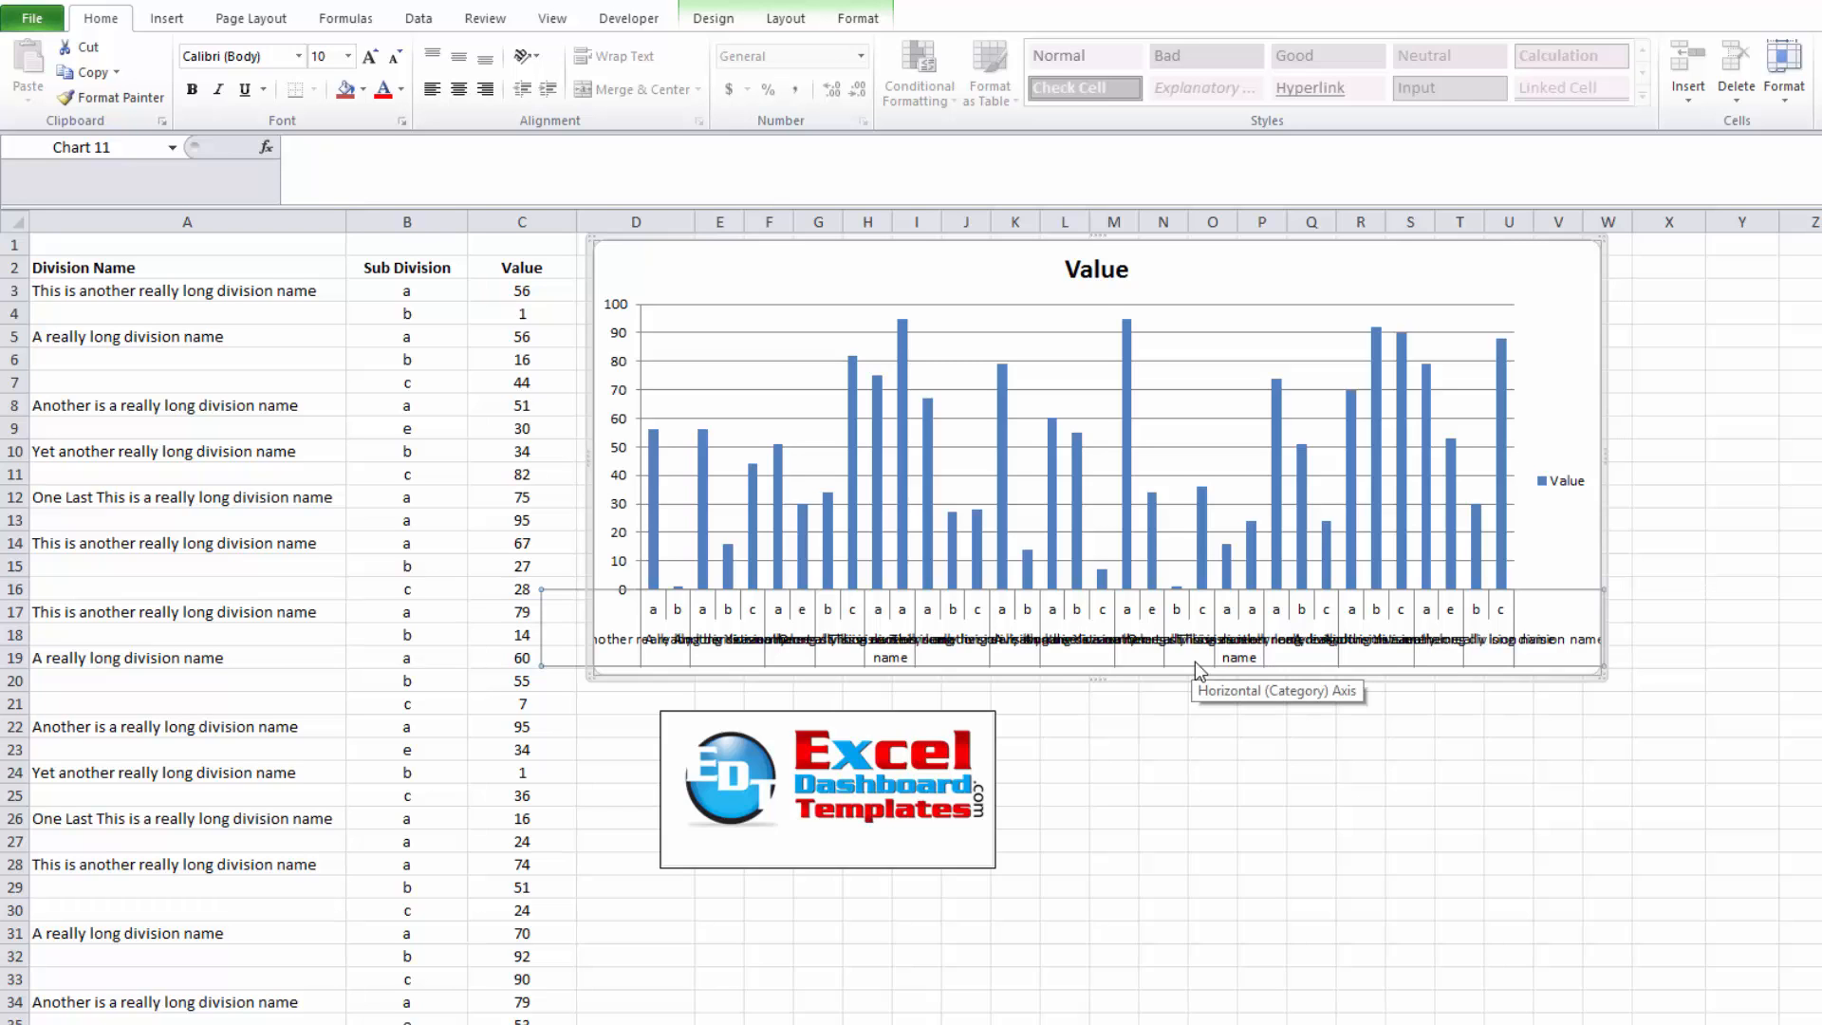
mouse_move(1064, 744)
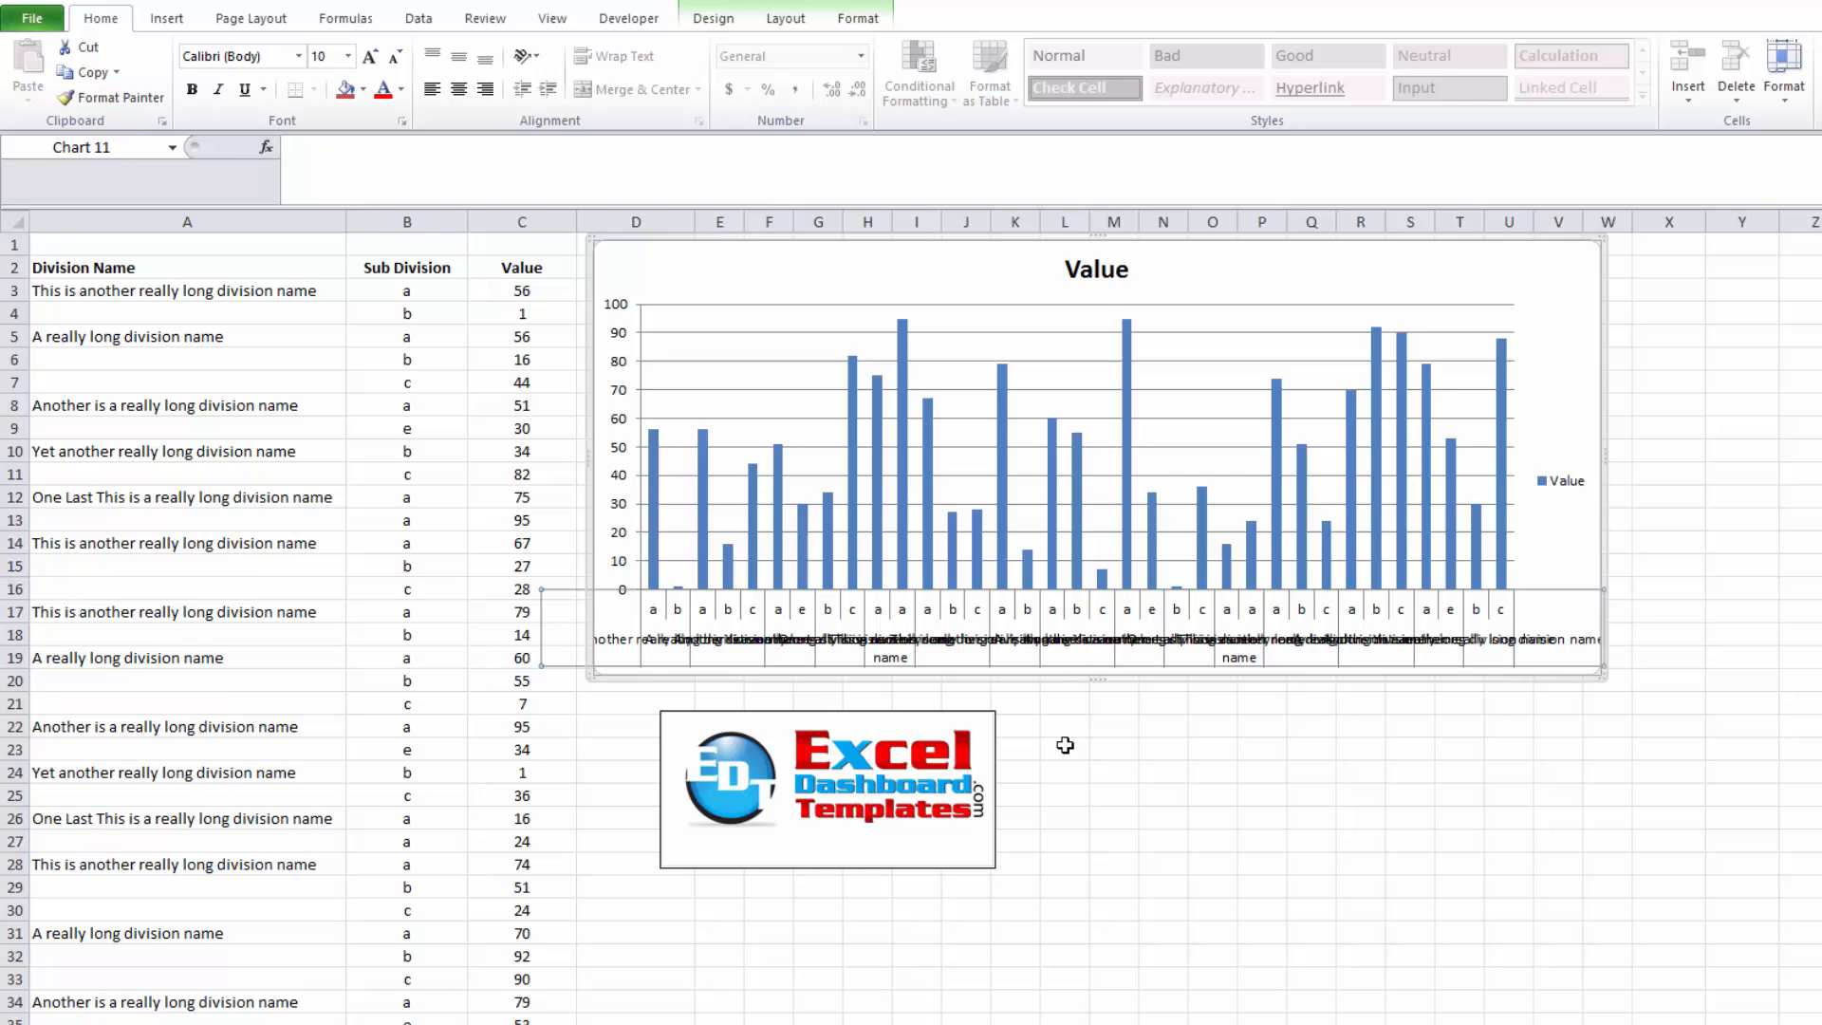
- Rotate the horizontal category axis label text 270° via Format Axis > Alignment
click(1063, 748)
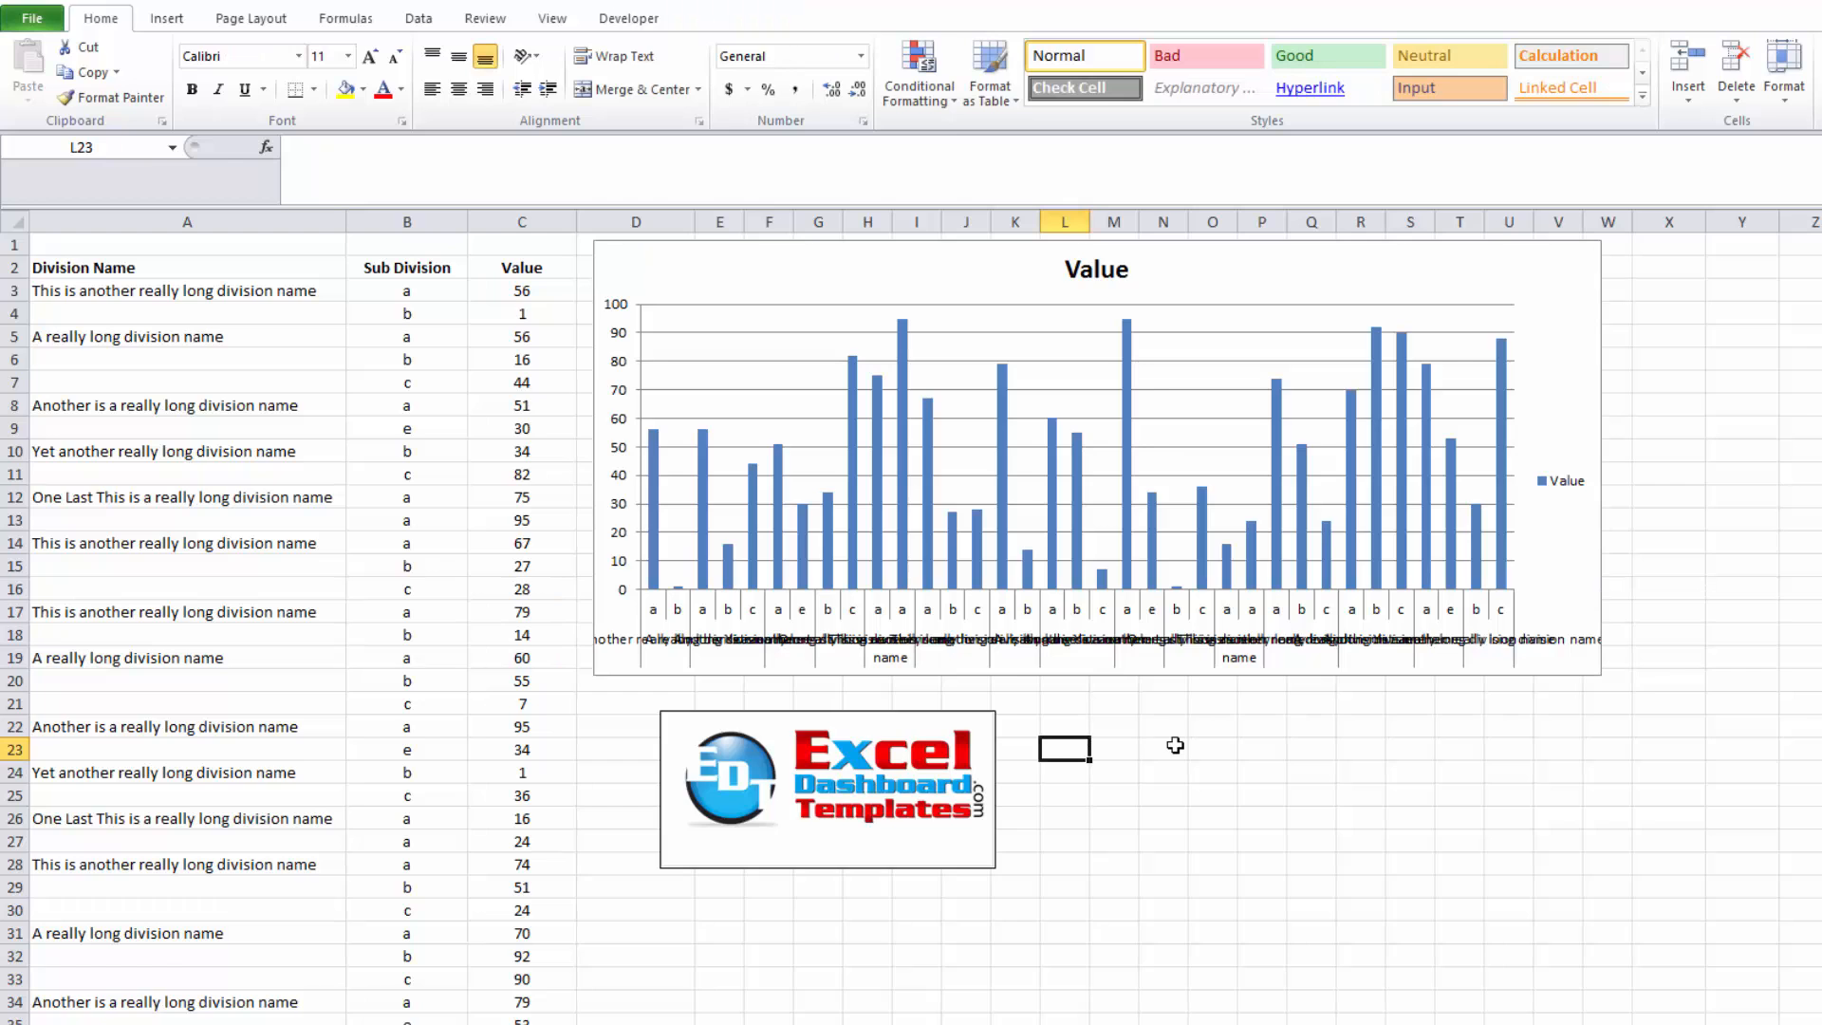
mouse_move(918, 649)
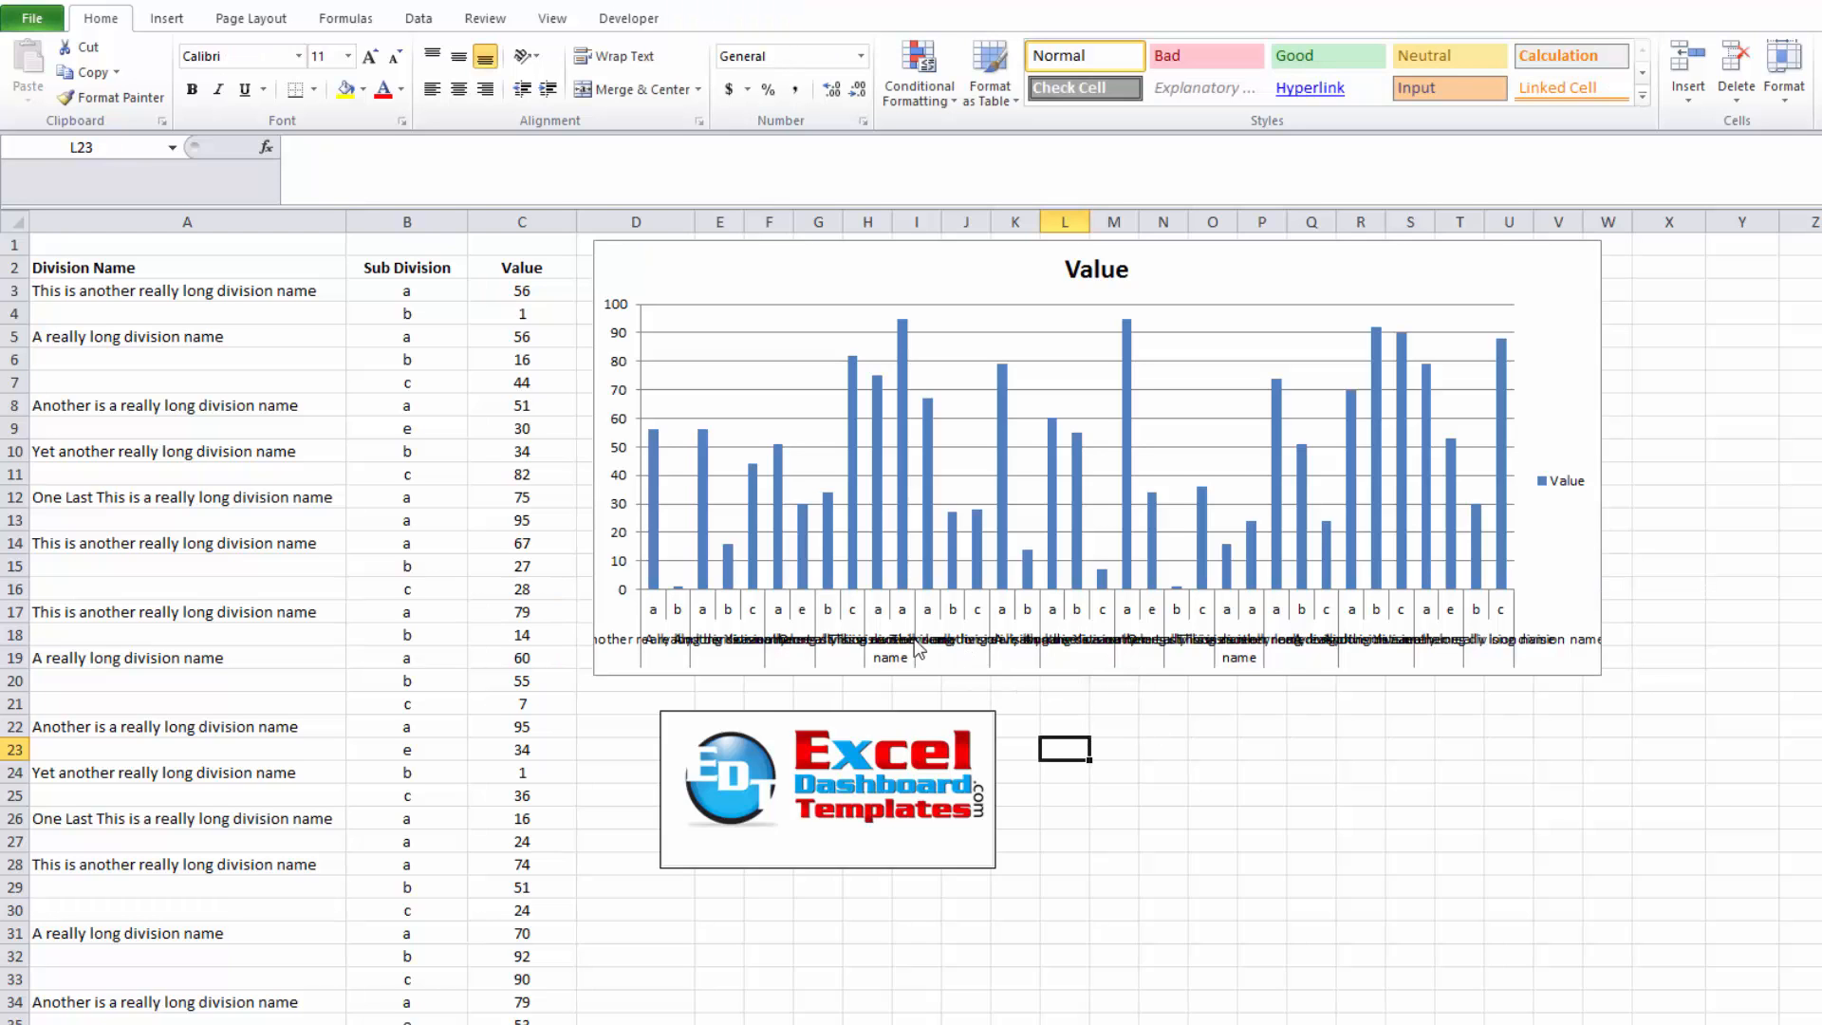
mouse_move(808, 651)
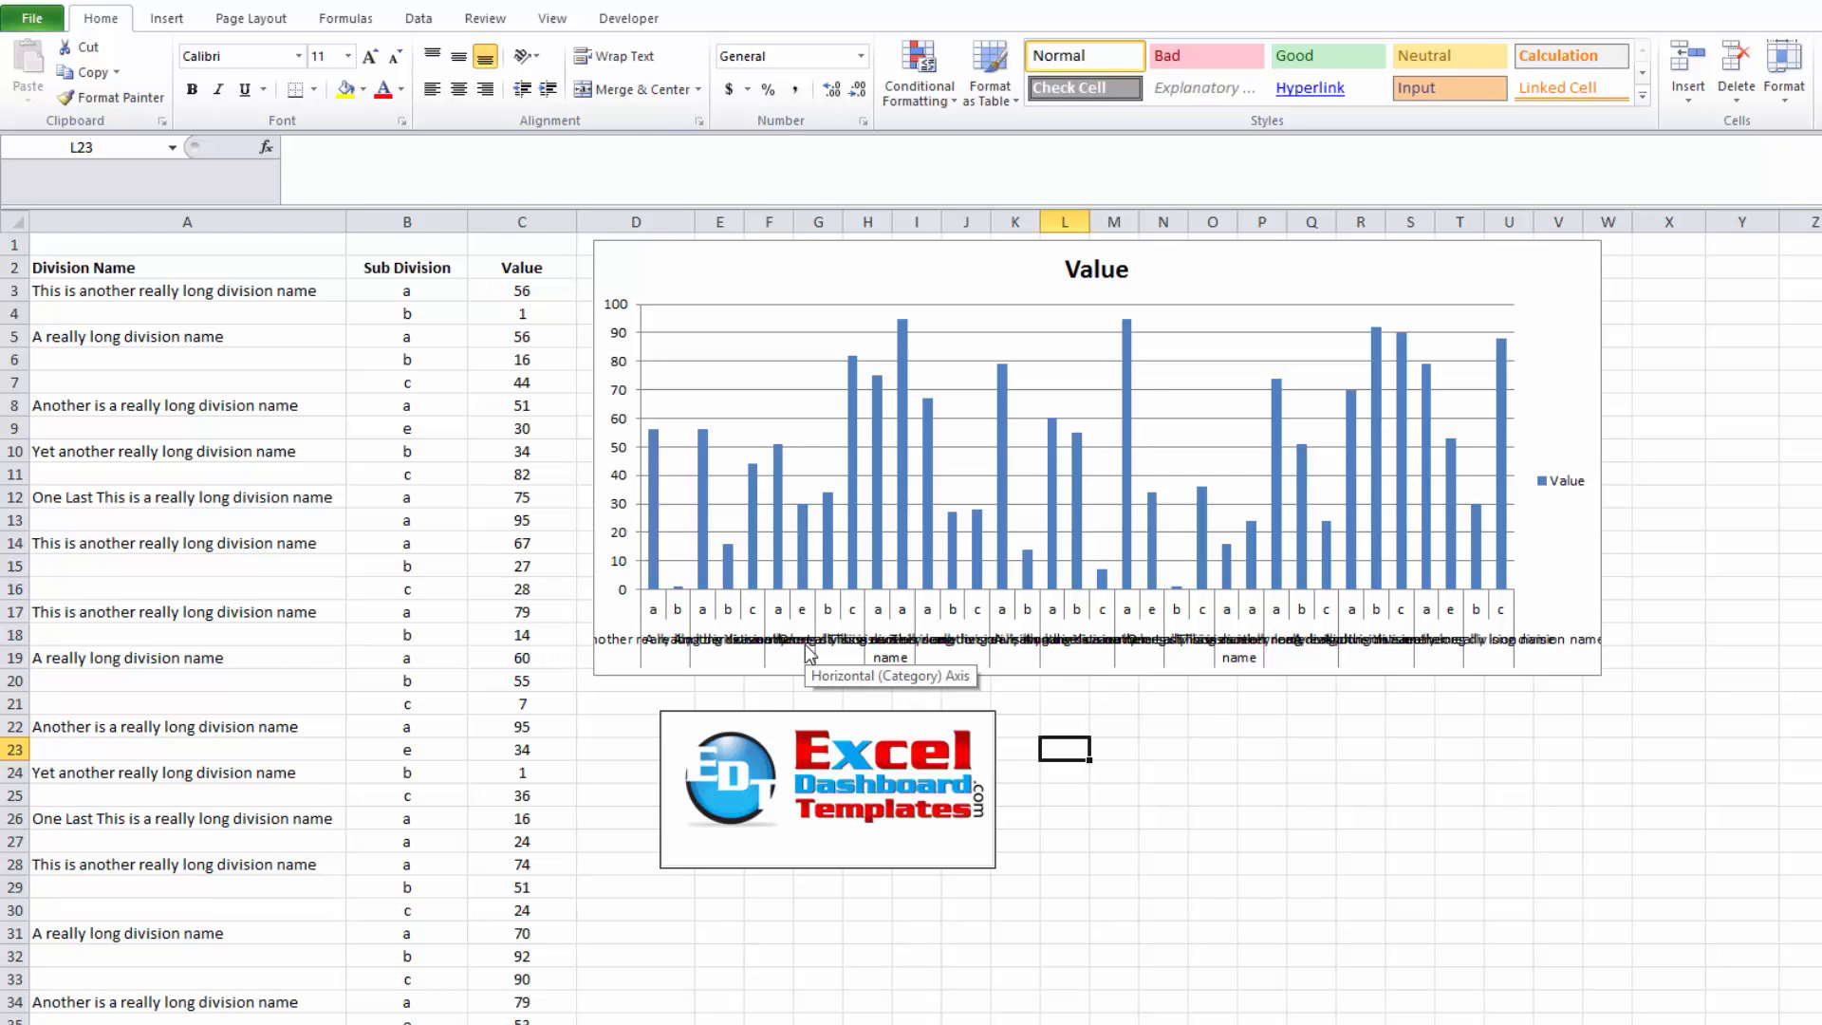
click(754, 615)
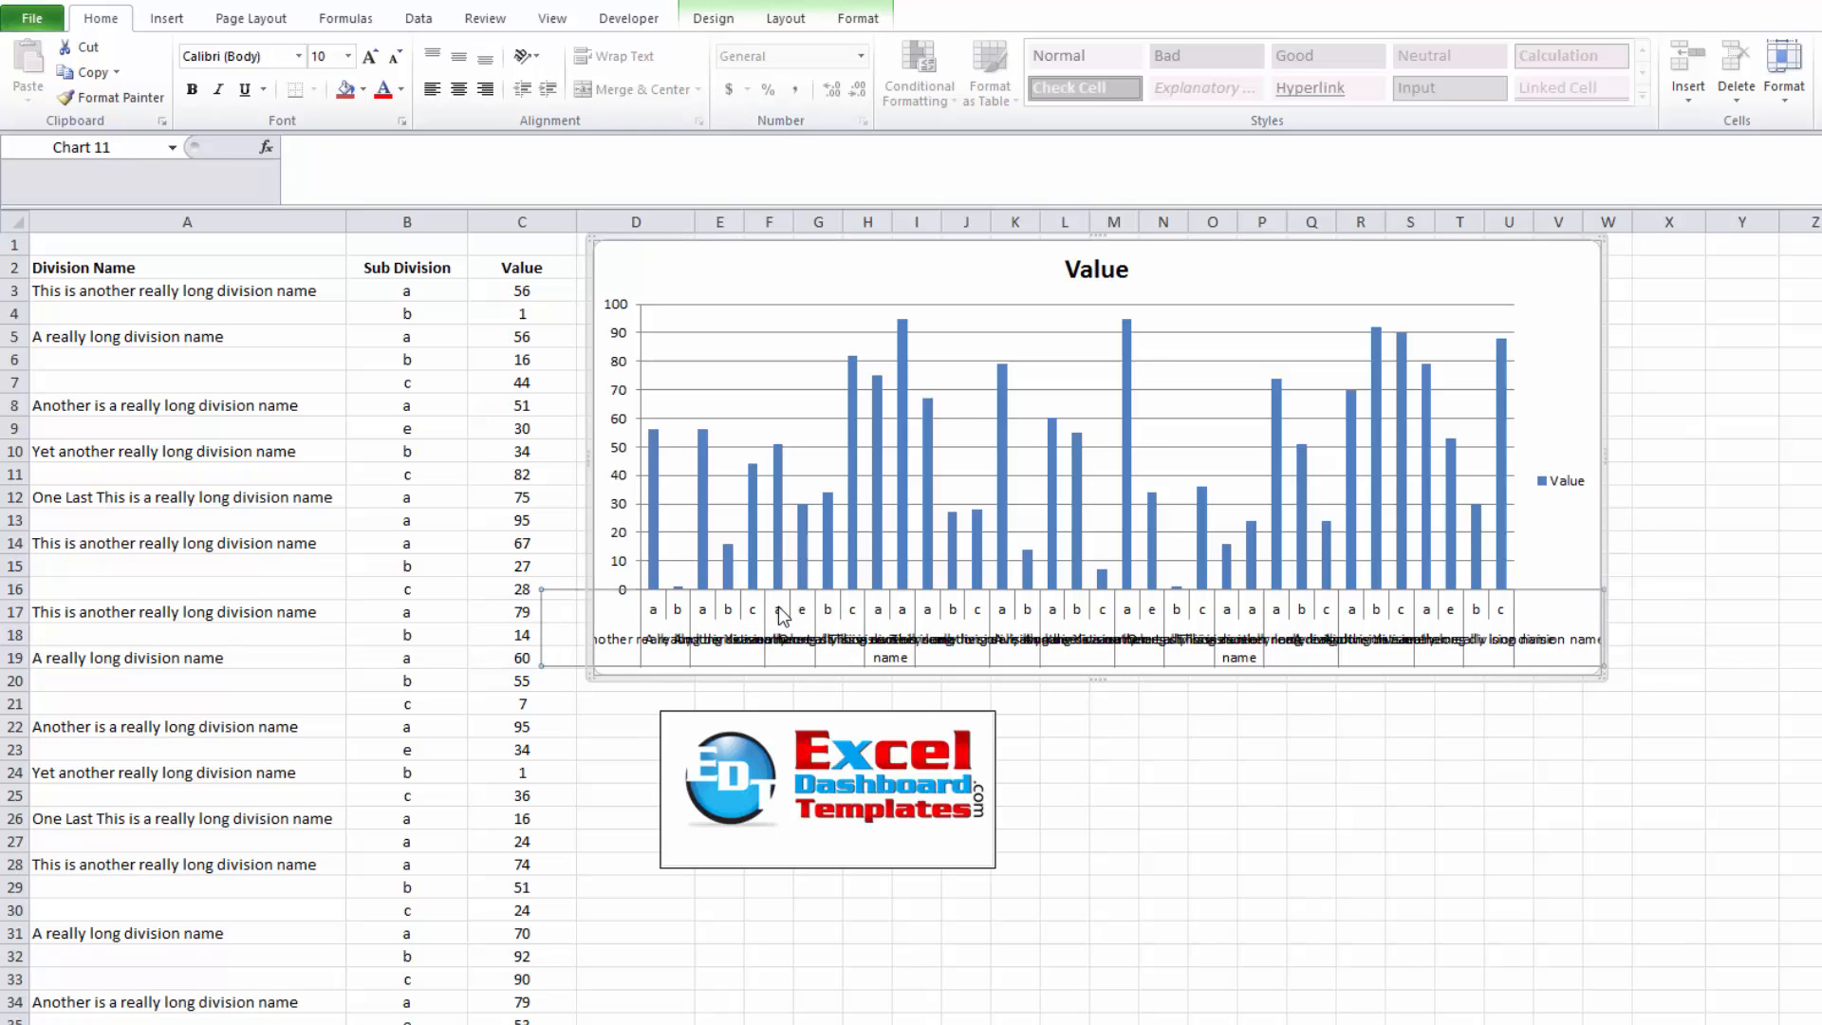
right_click(778, 613)
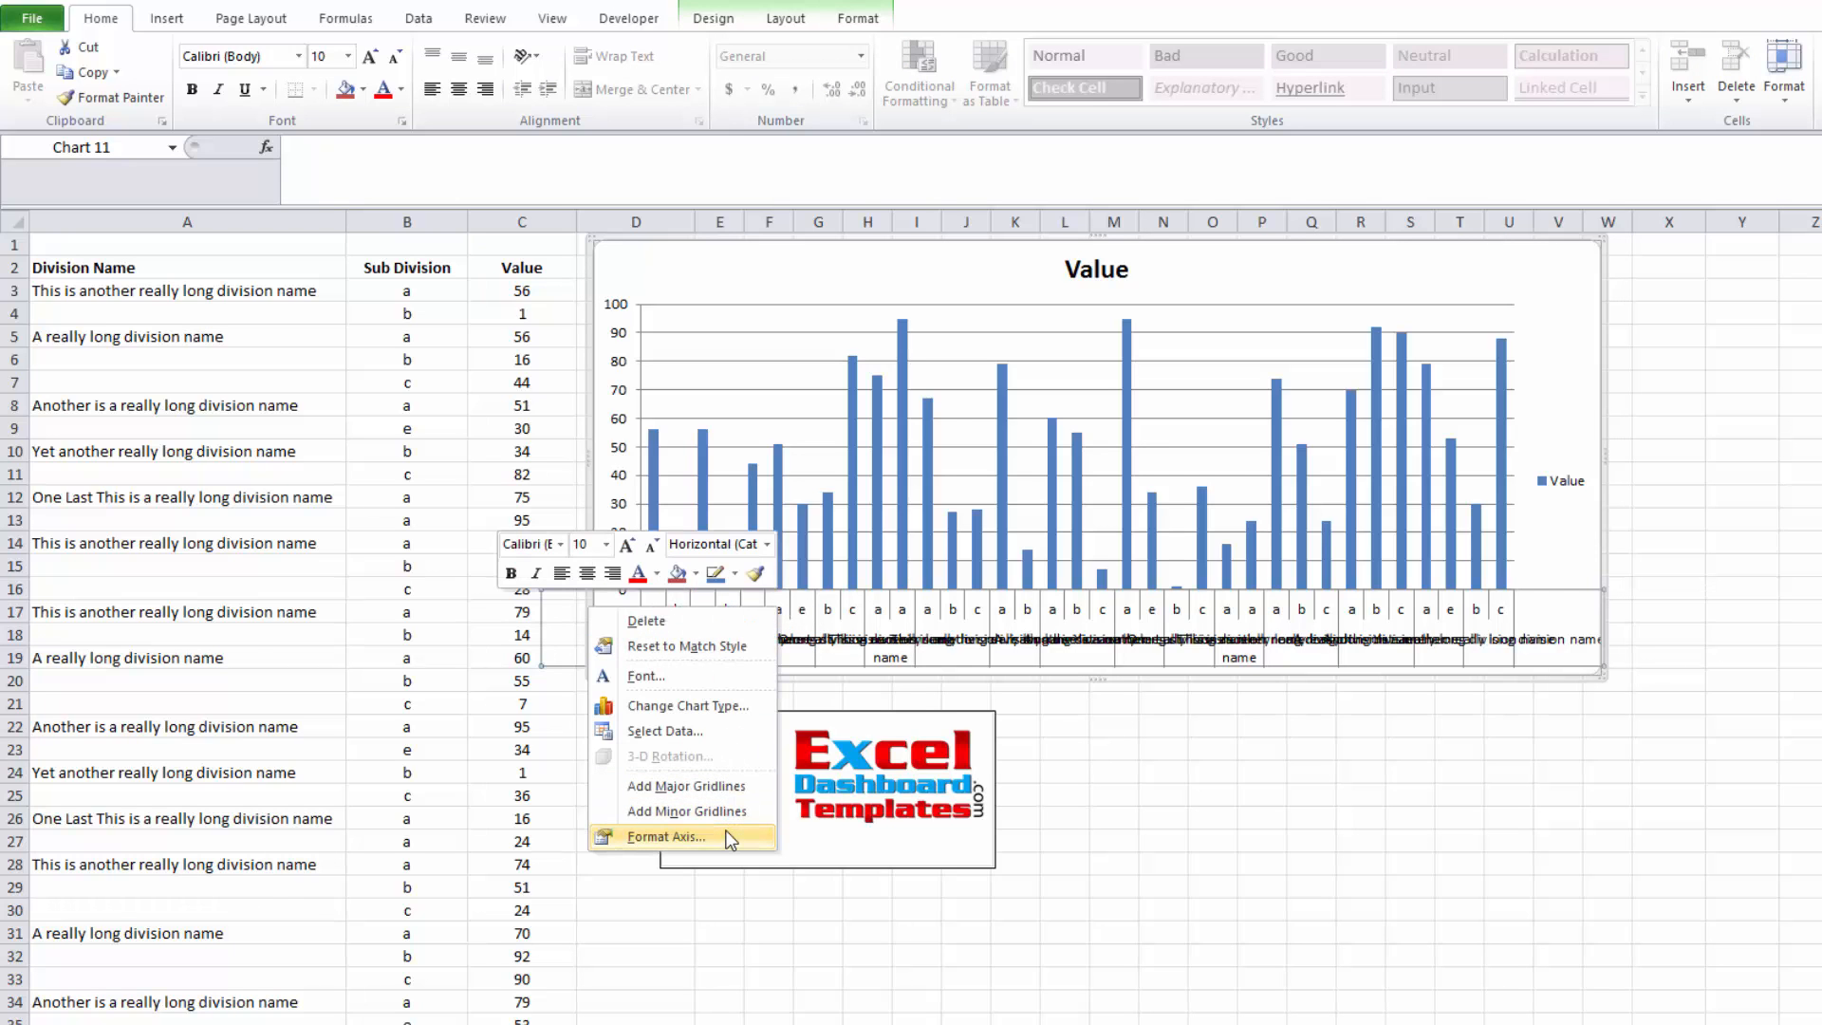
click(666, 836)
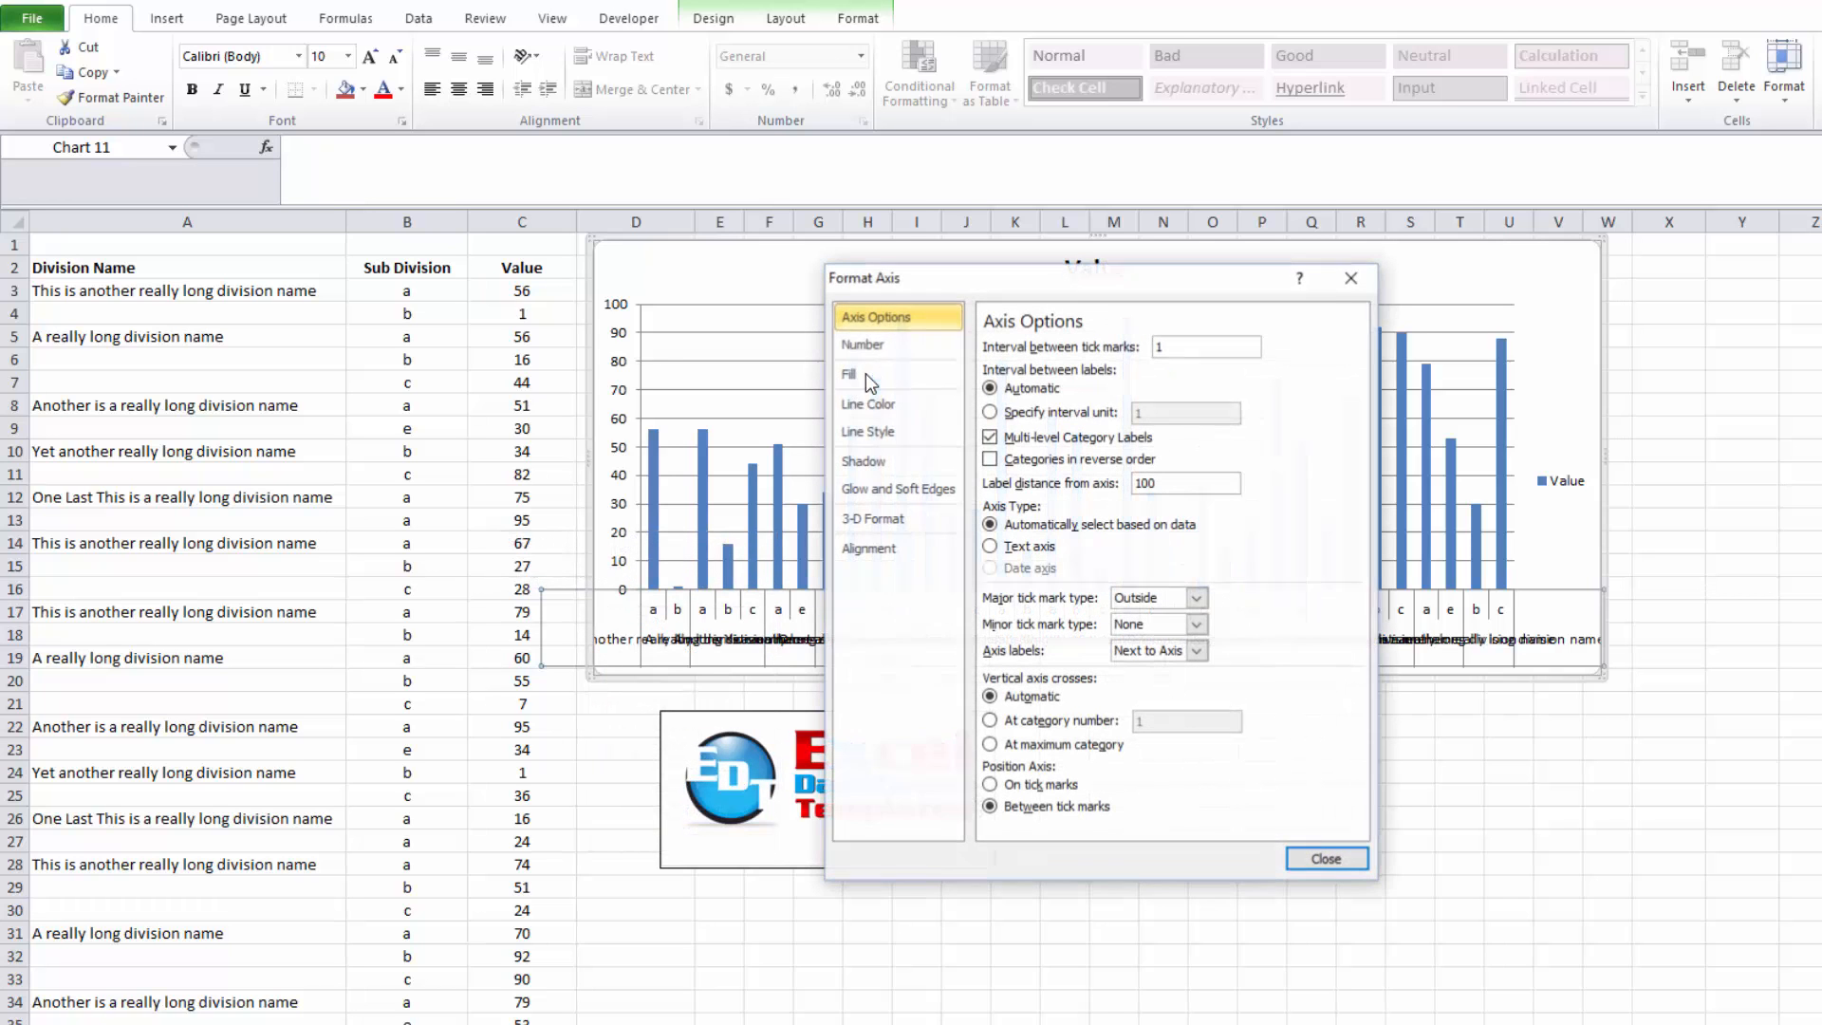
click(867, 549)
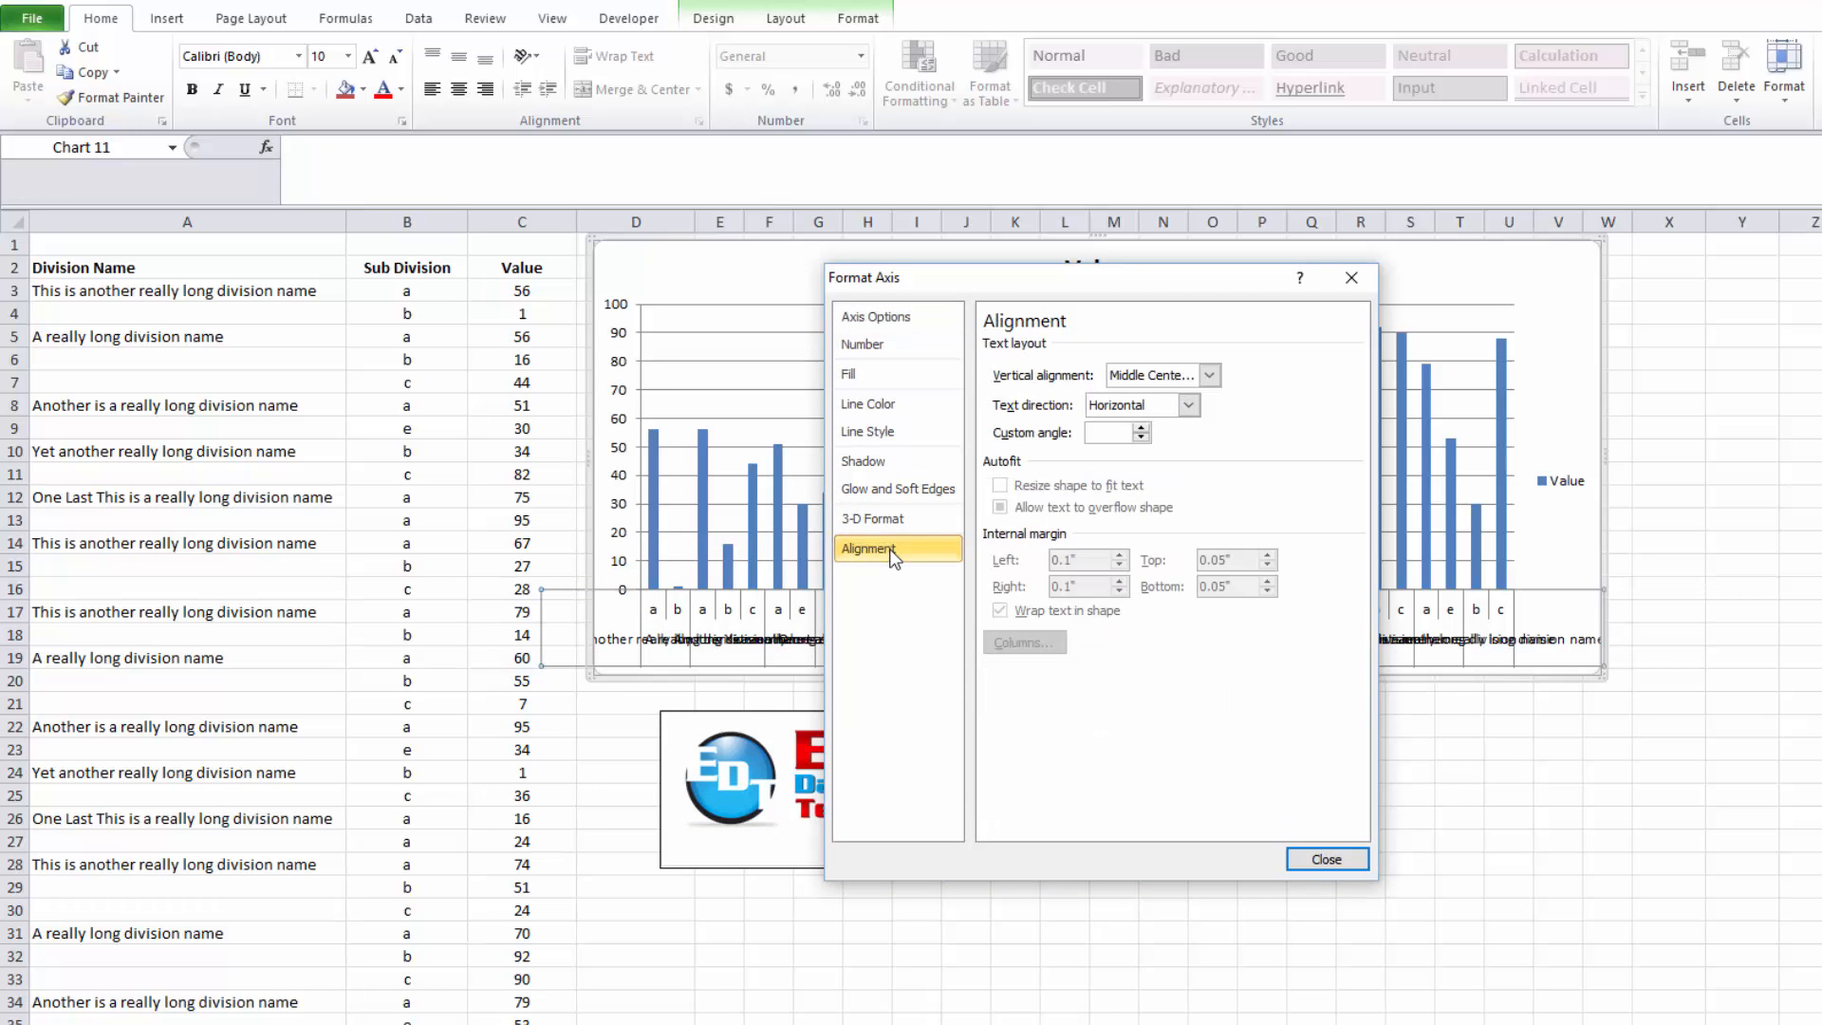
click(1186, 404)
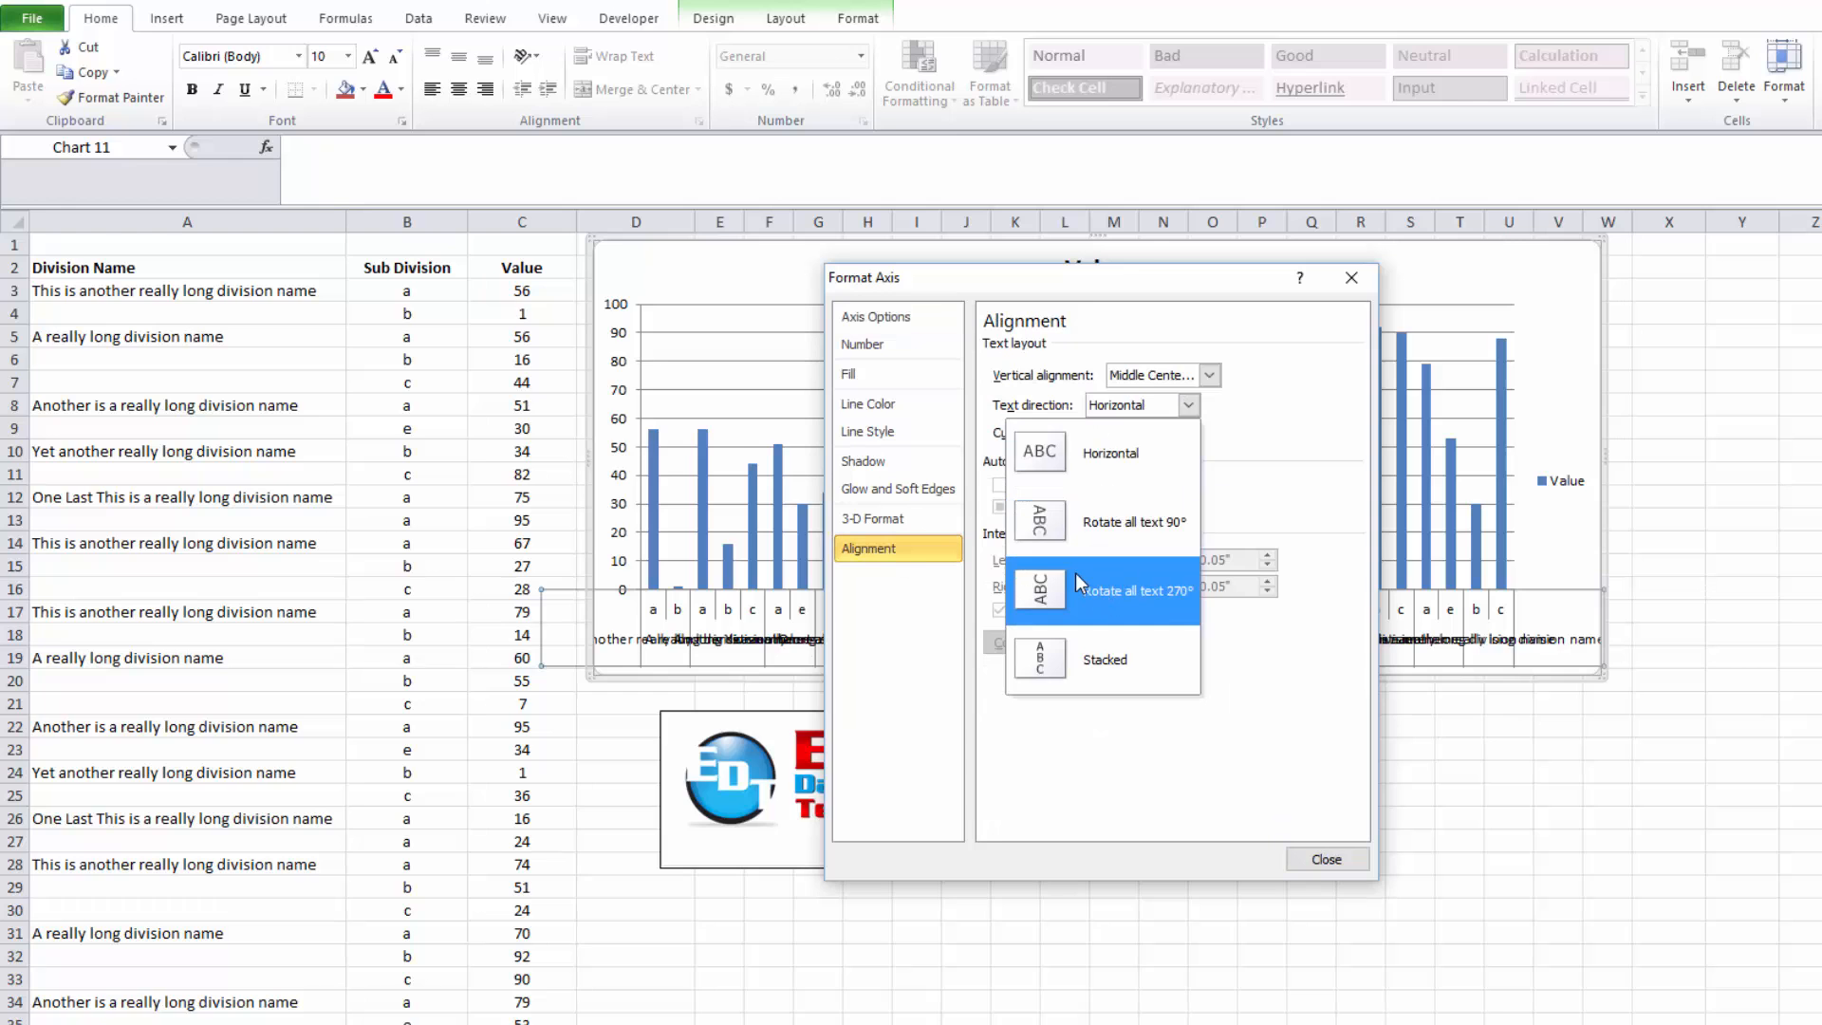
click(1326, 858)
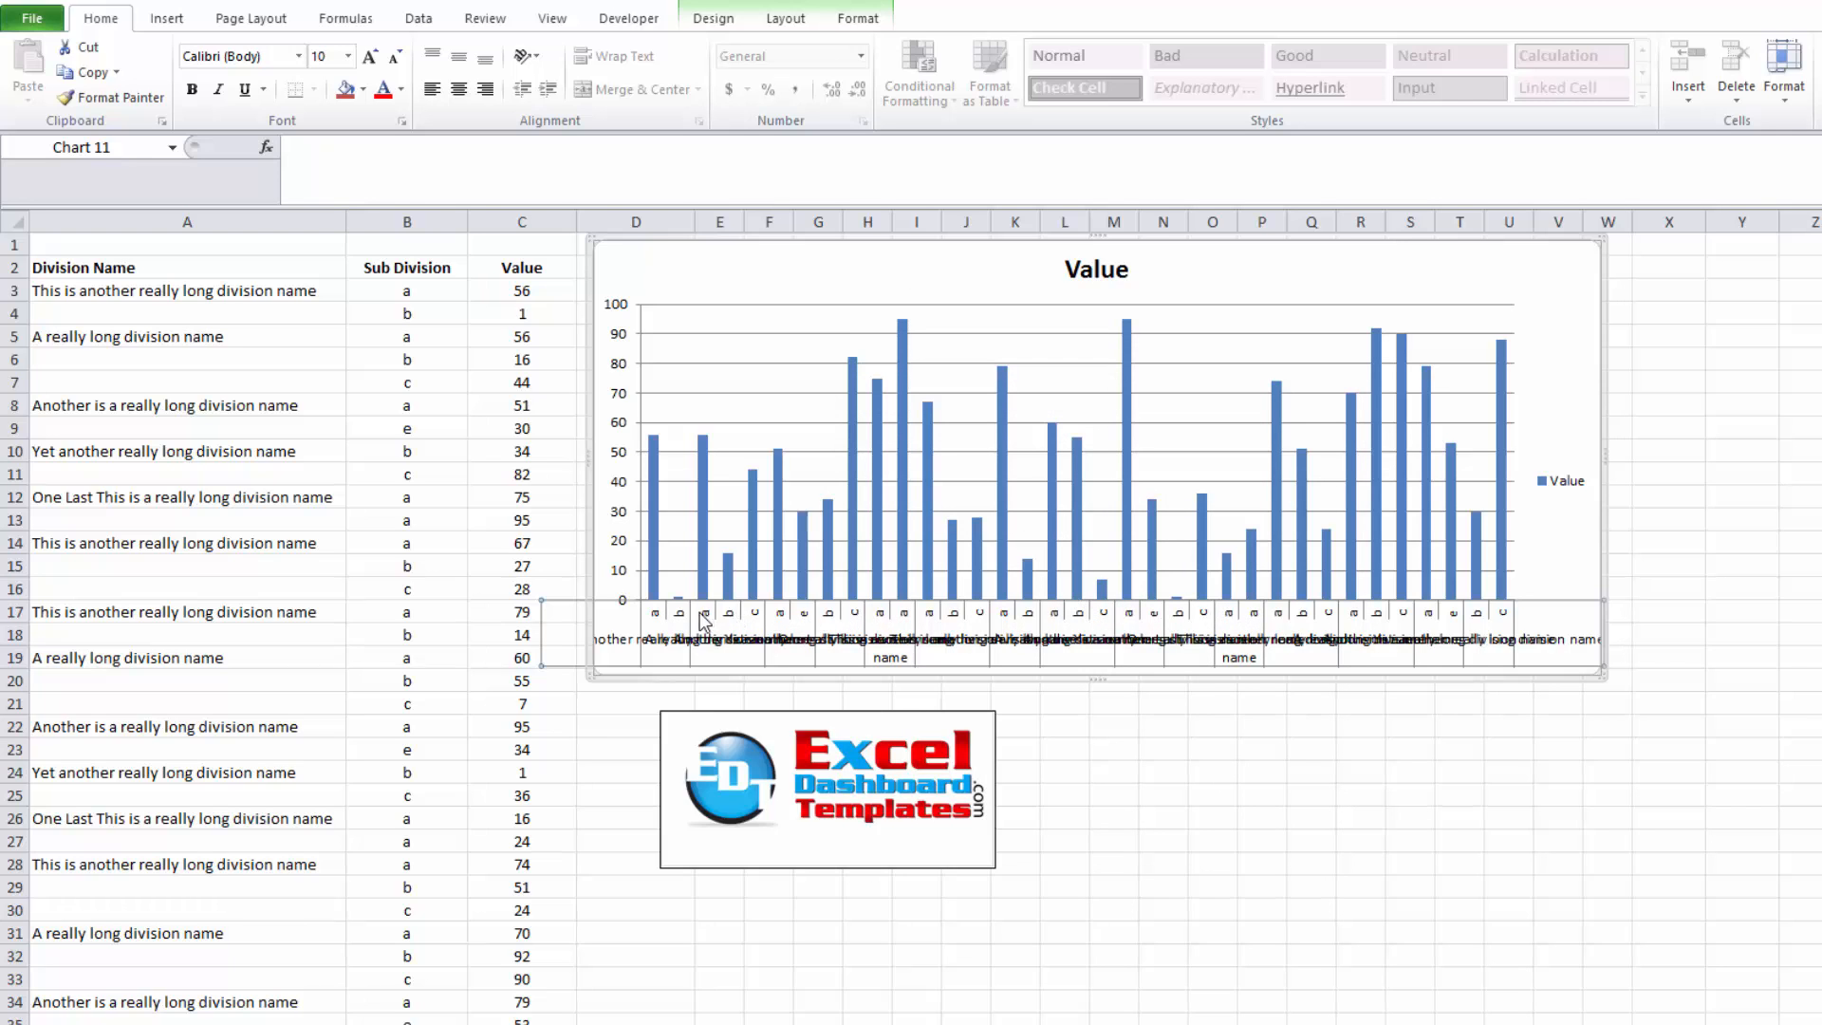
mouse_move(778, 622)
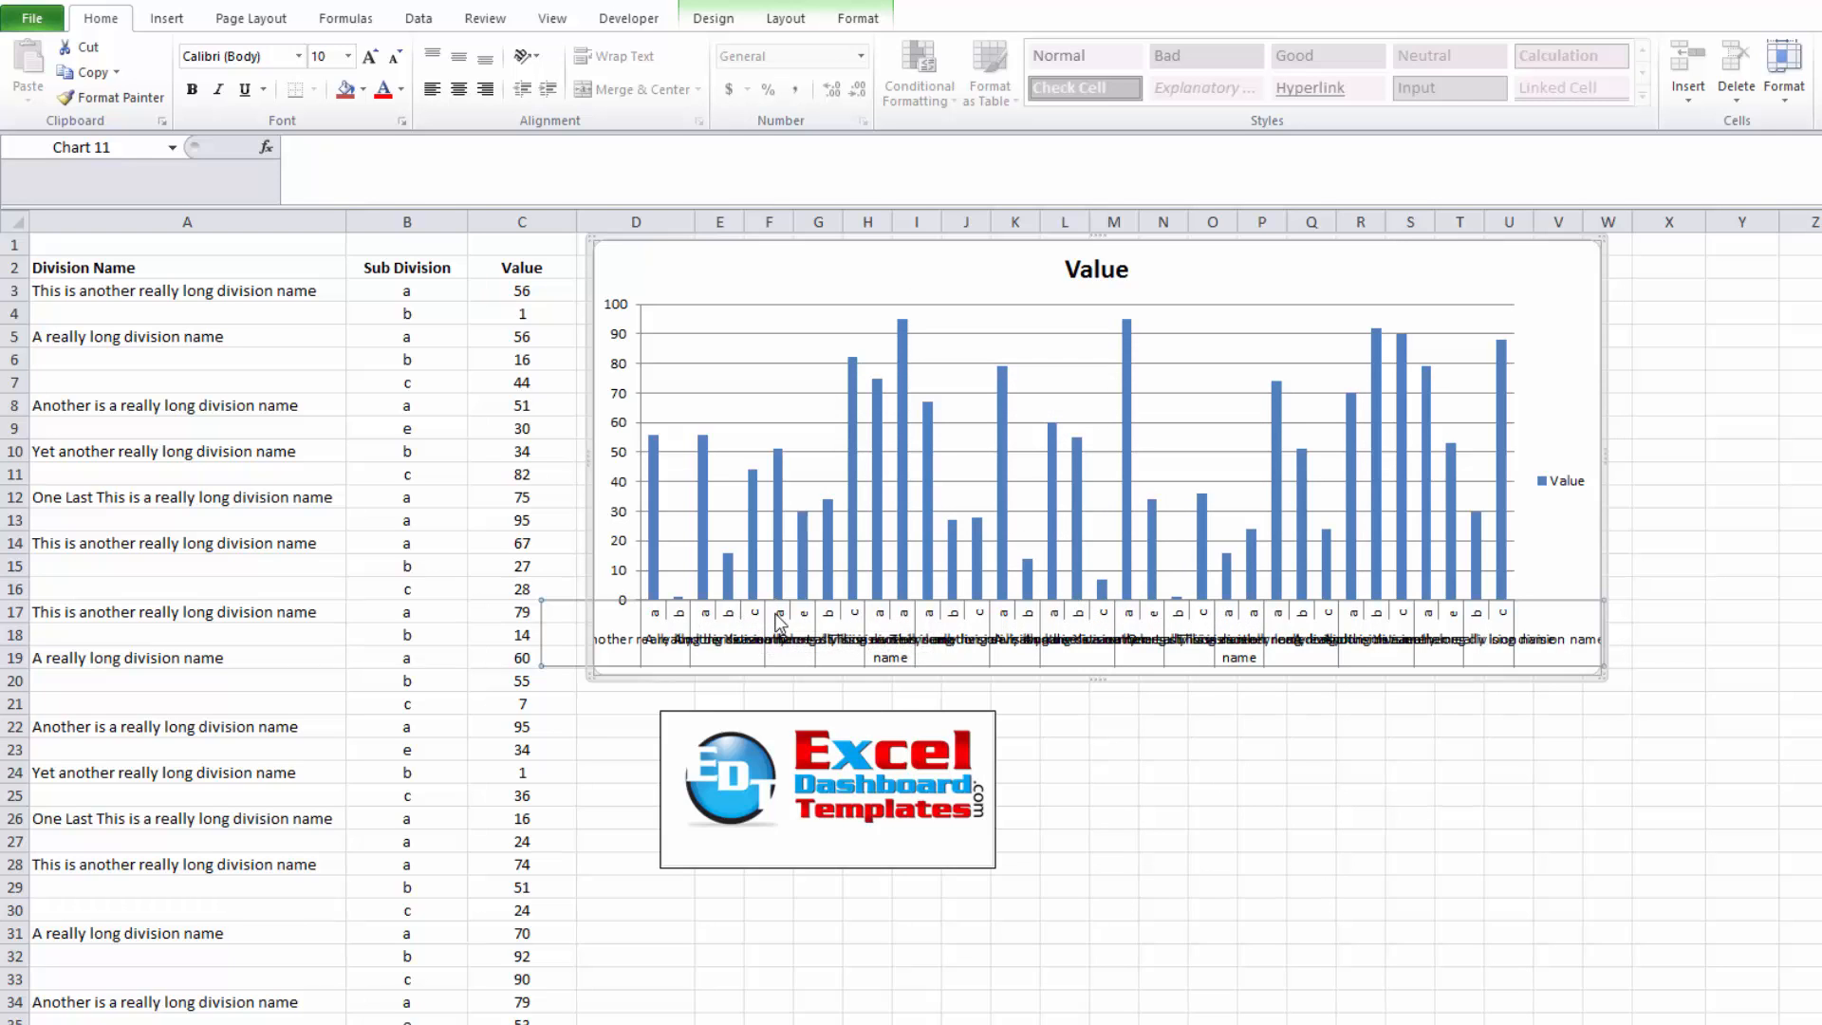
mouse_move(774, 654)
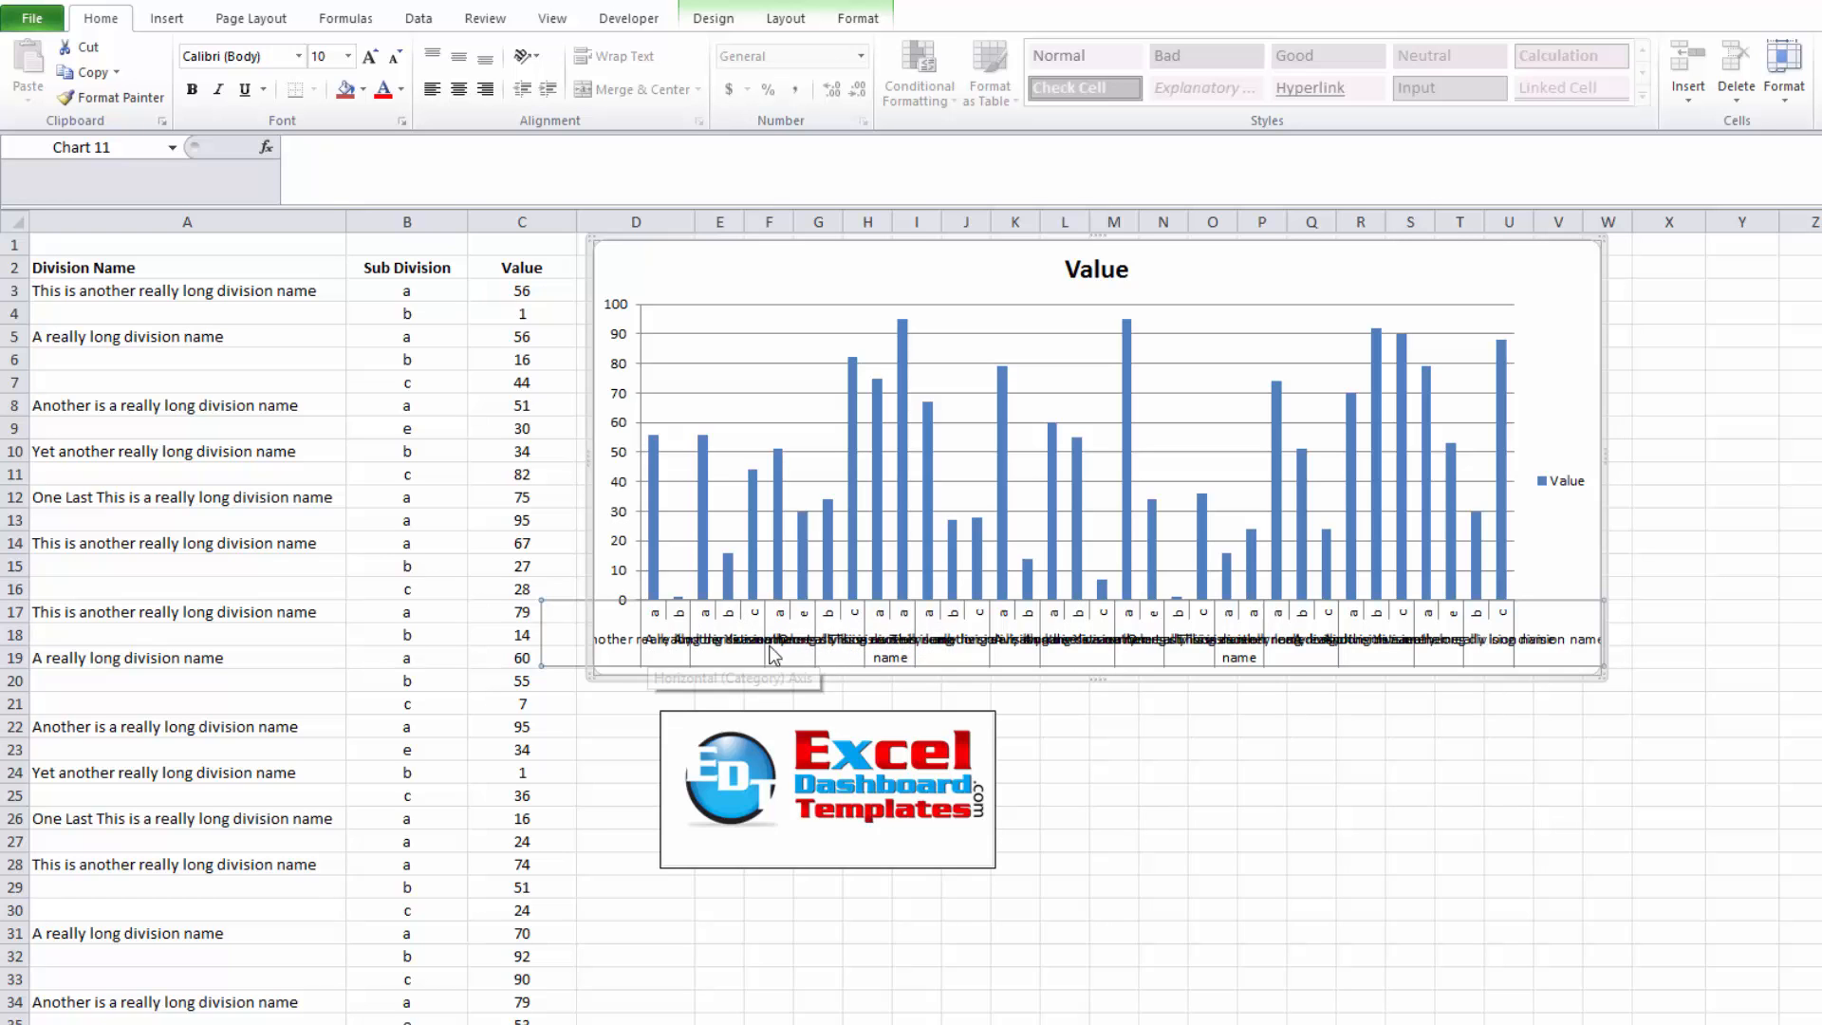
- Enable multi-level category labels and set the axis text direction back to Horizontal
right_click(772, 655)
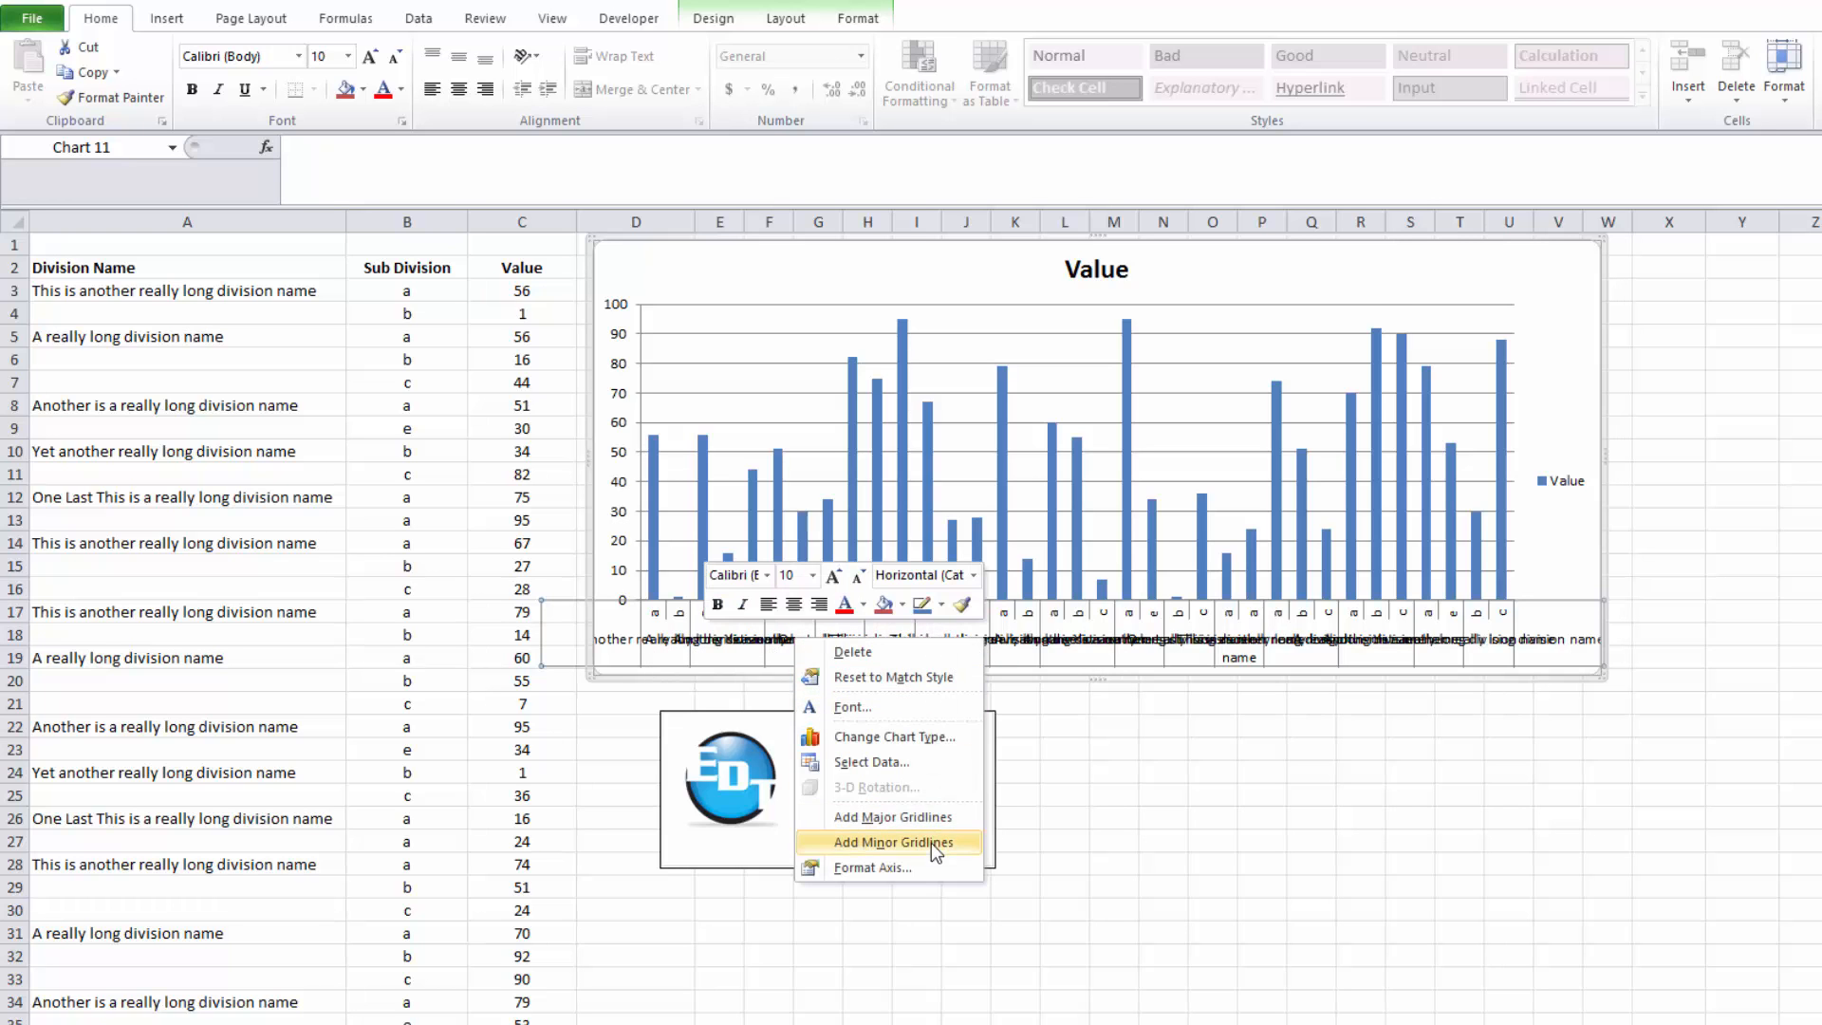
click(871, 868)
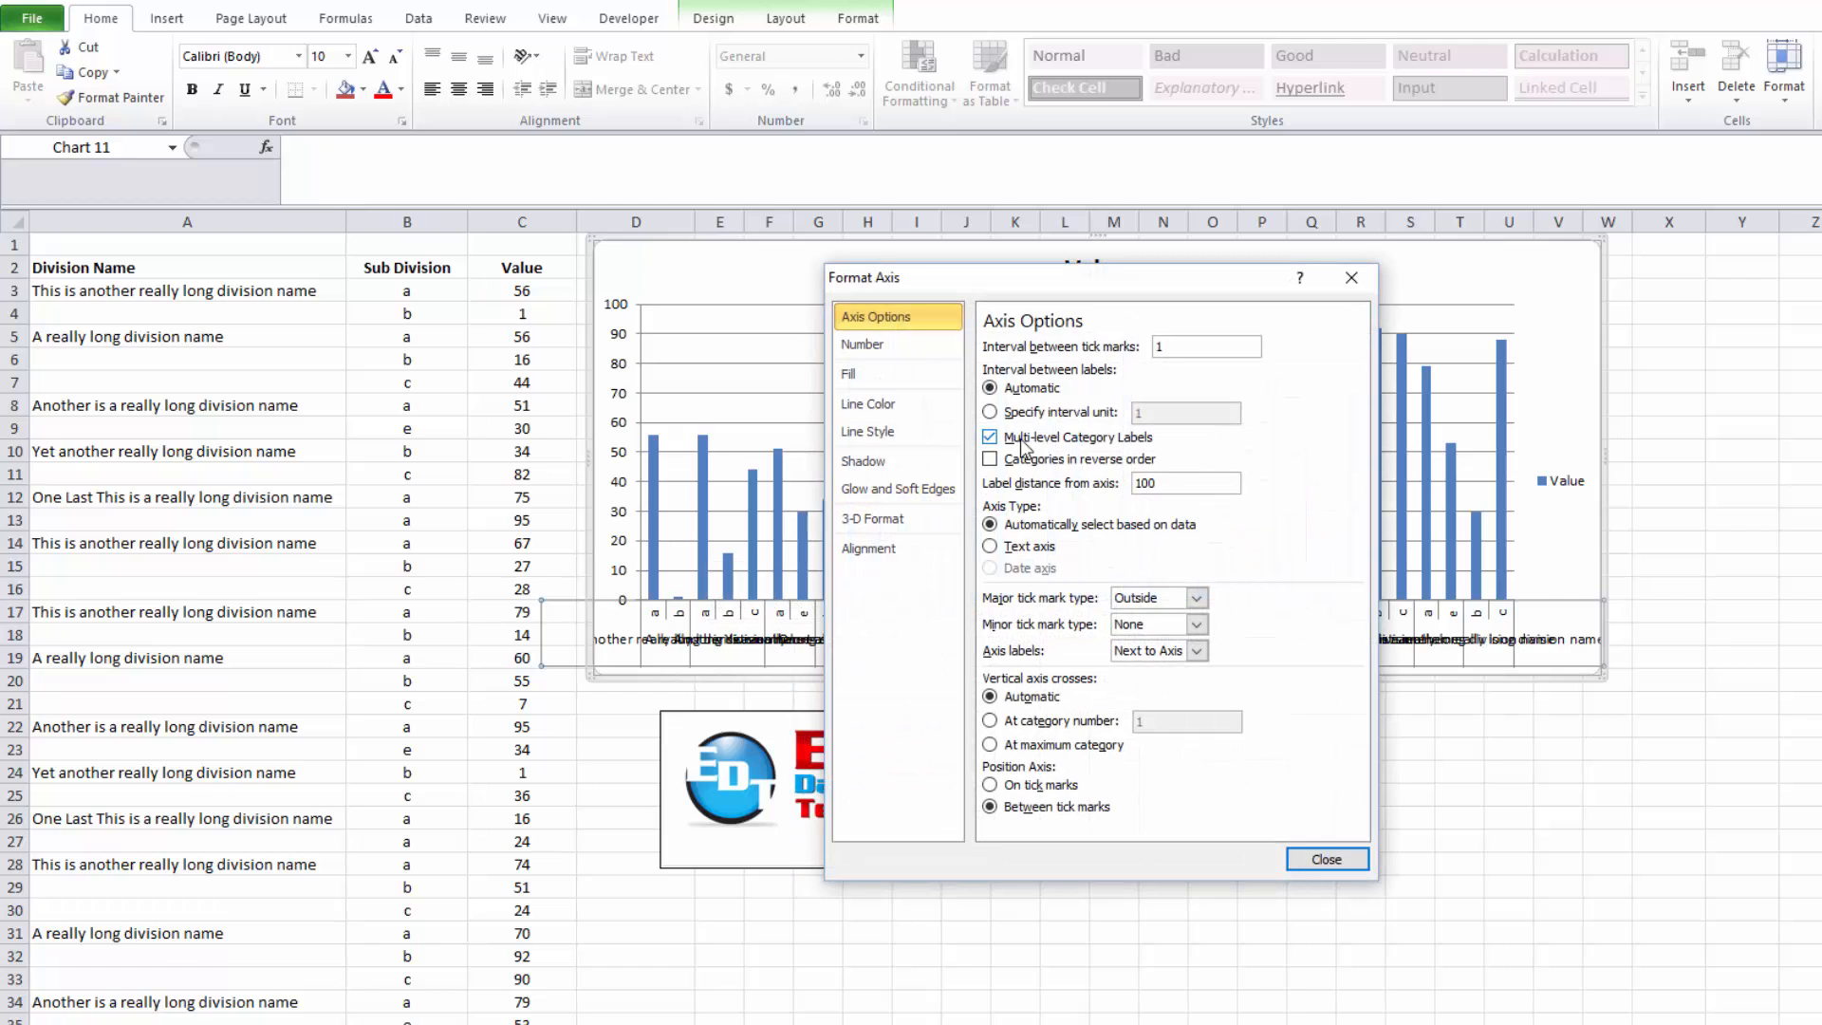
mouse_move(1296, 852)
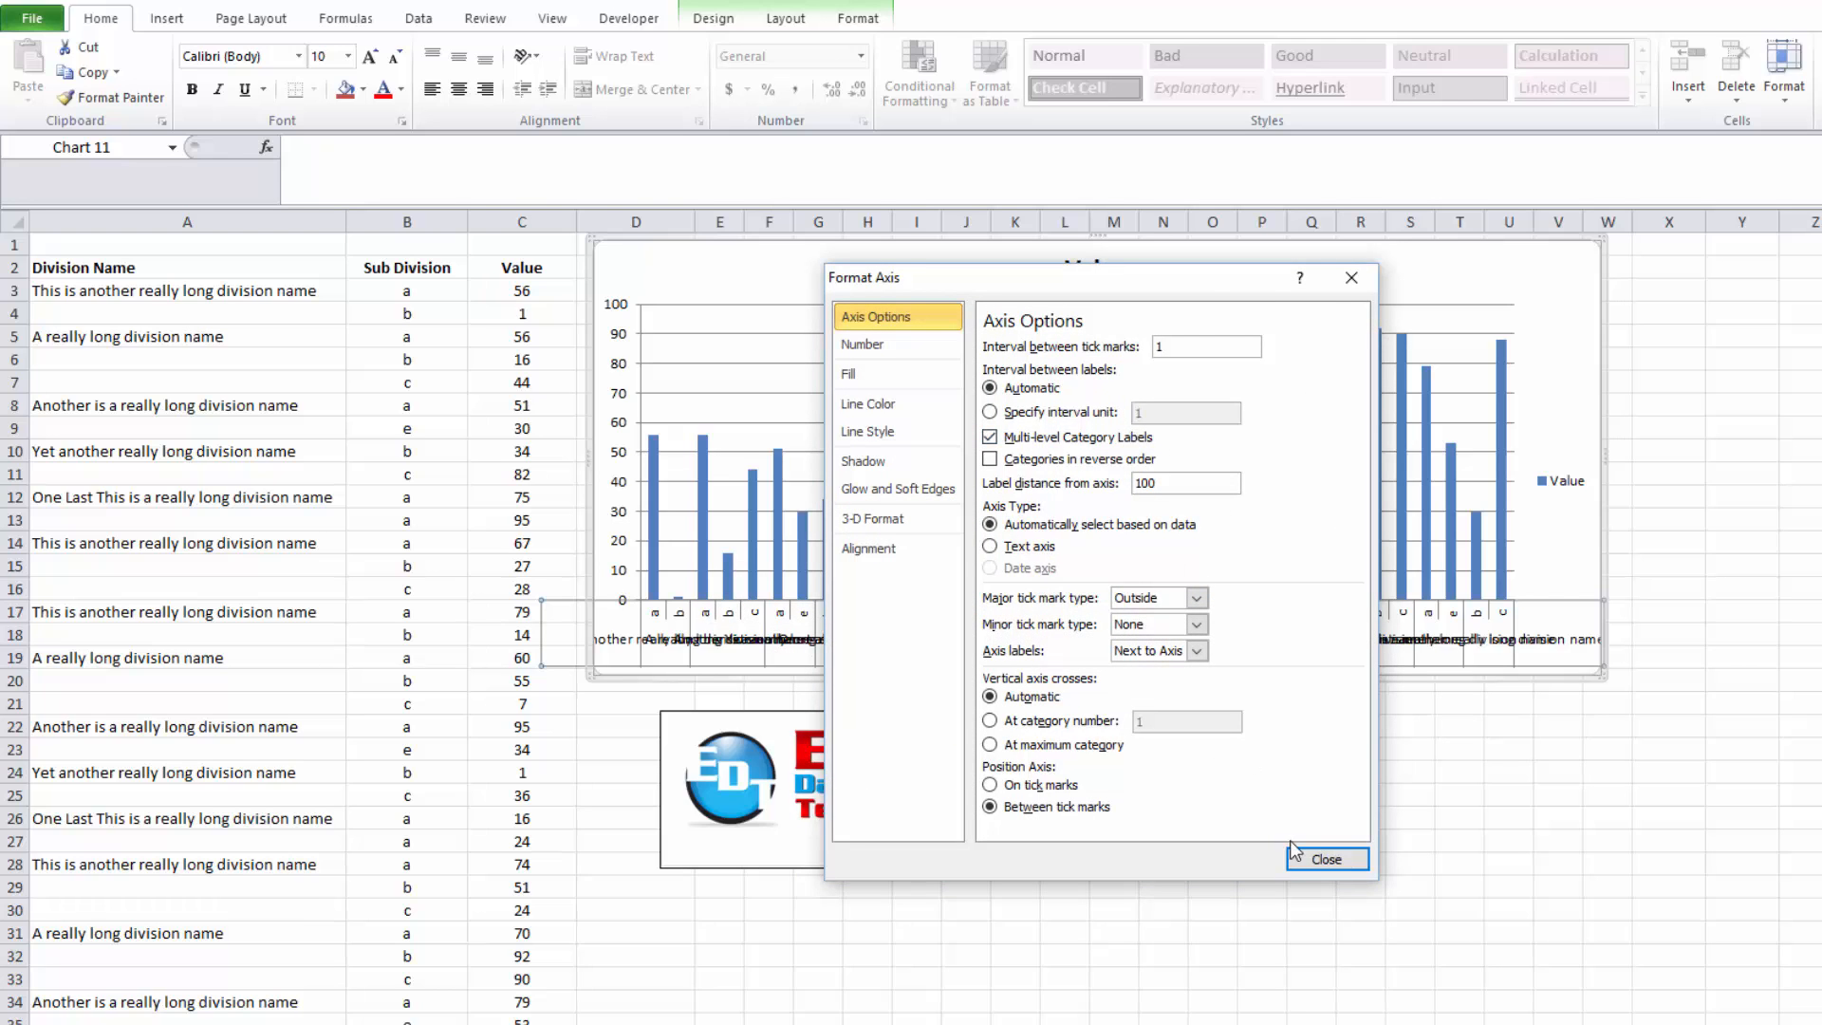
click(868, 546)
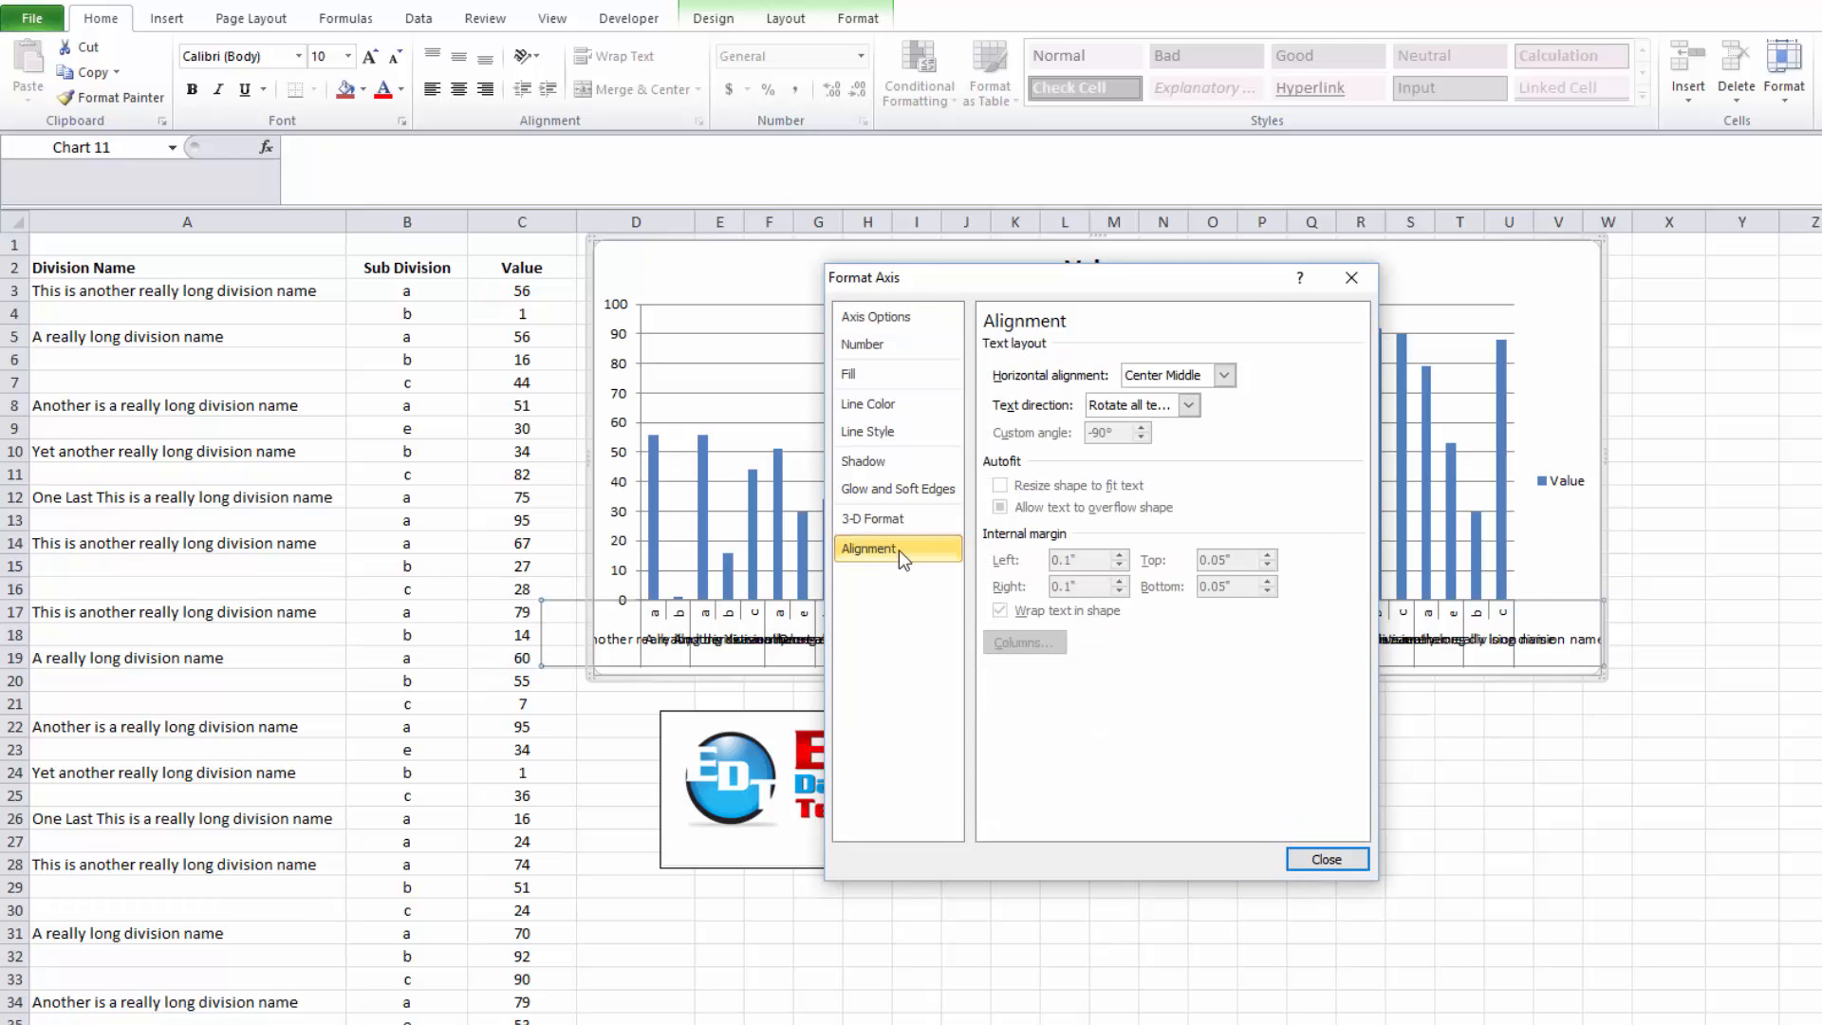
mouse_move(1133, 410)
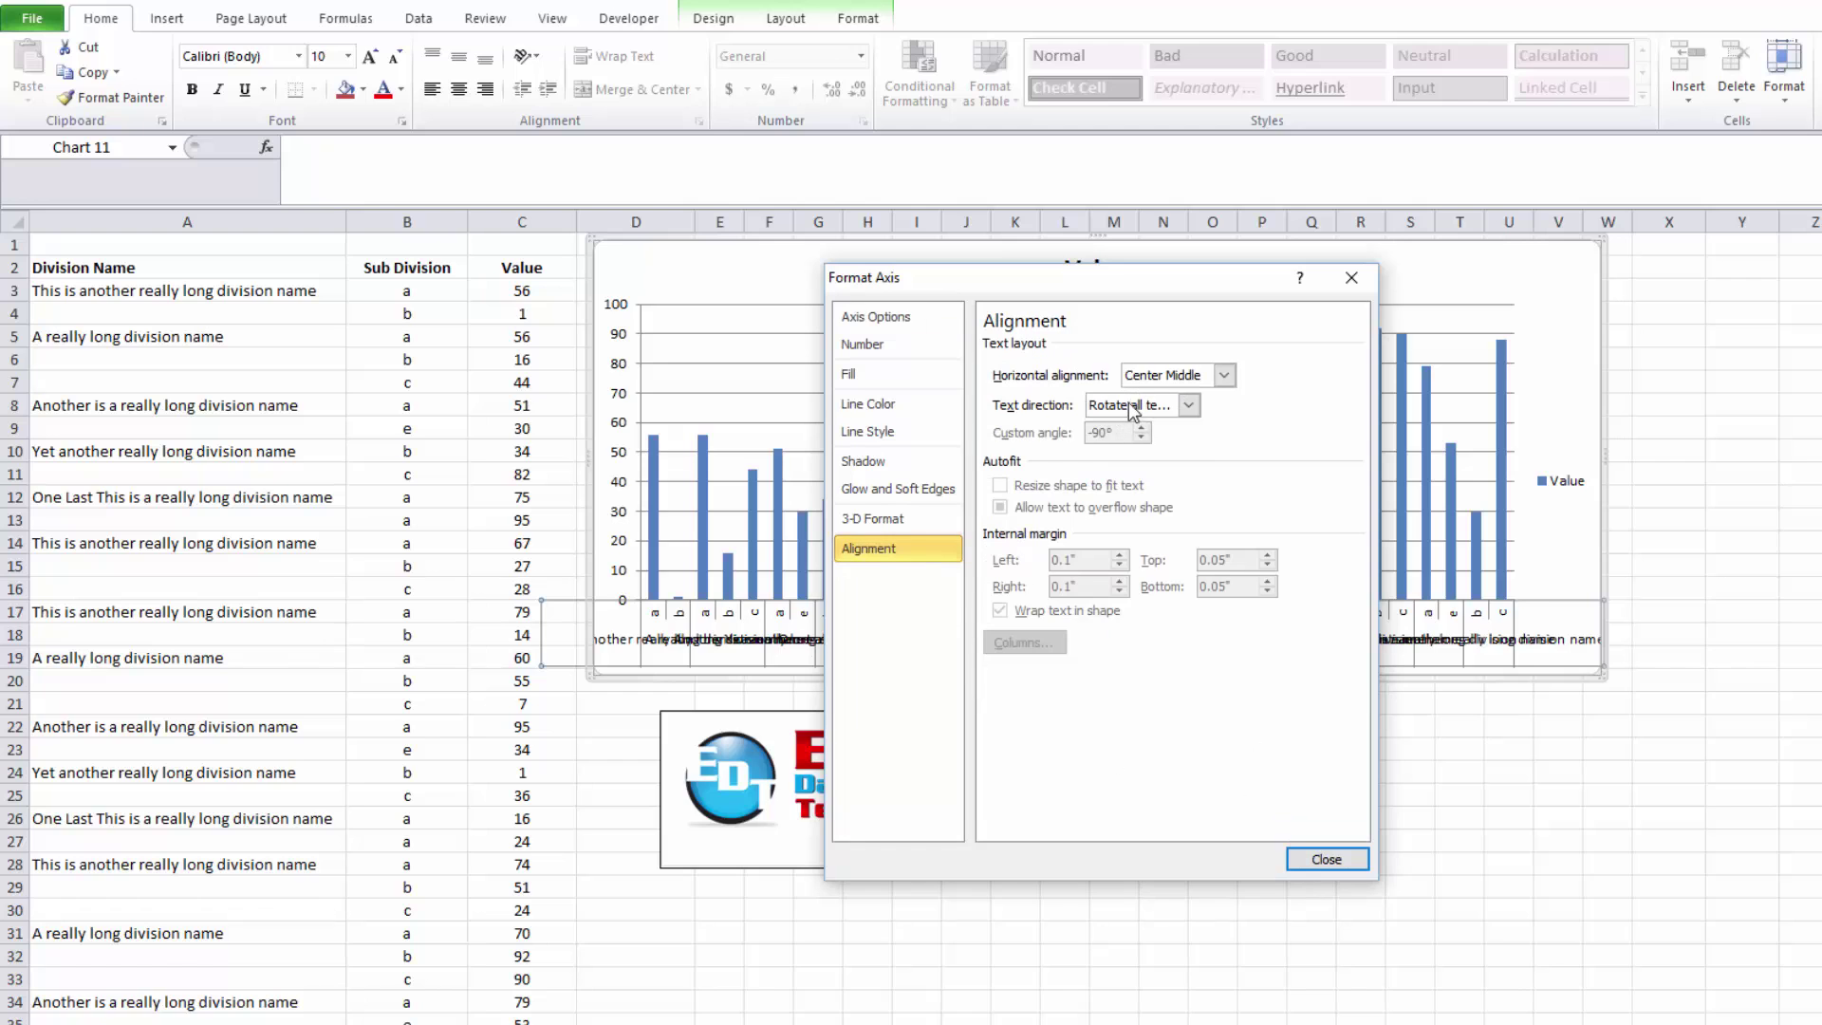
click(1184, 405)
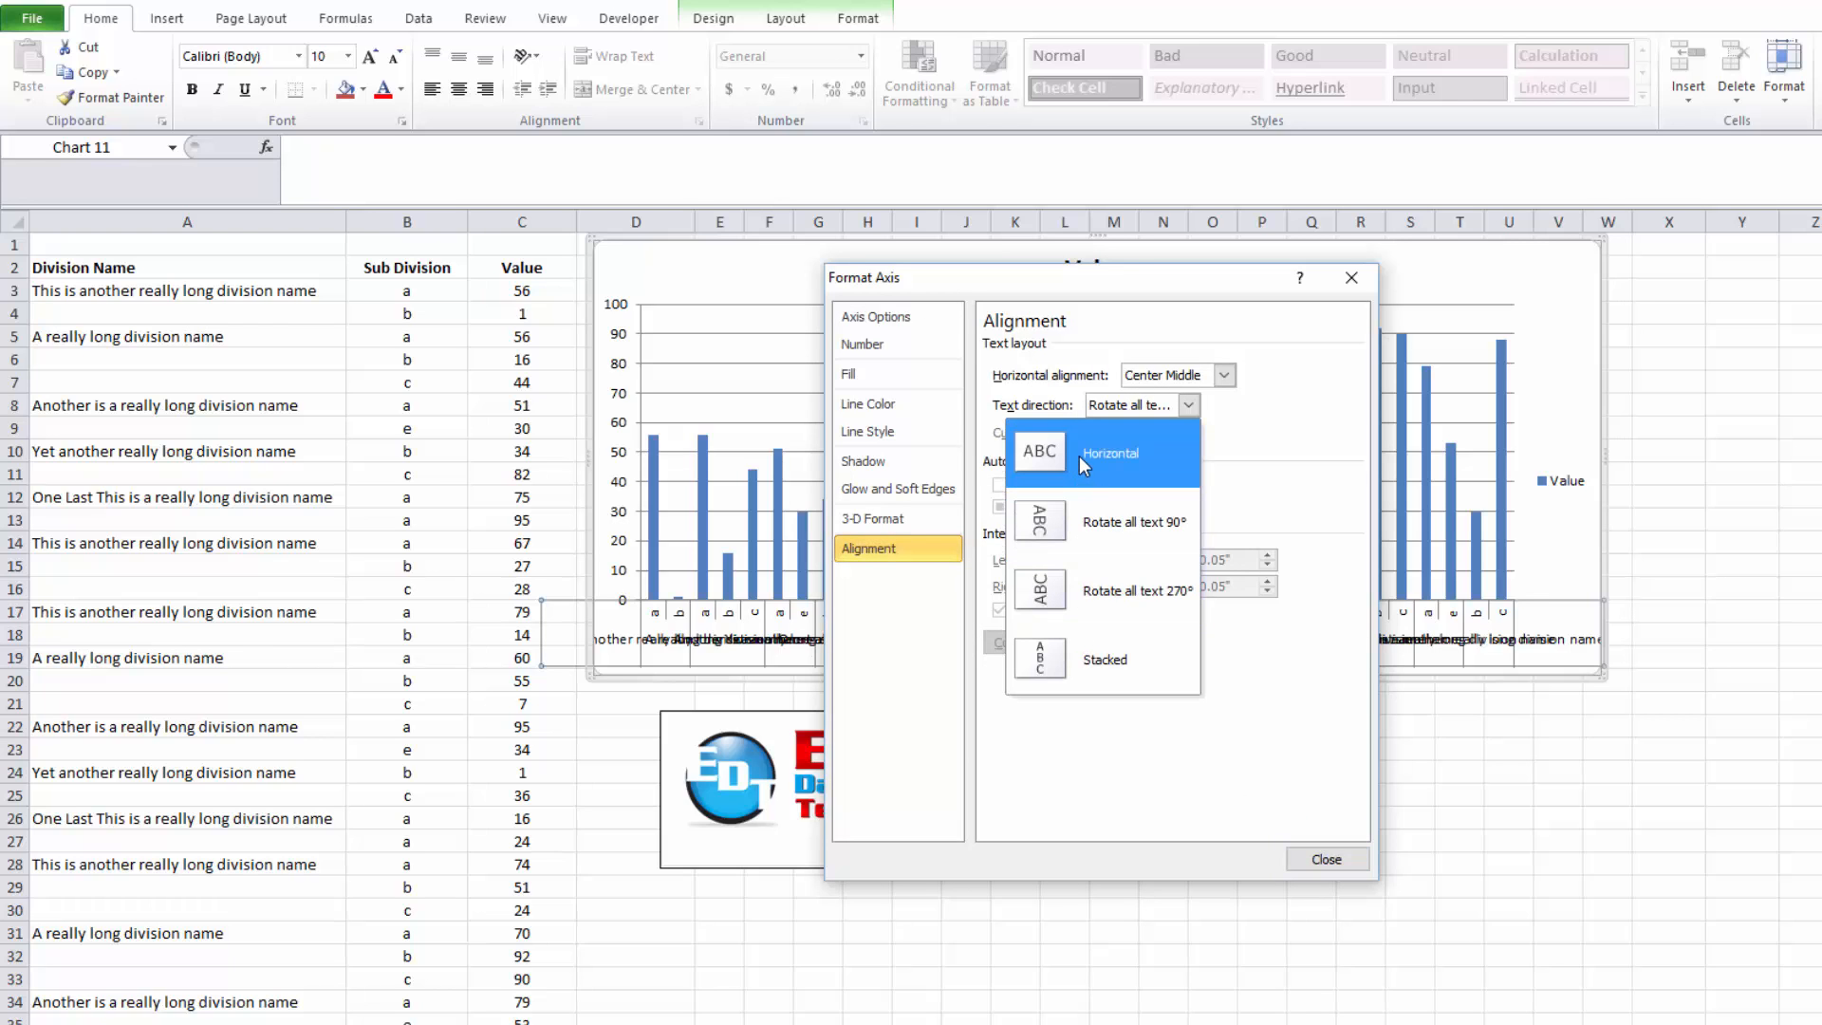
click(1327, 860)
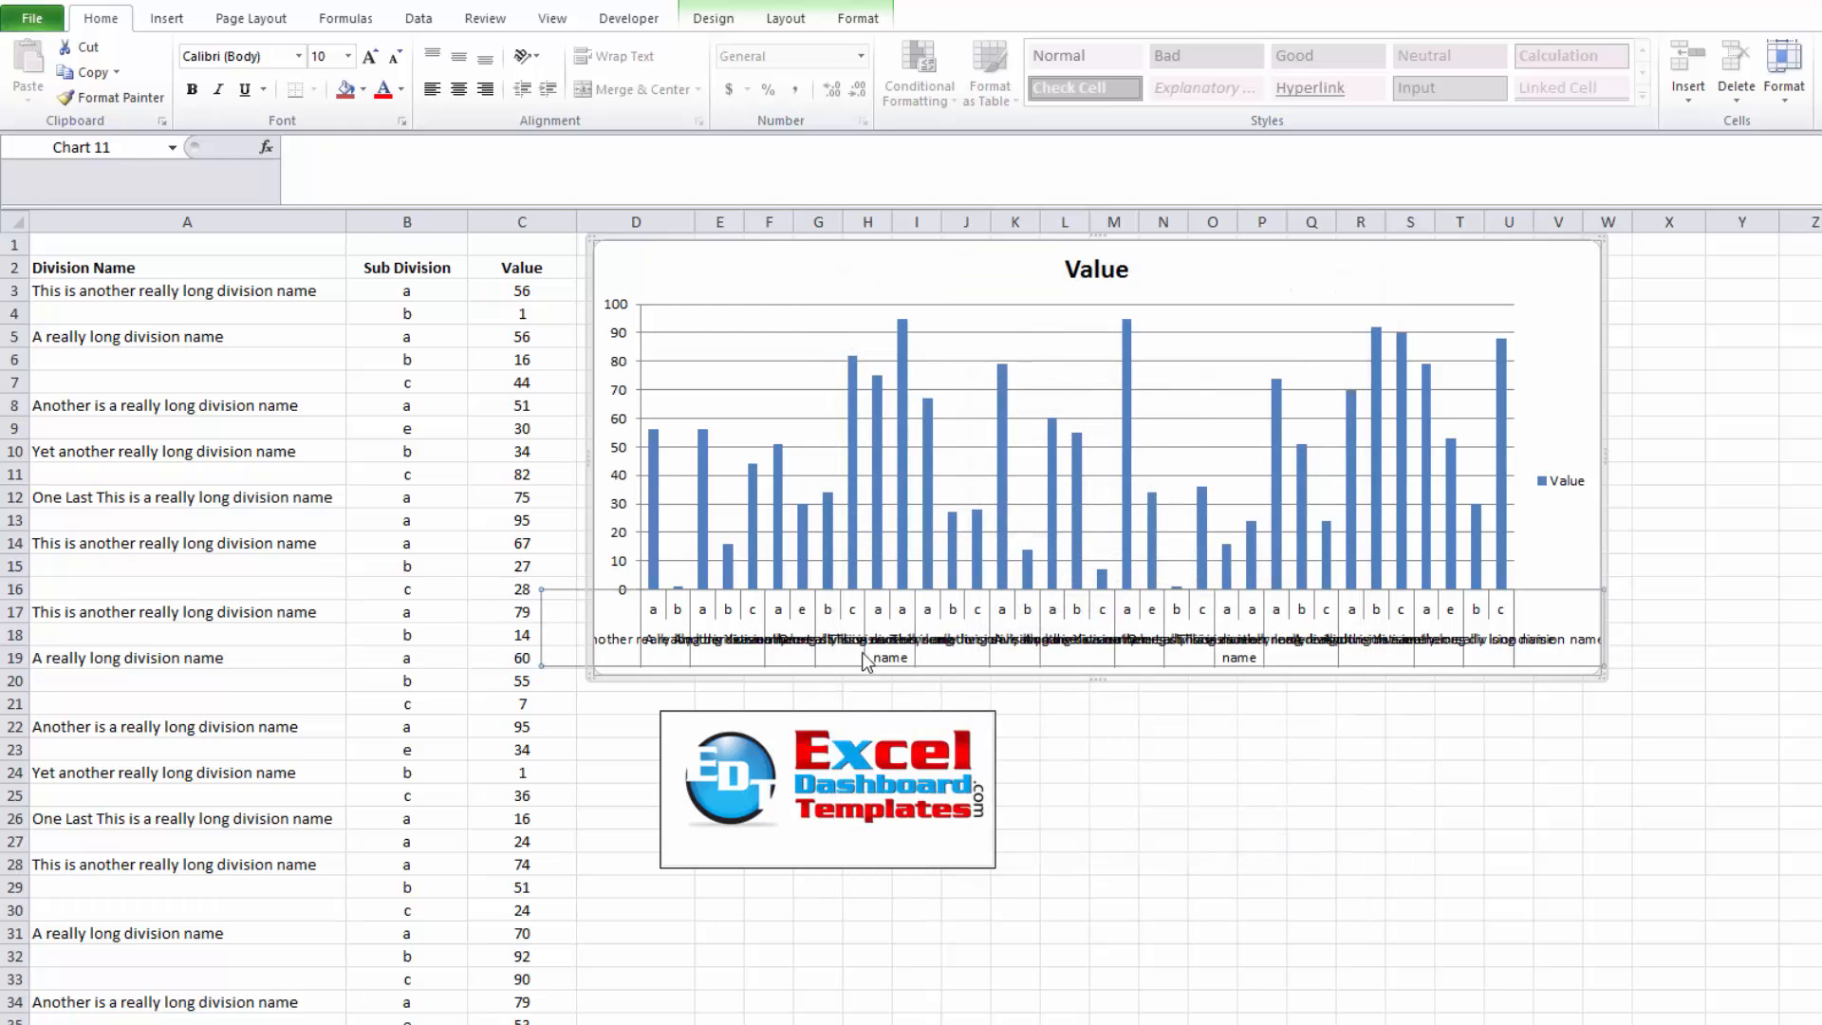
mouse_move(1089, 653)
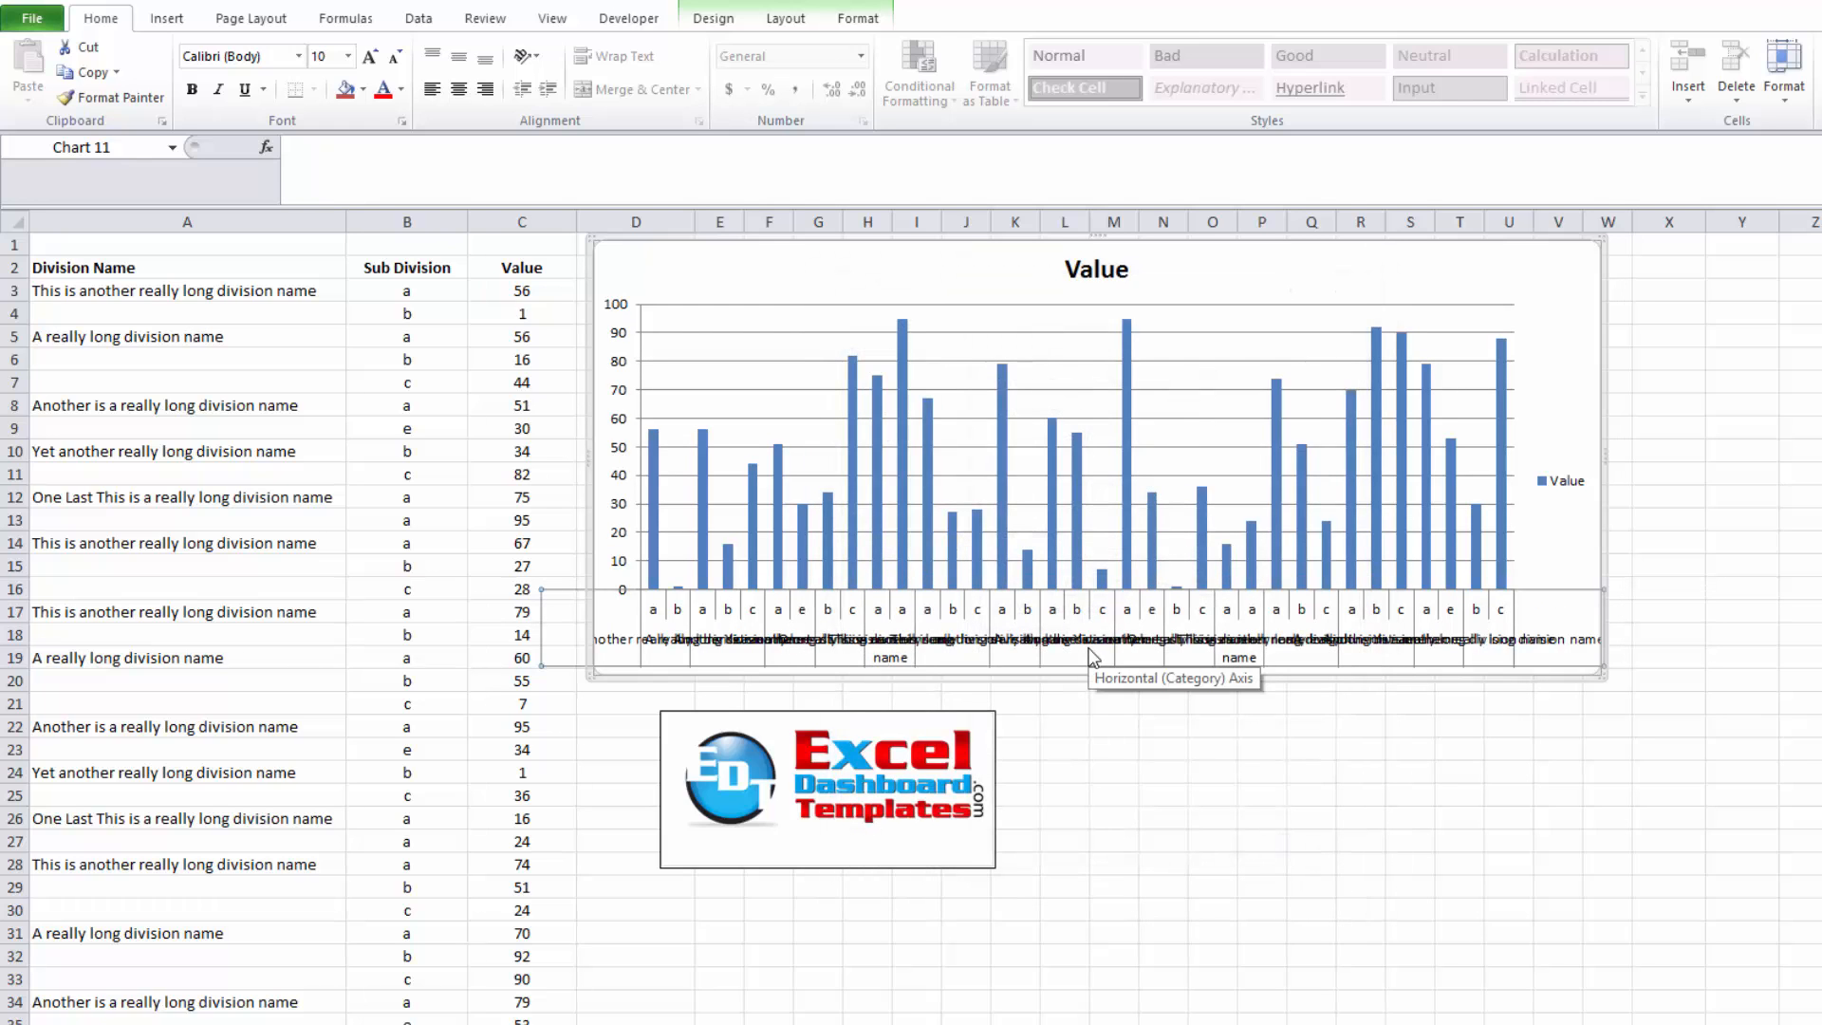
click(1161, 749)
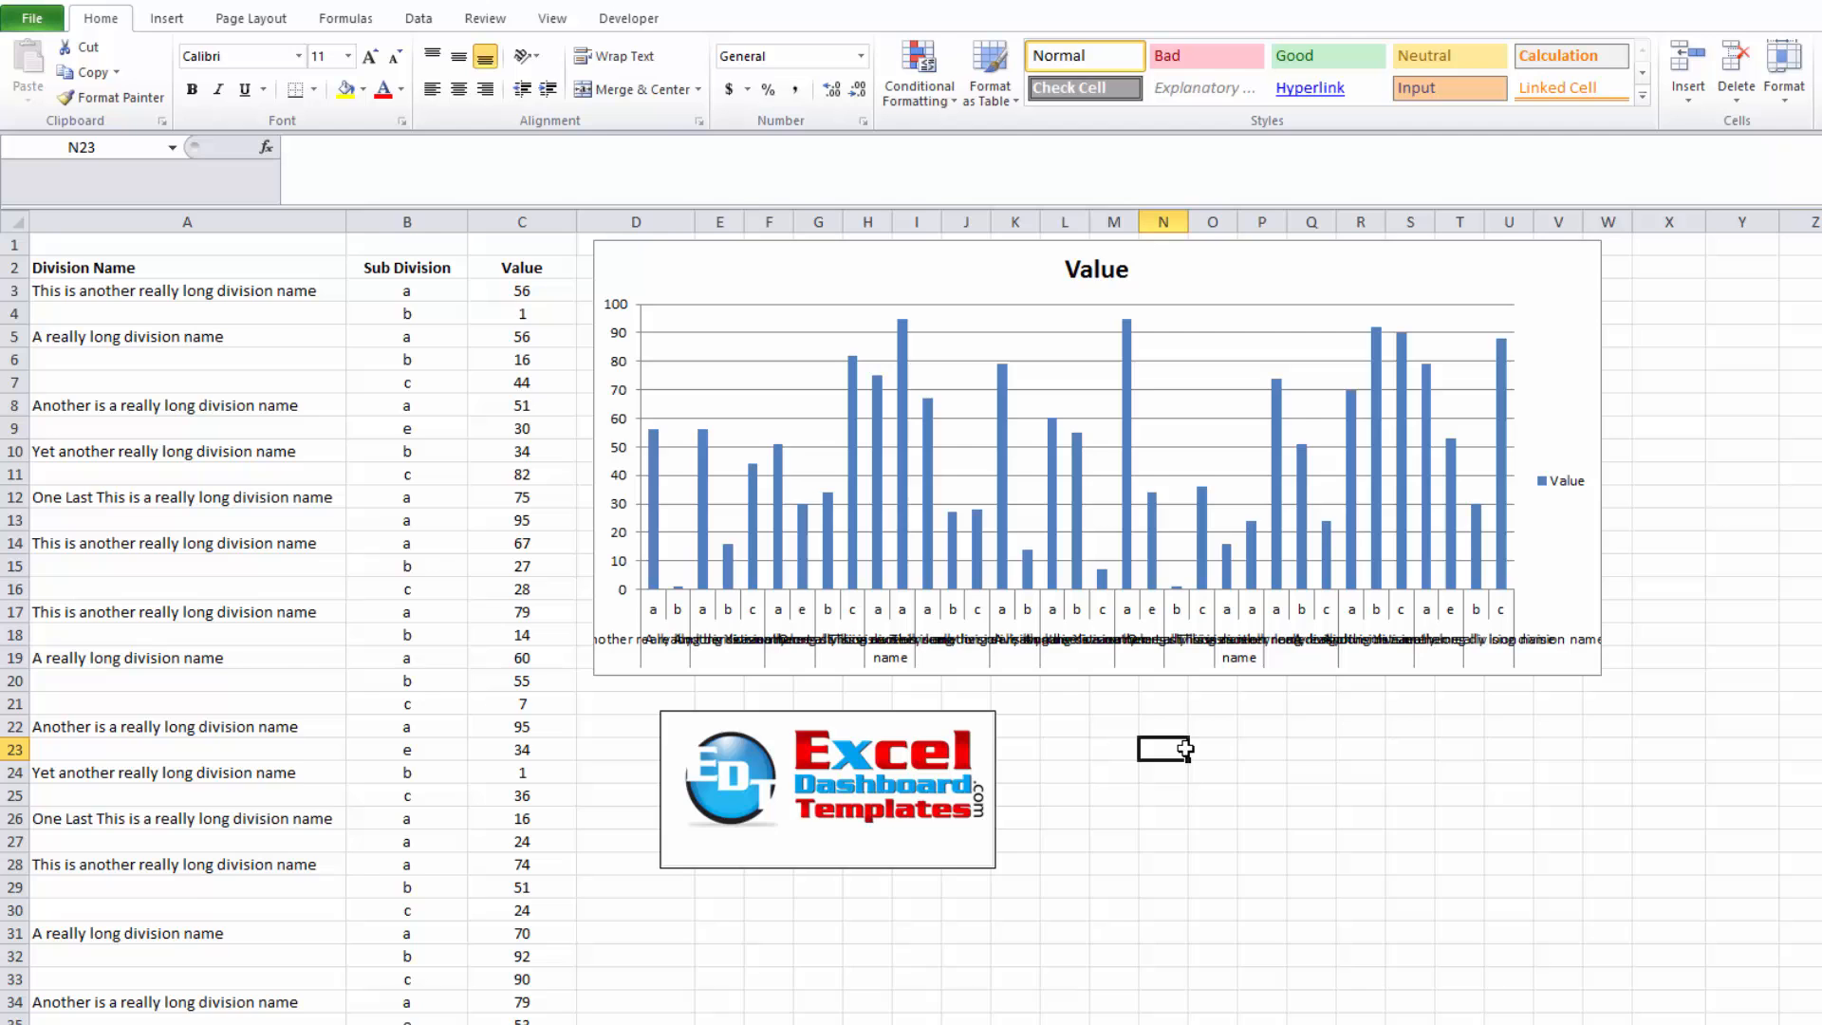
click(1093, 465)
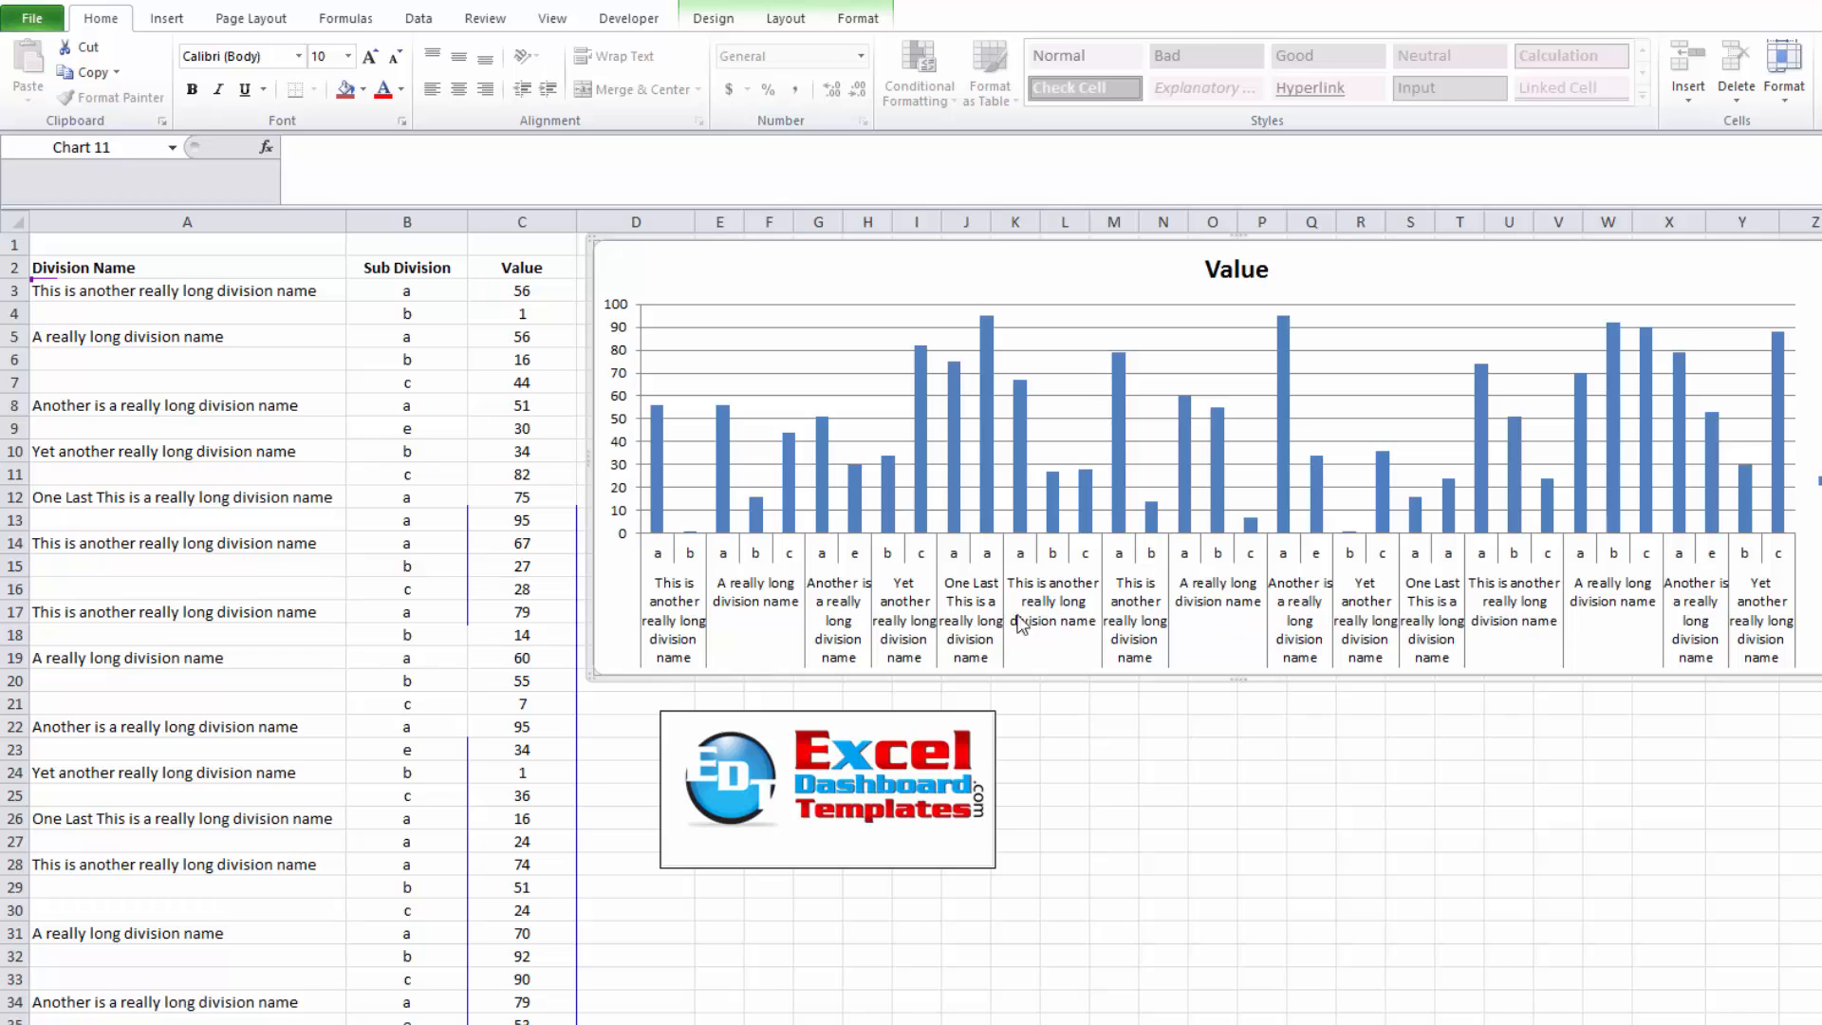
mouse_move(700, 609)
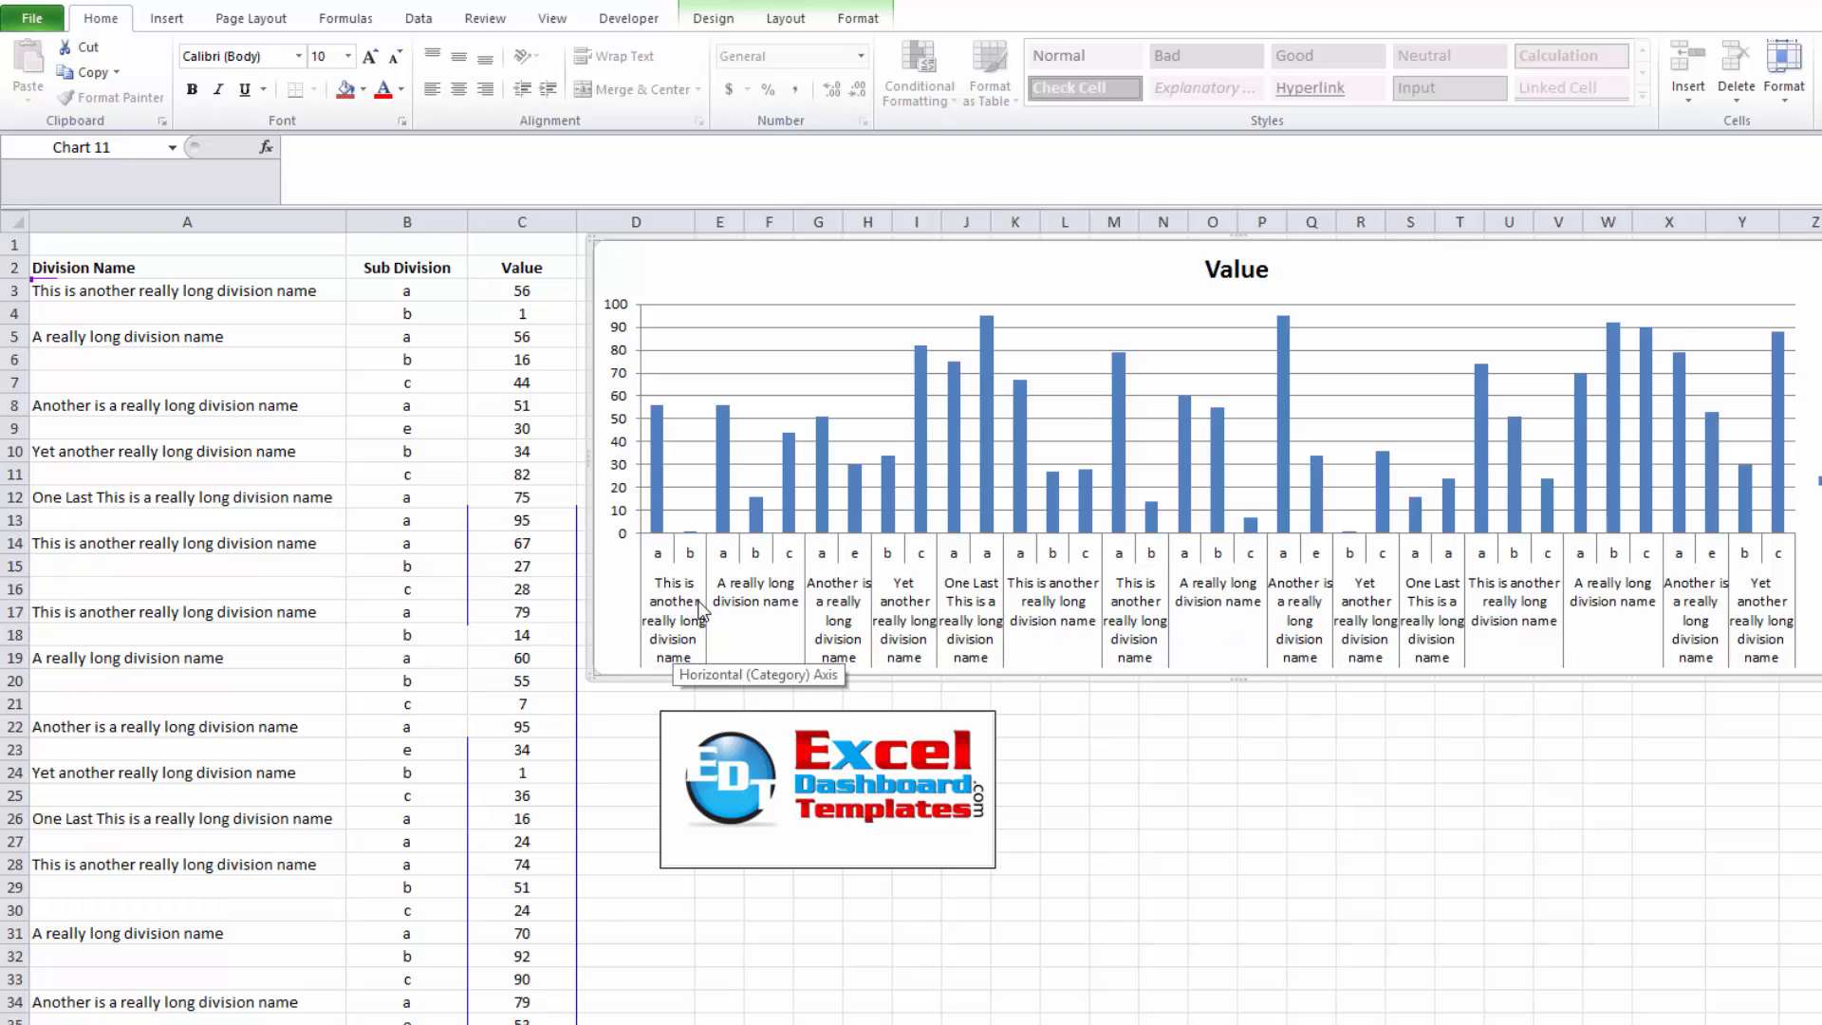
mouse_move(1021, 623)
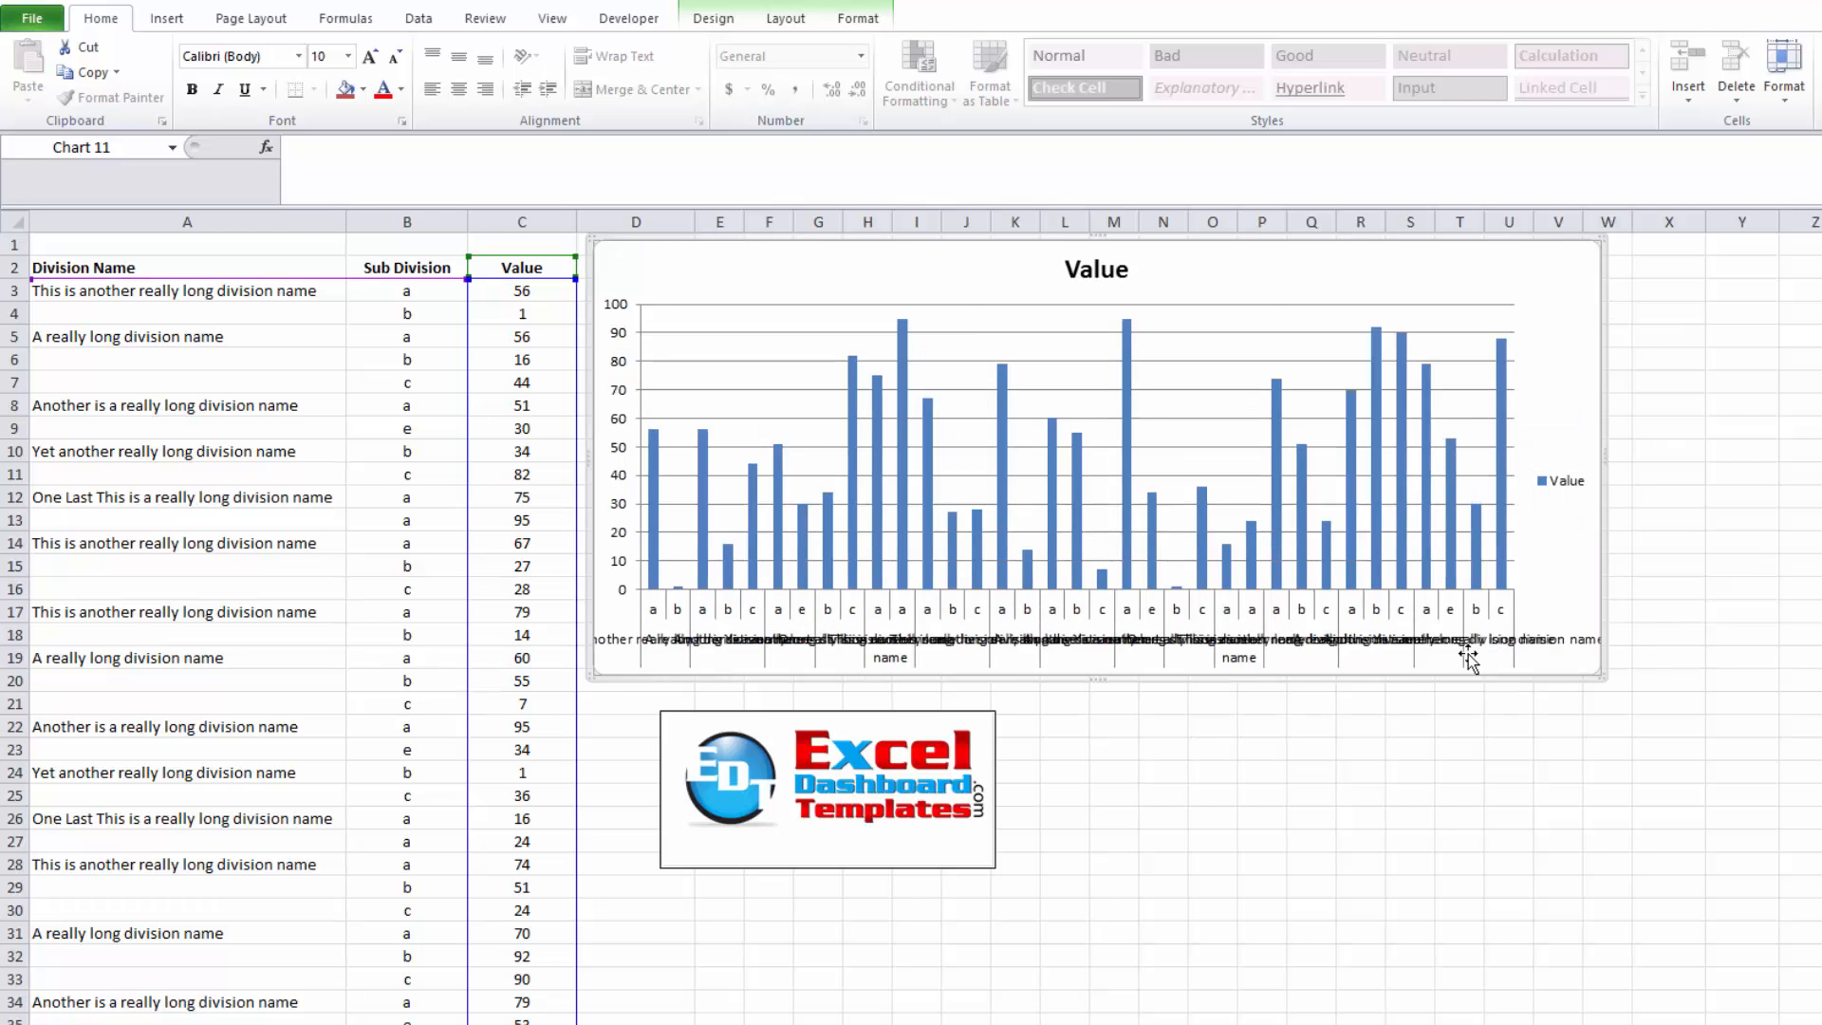
click(1213, 748)
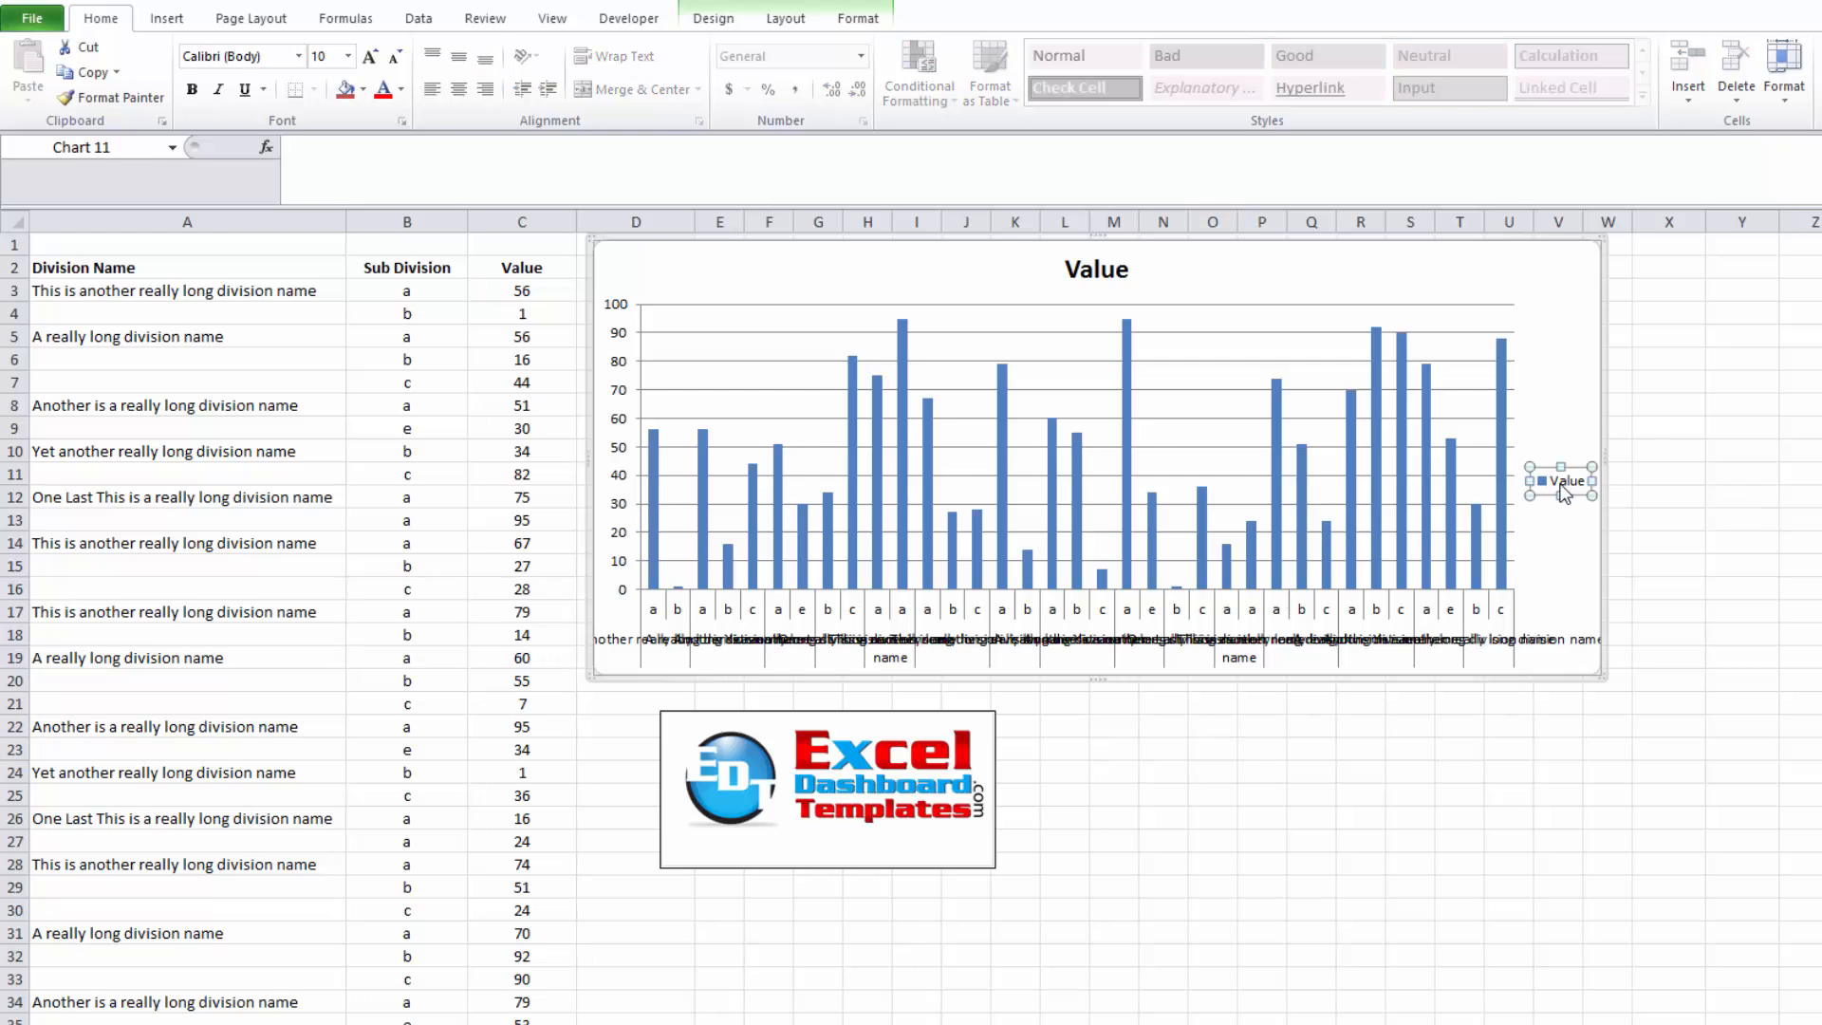
mouse_move(1555, 493)
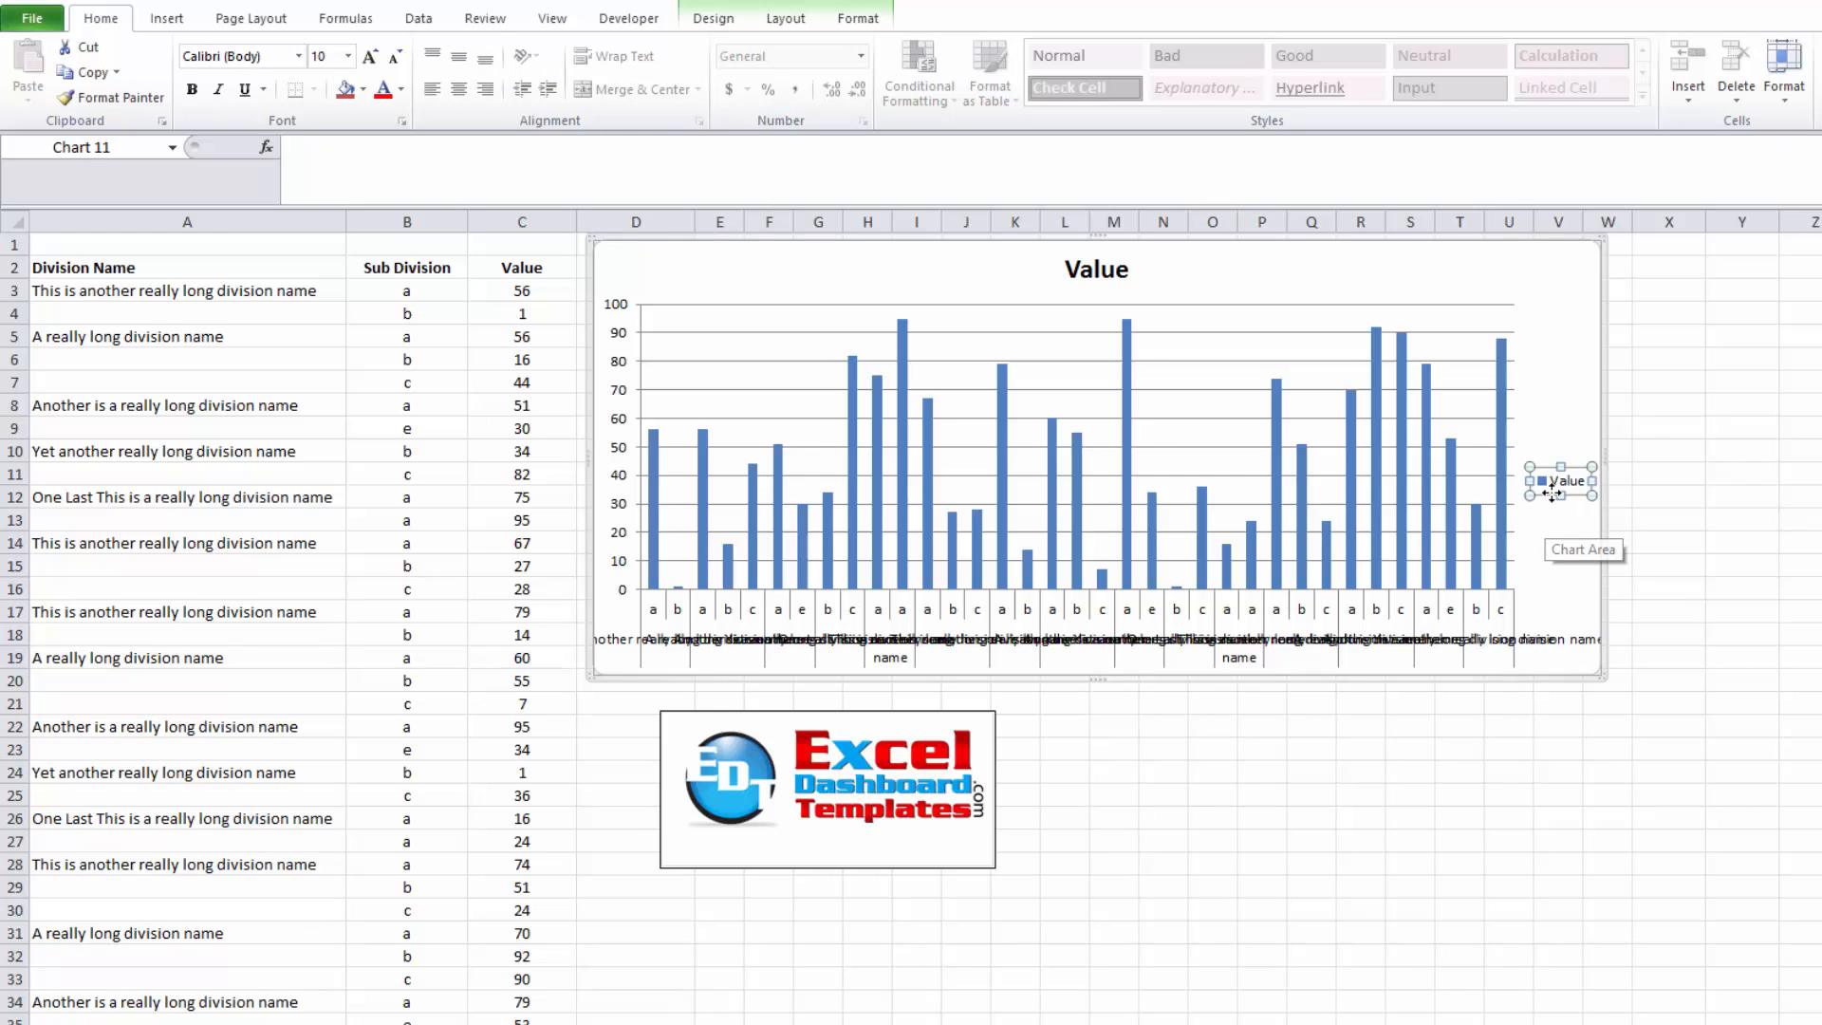
mouse_move(1192, 313)
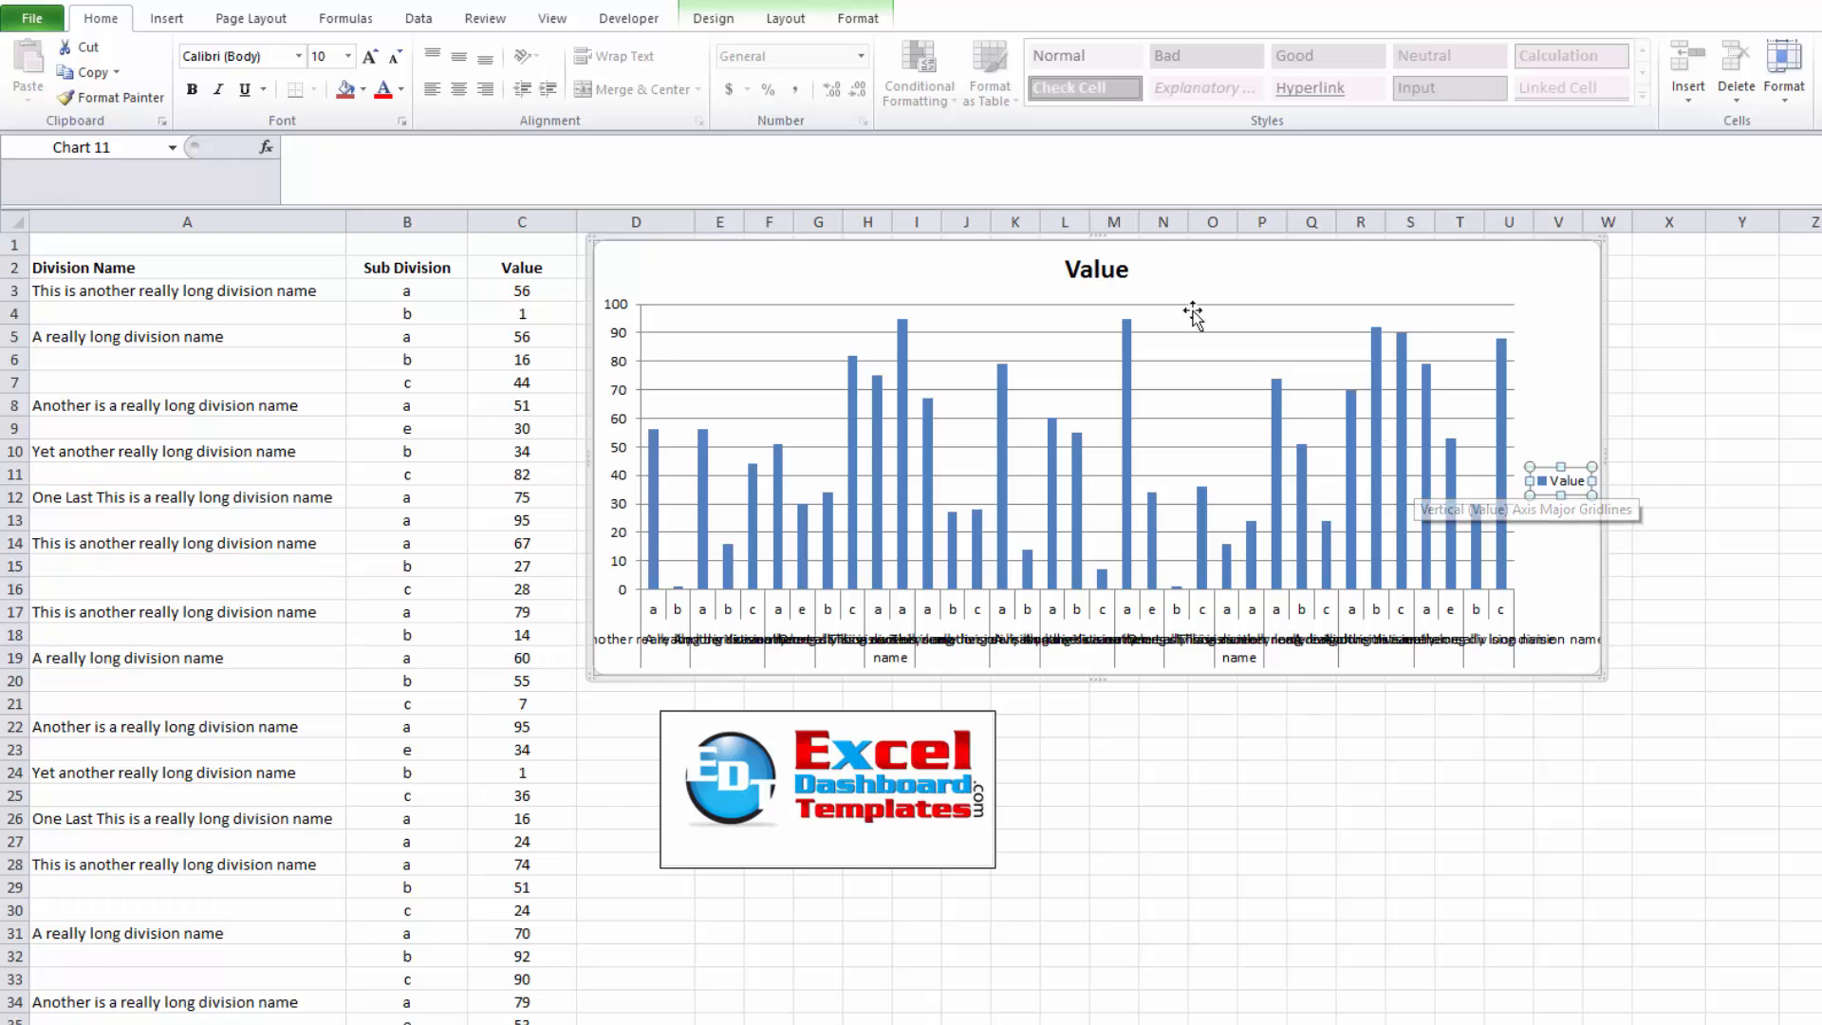
- Show the legend placement choices under Chart Tools Layout > Legend
click(784, 17)
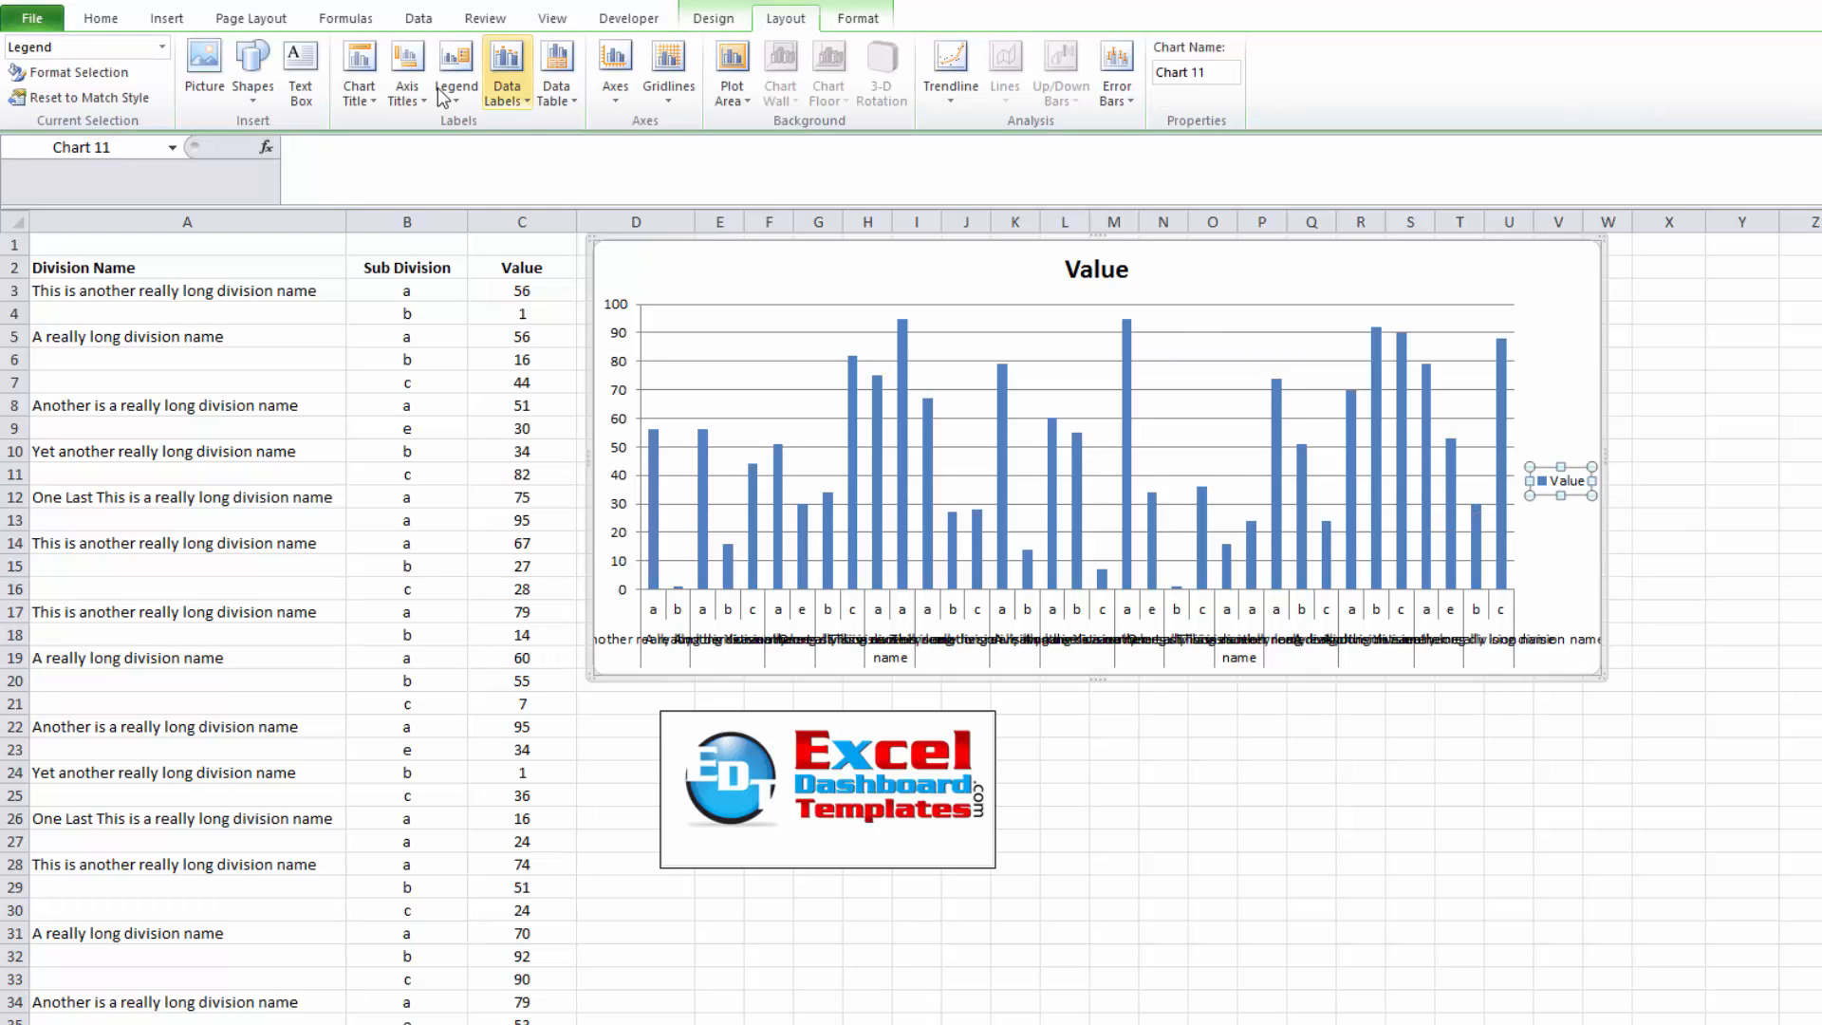
click(456, 72)
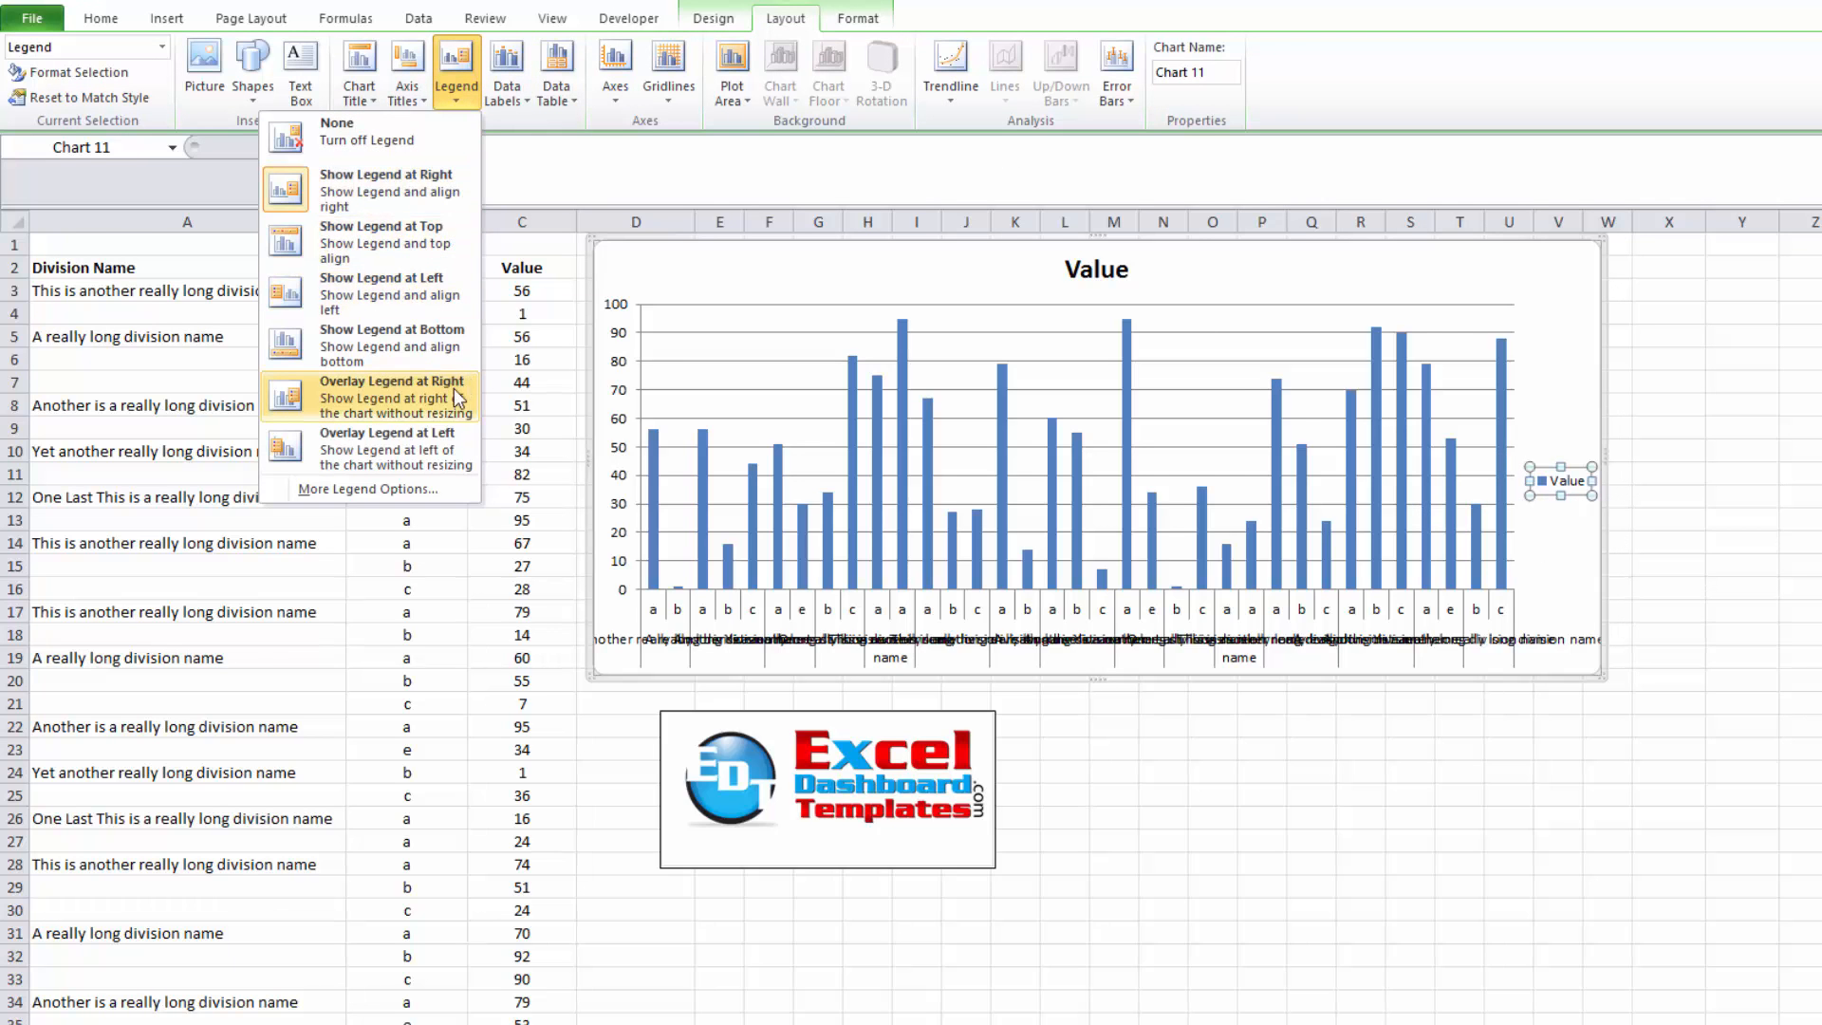
mouse_move(393, 387)
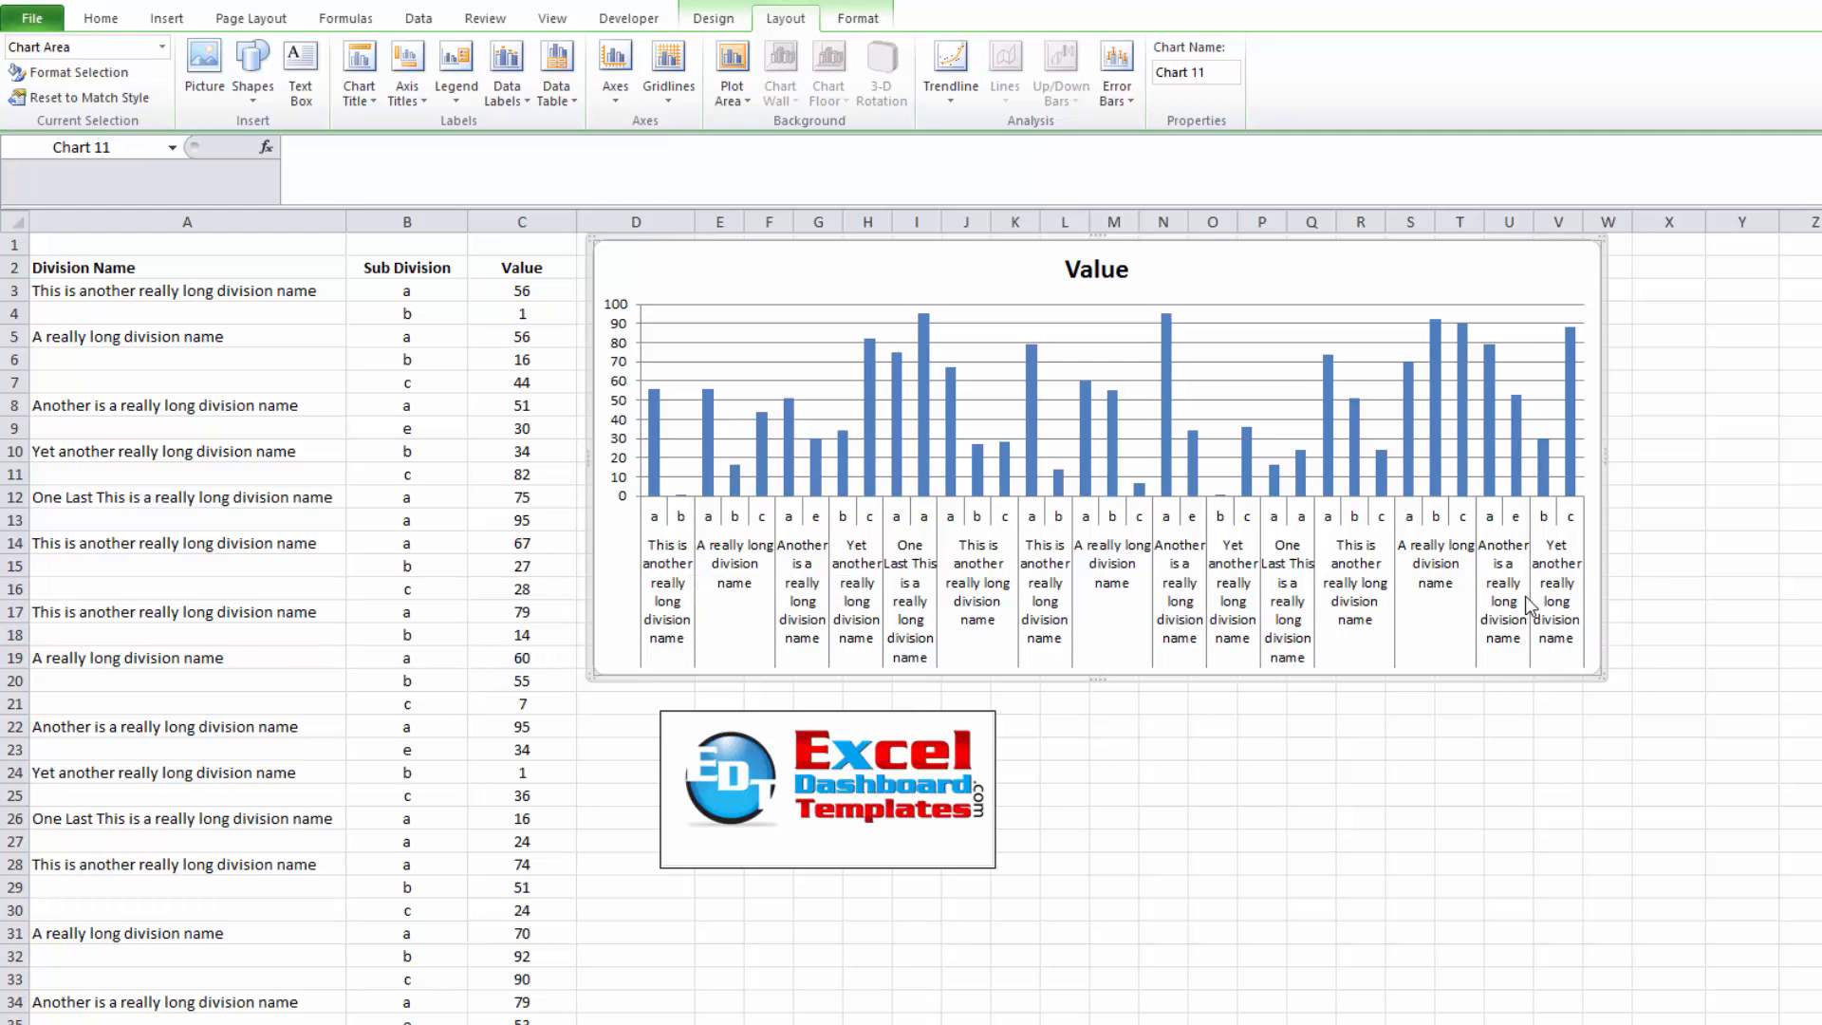
mouse_move(1529, 604)
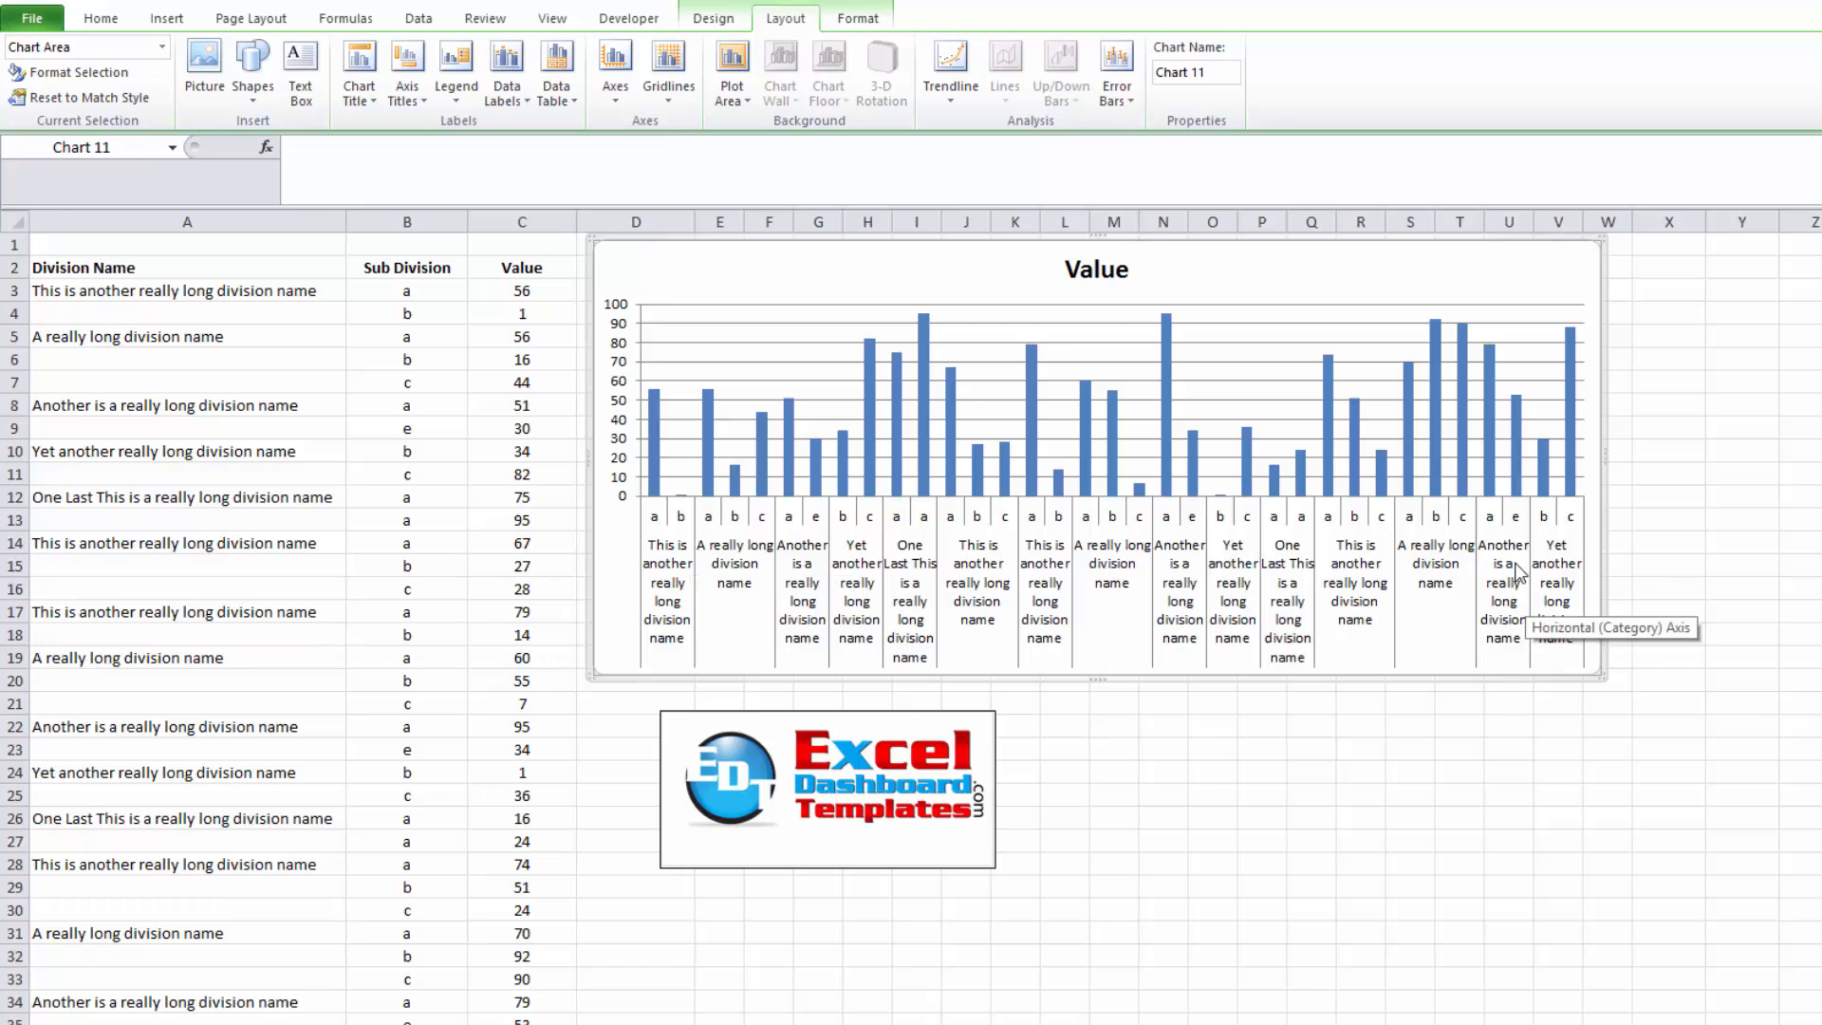
mouse_move(1198, 592)
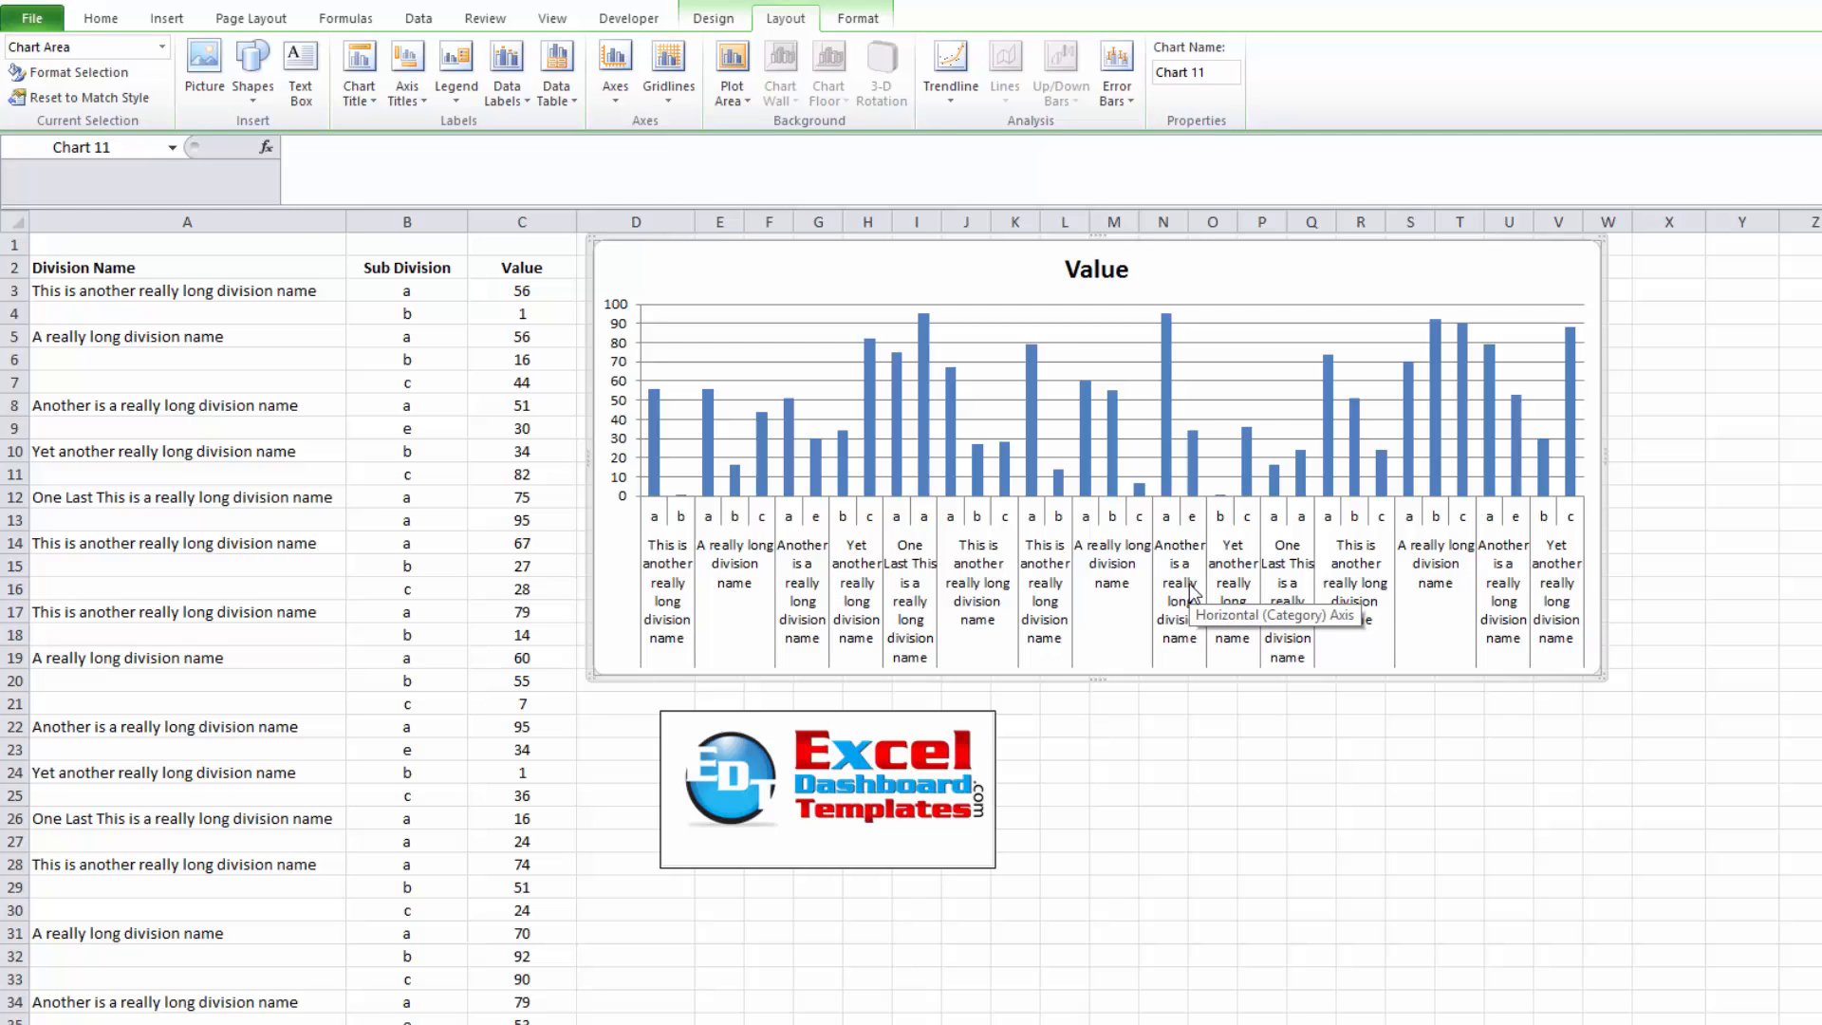
mouse_move(1177, 677)
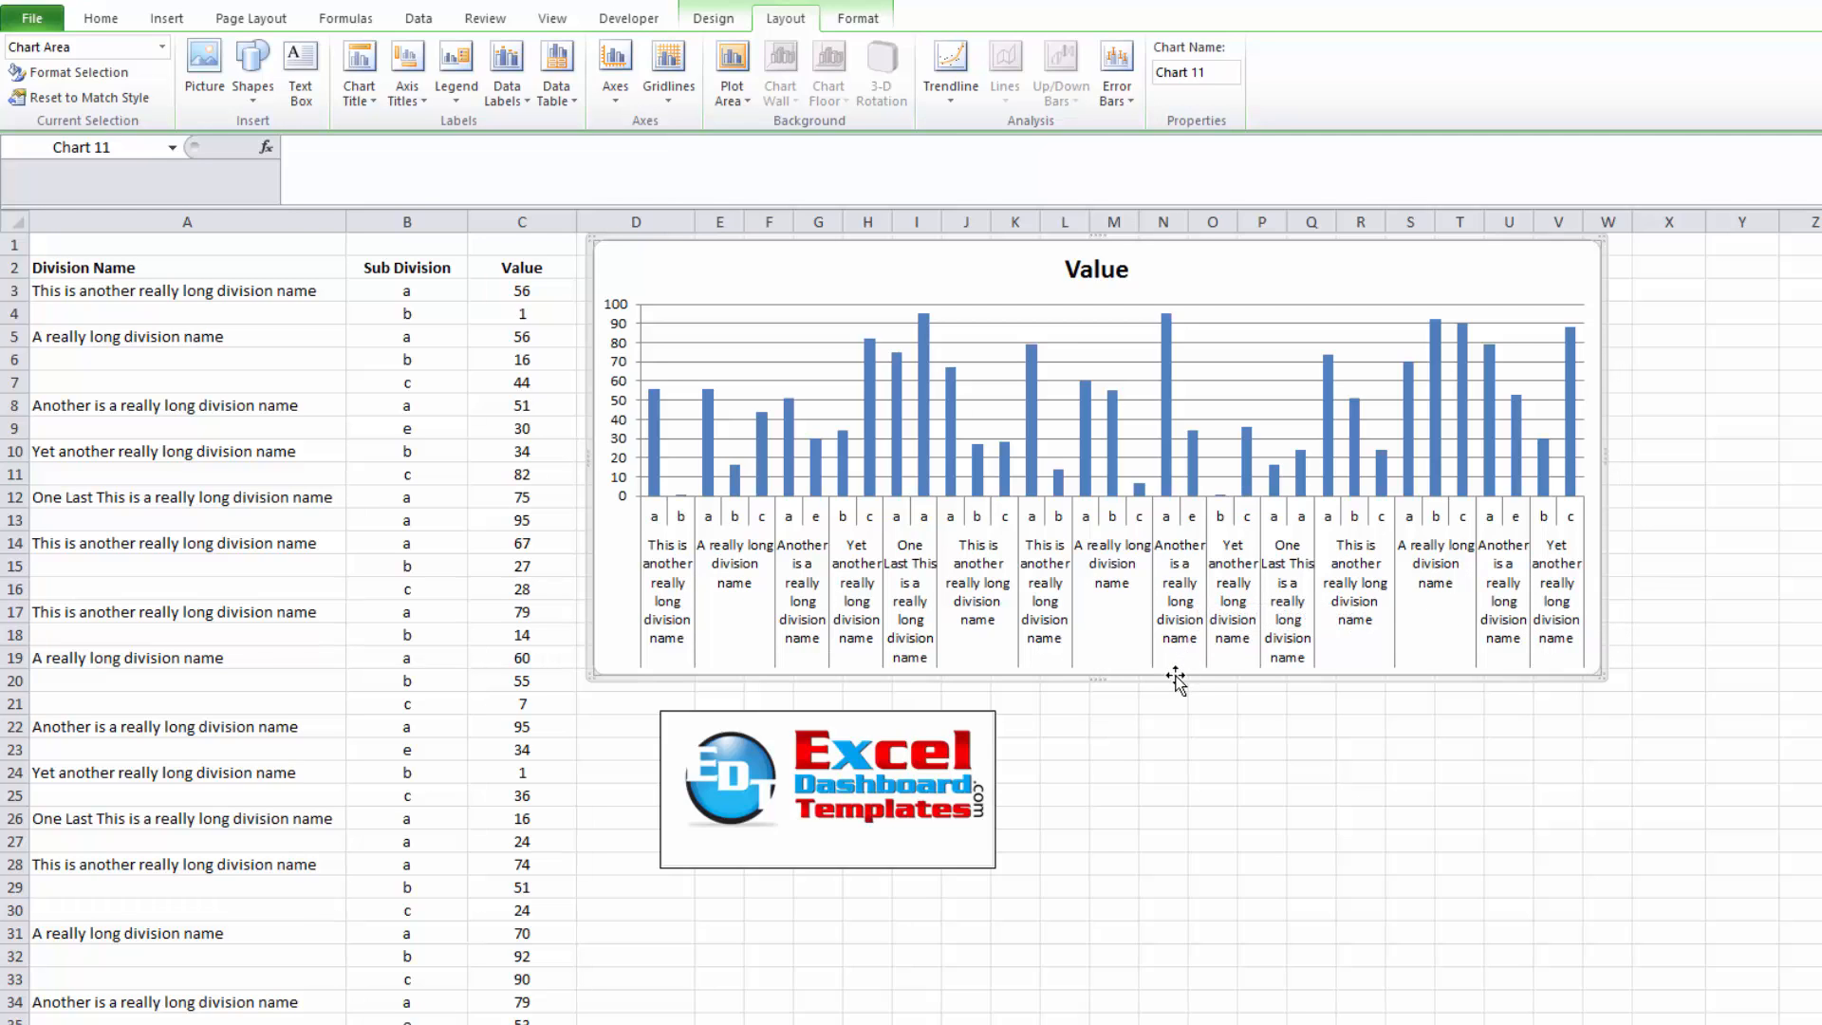
click(1112, 770)
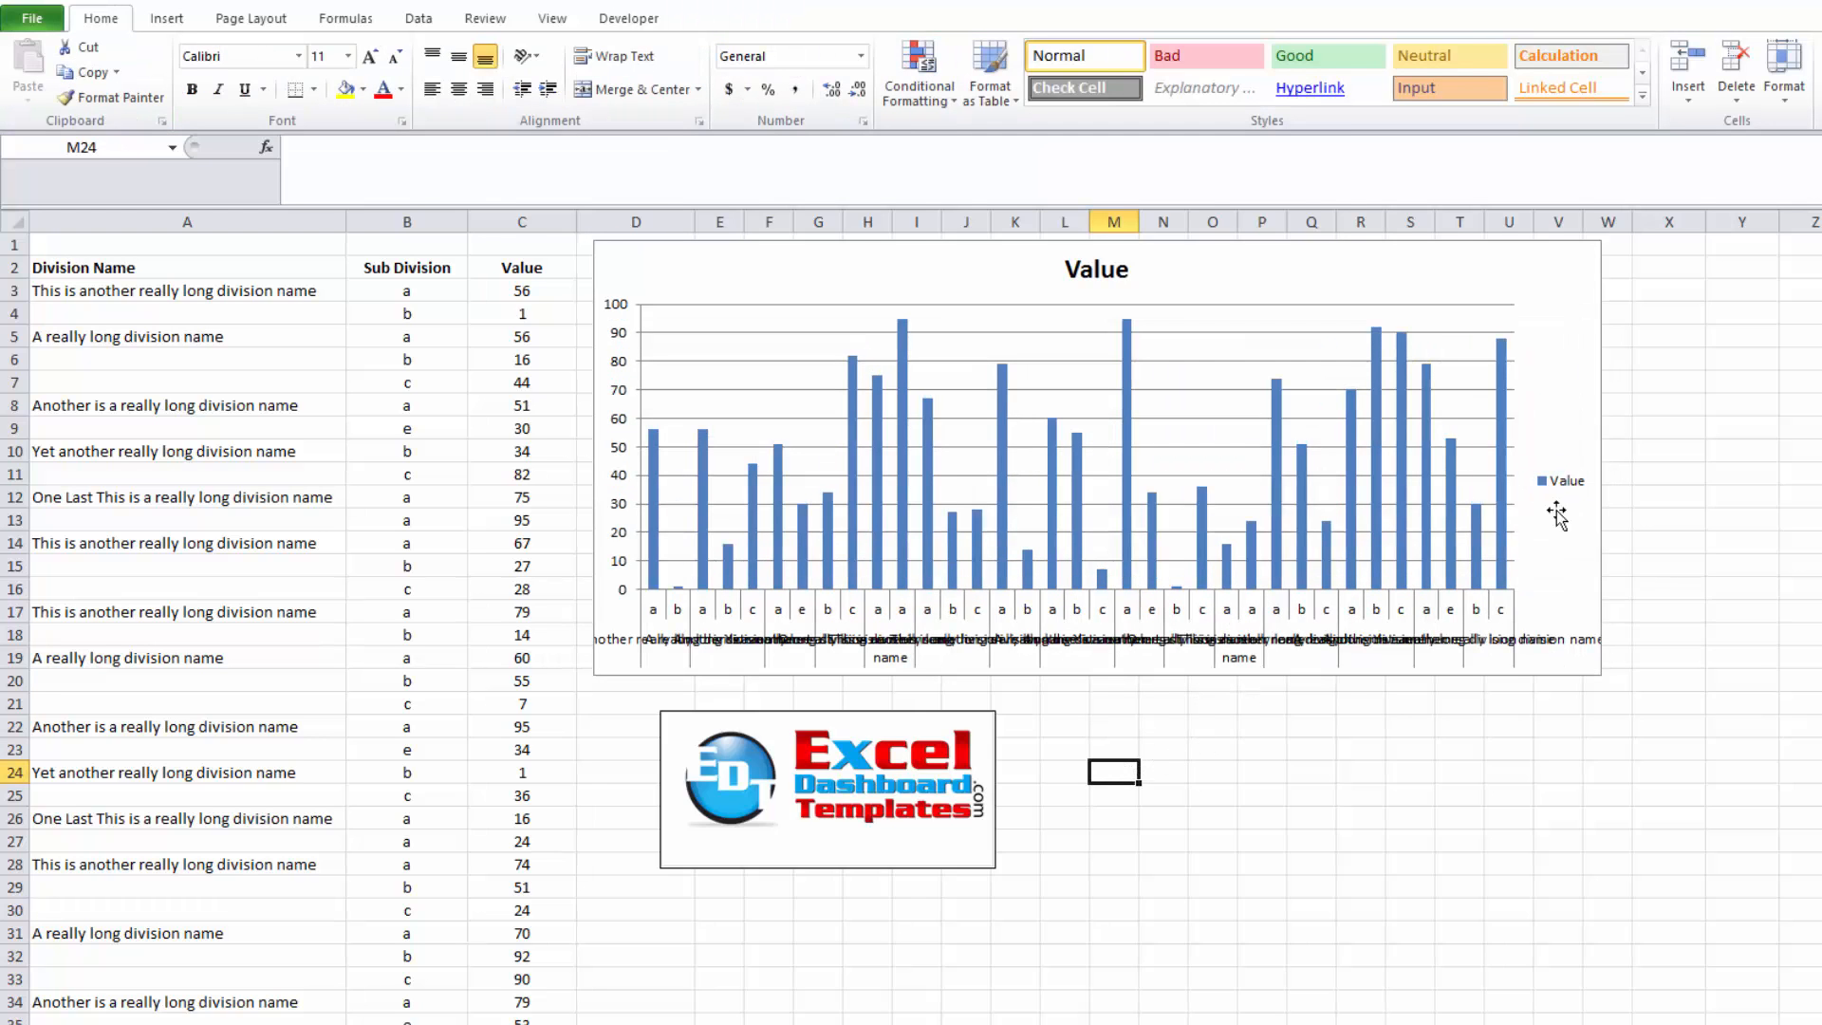
mouse_move(1562, 480)
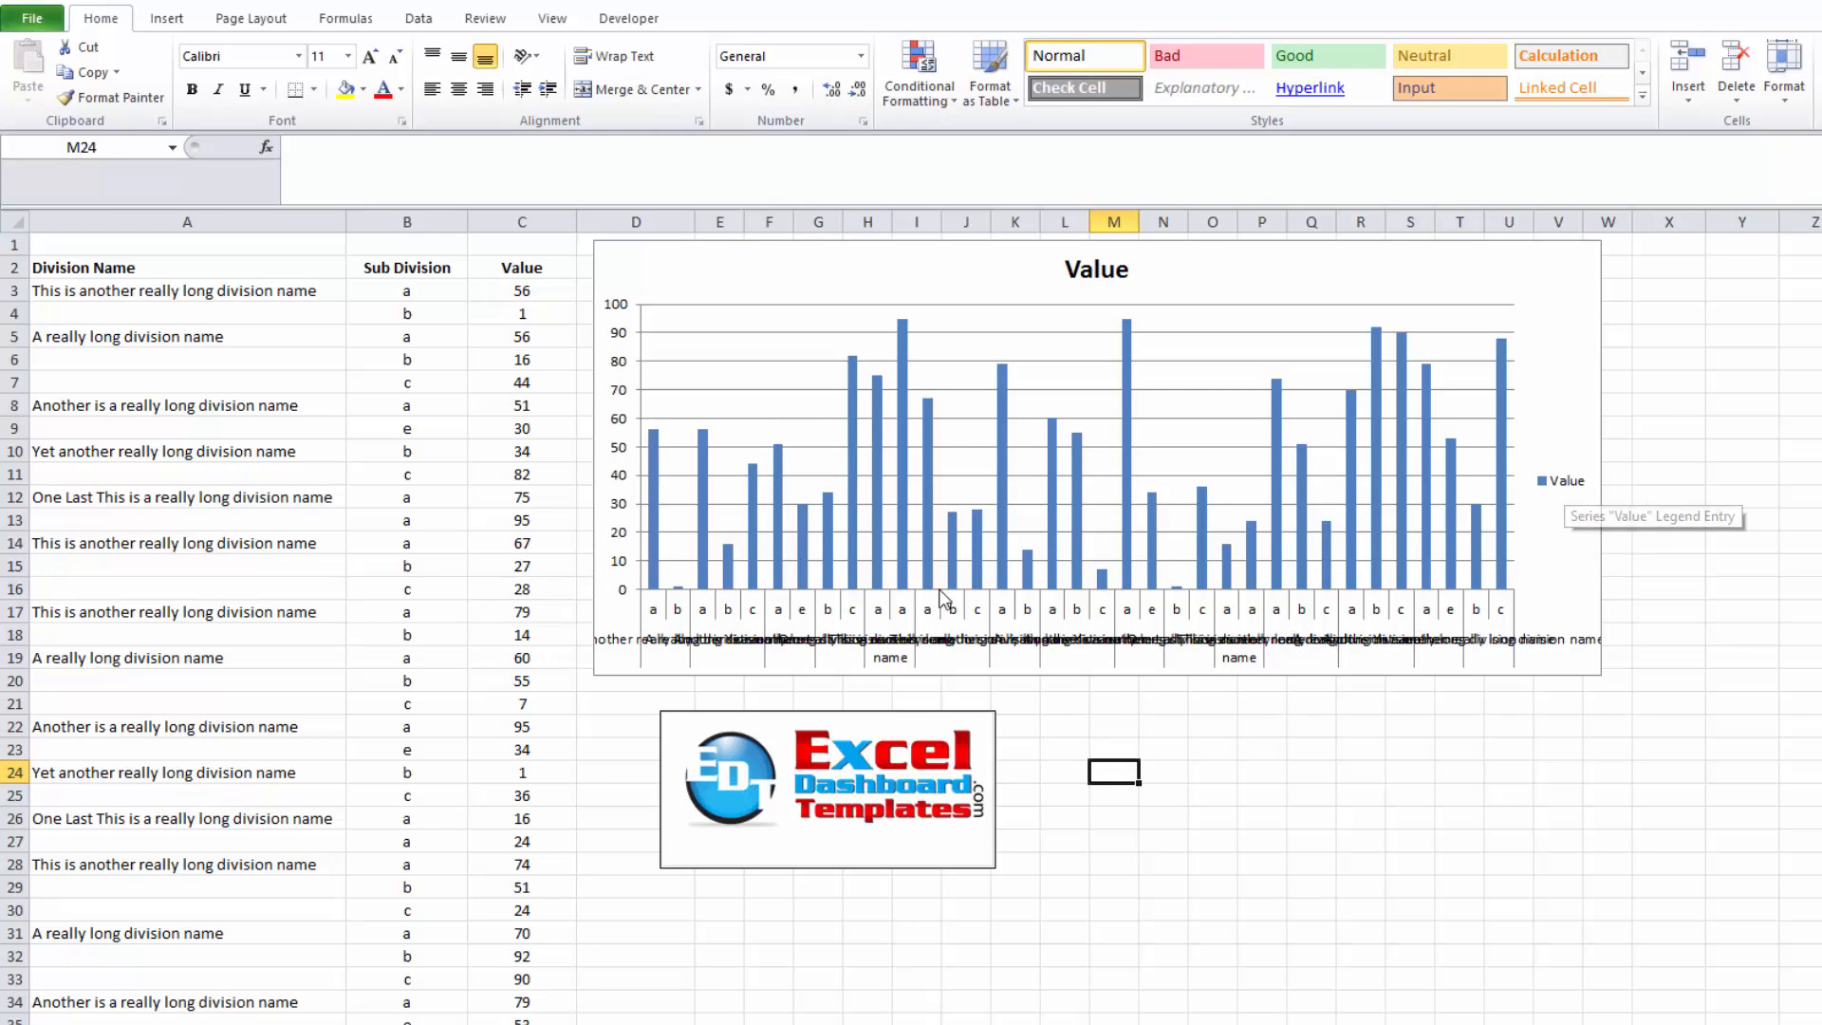
mouse_move(668, 639)
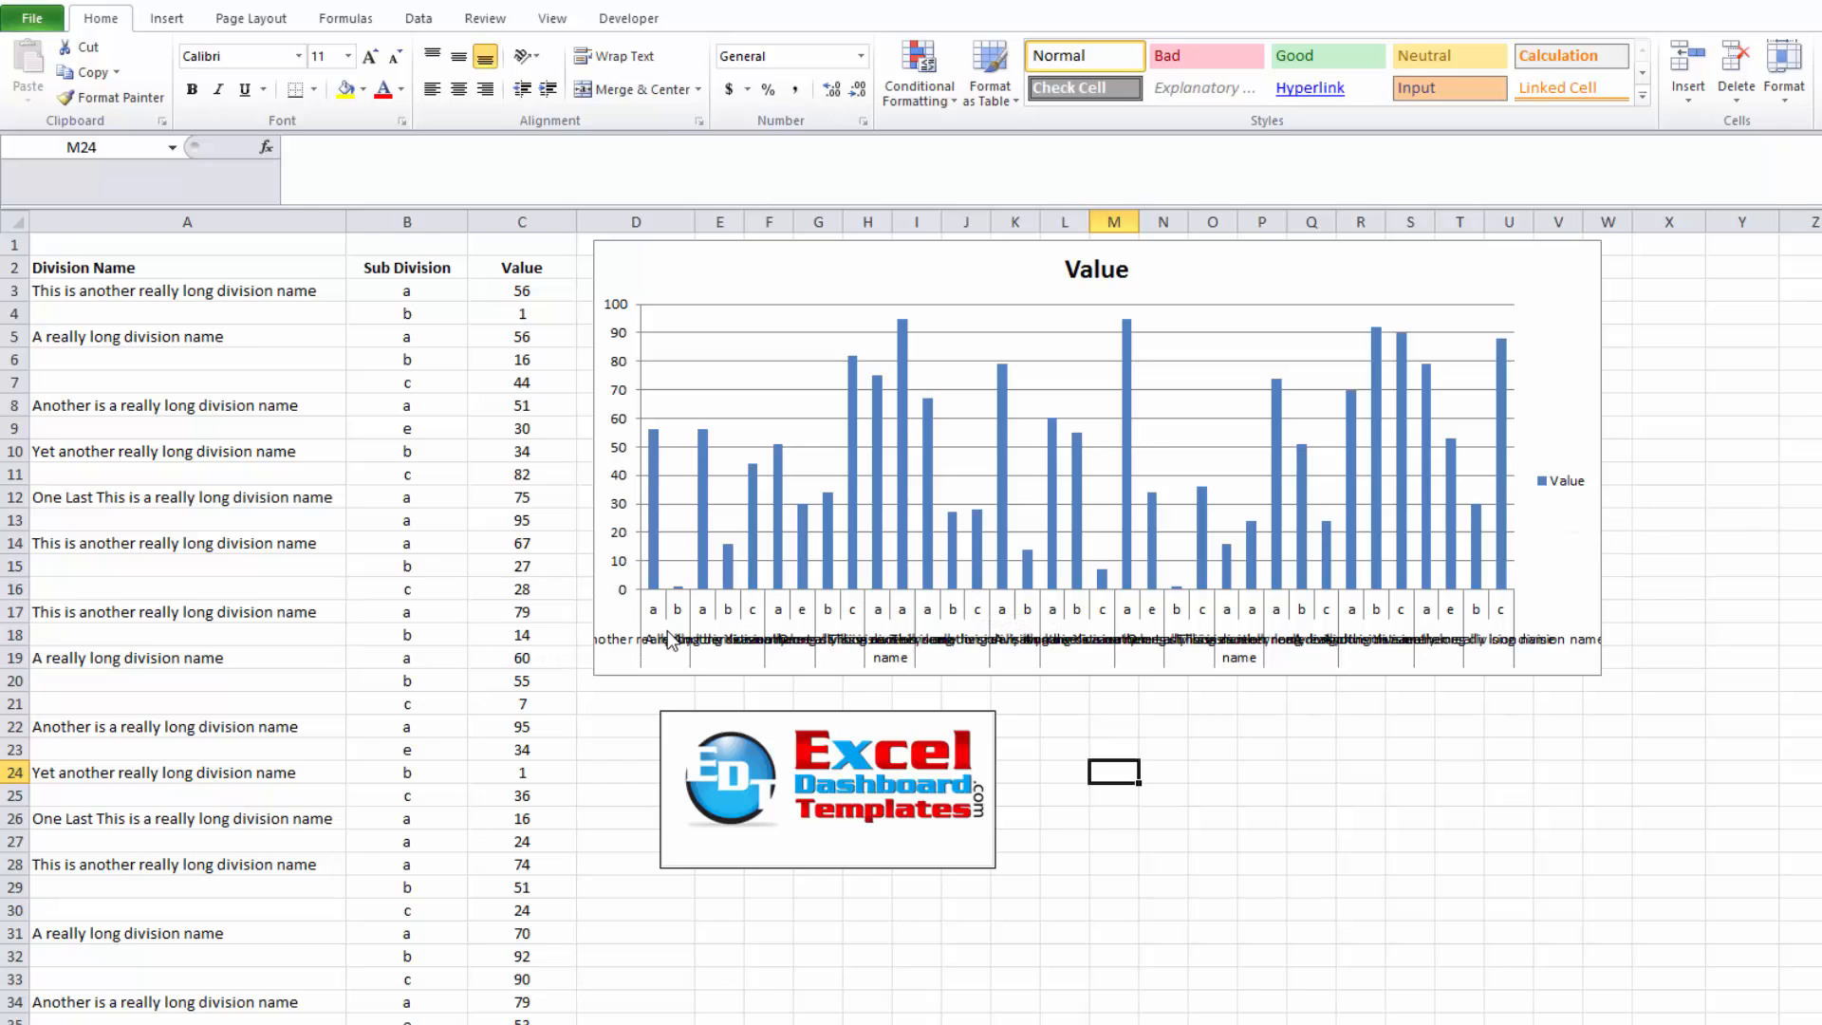
click(186, 290)
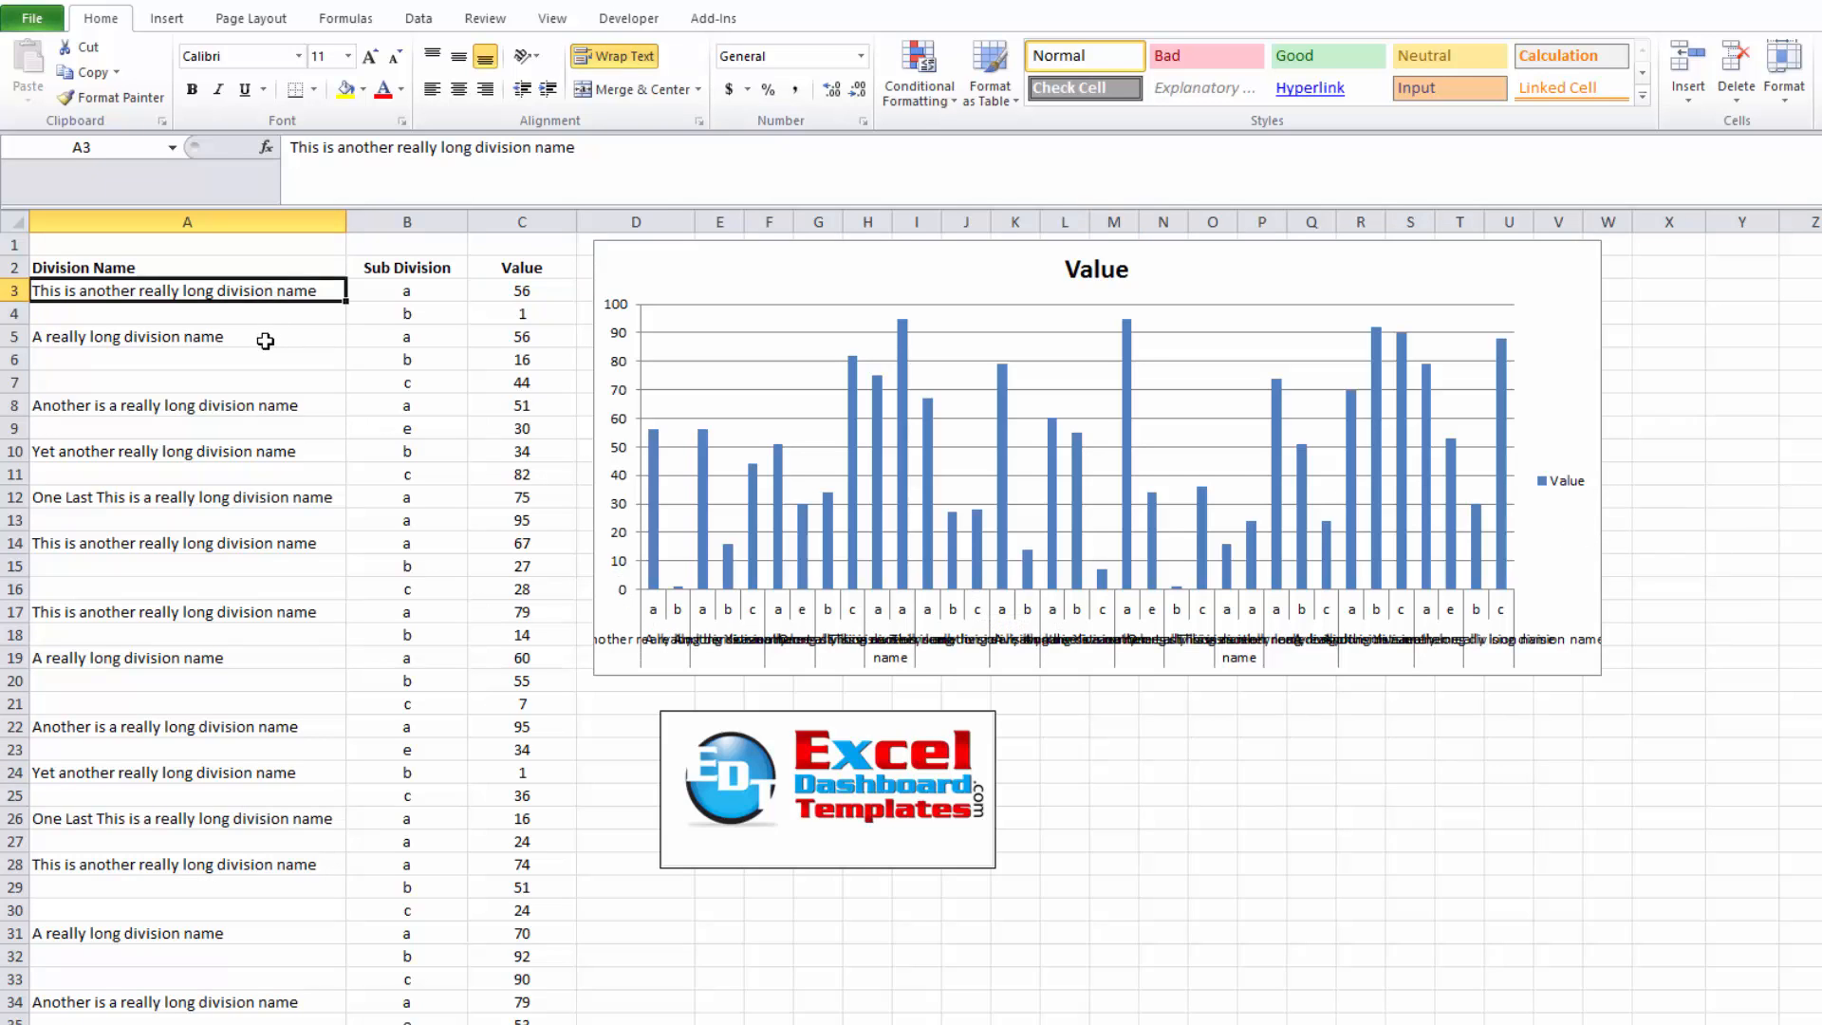
mouse_move(235, 343)
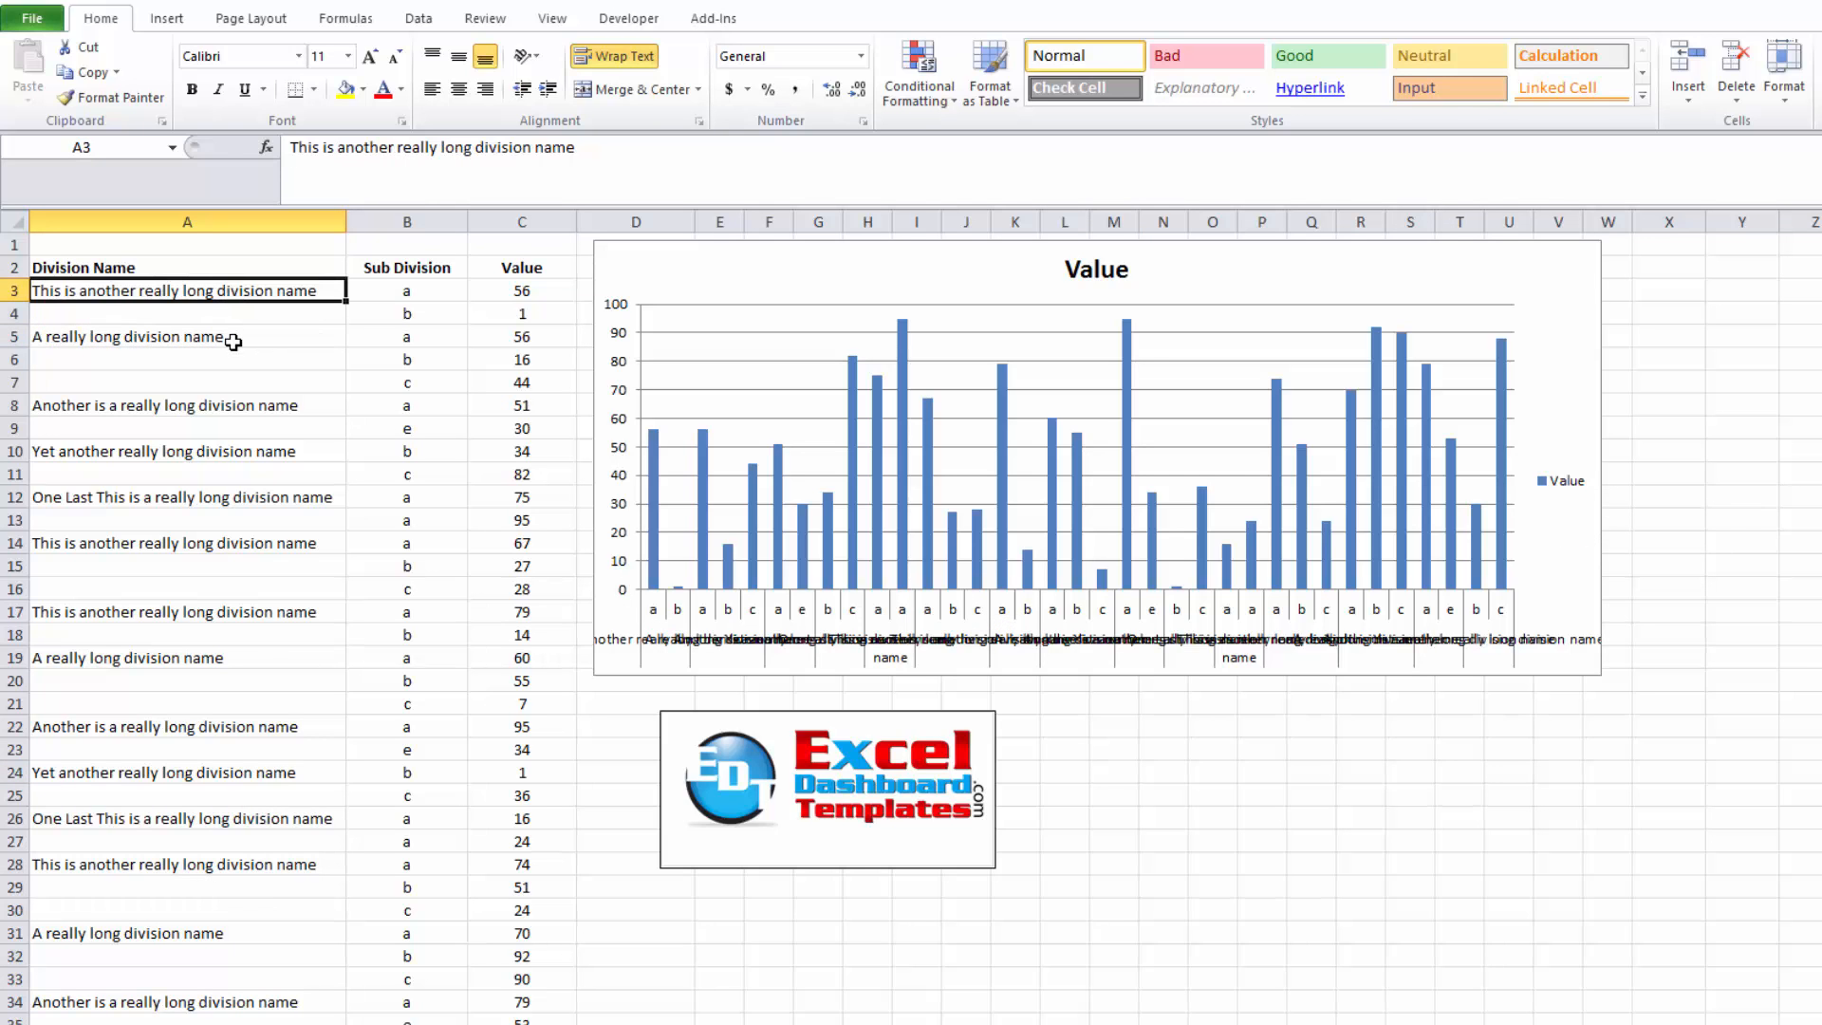
click(188, 404)
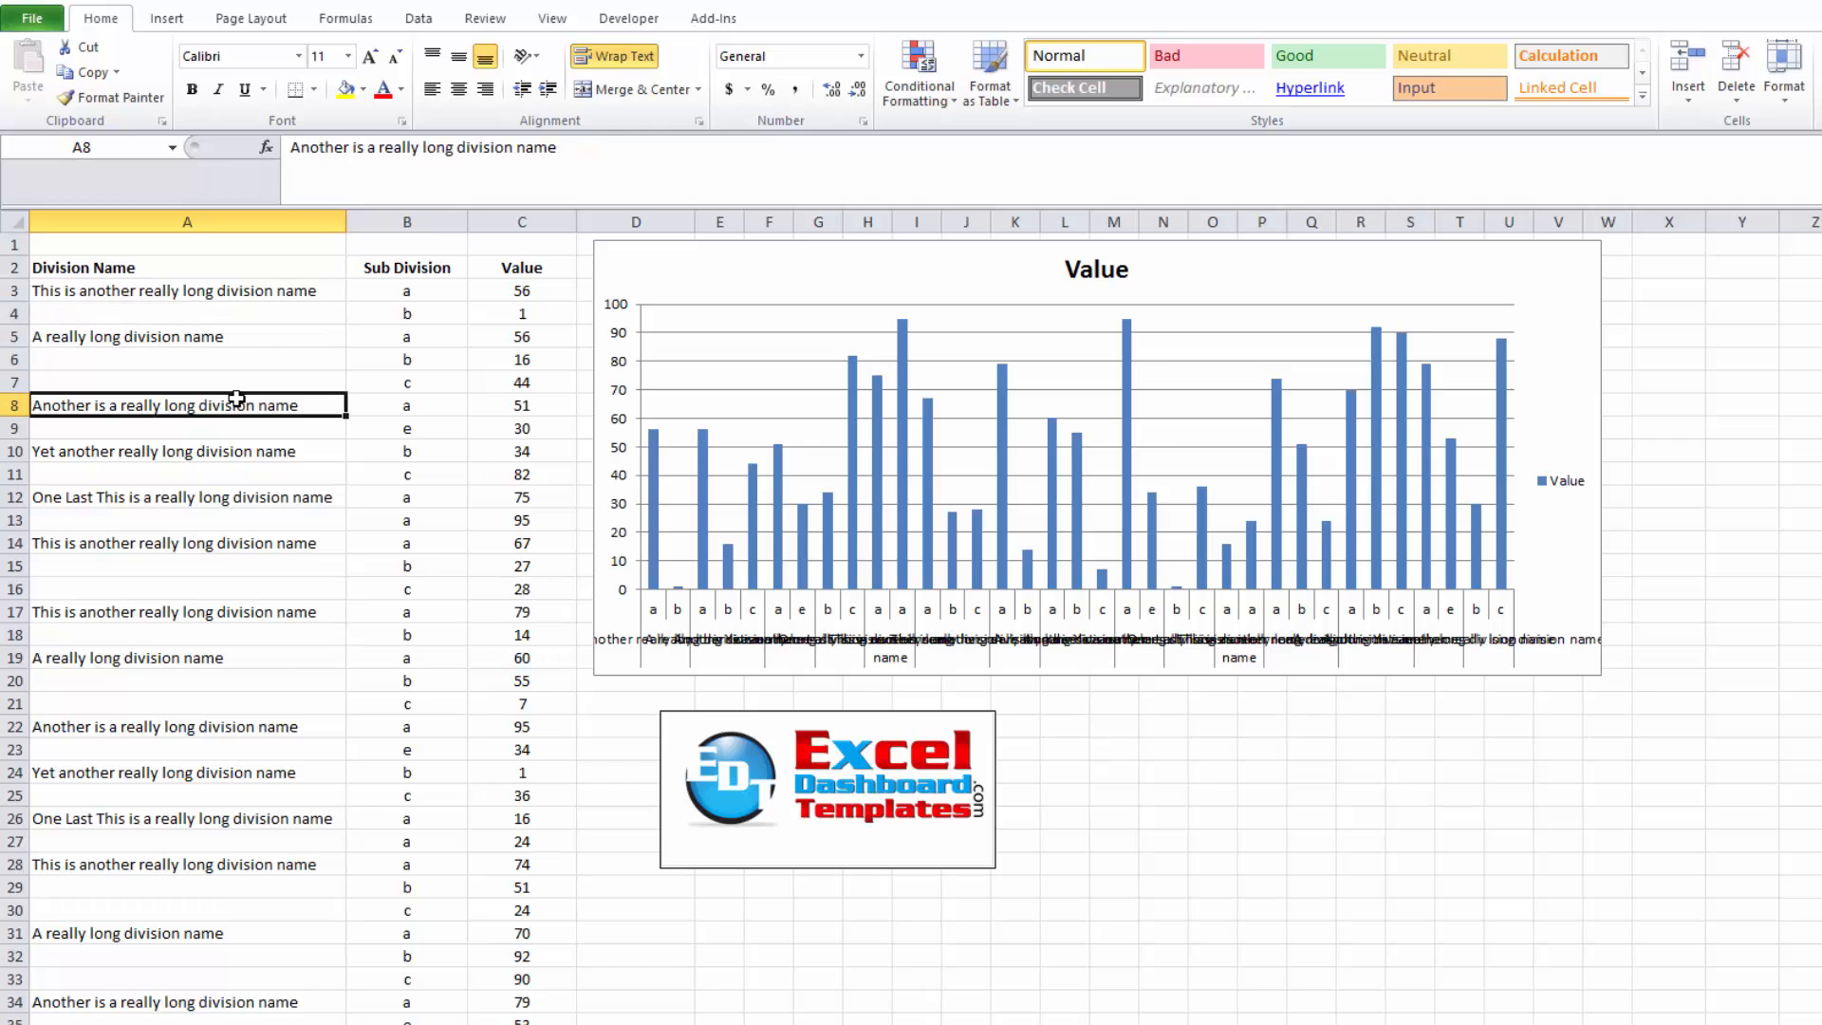
- Insert hard line breaks into the division names in A3, A5, A8, A10 and A12
click(186, 291)
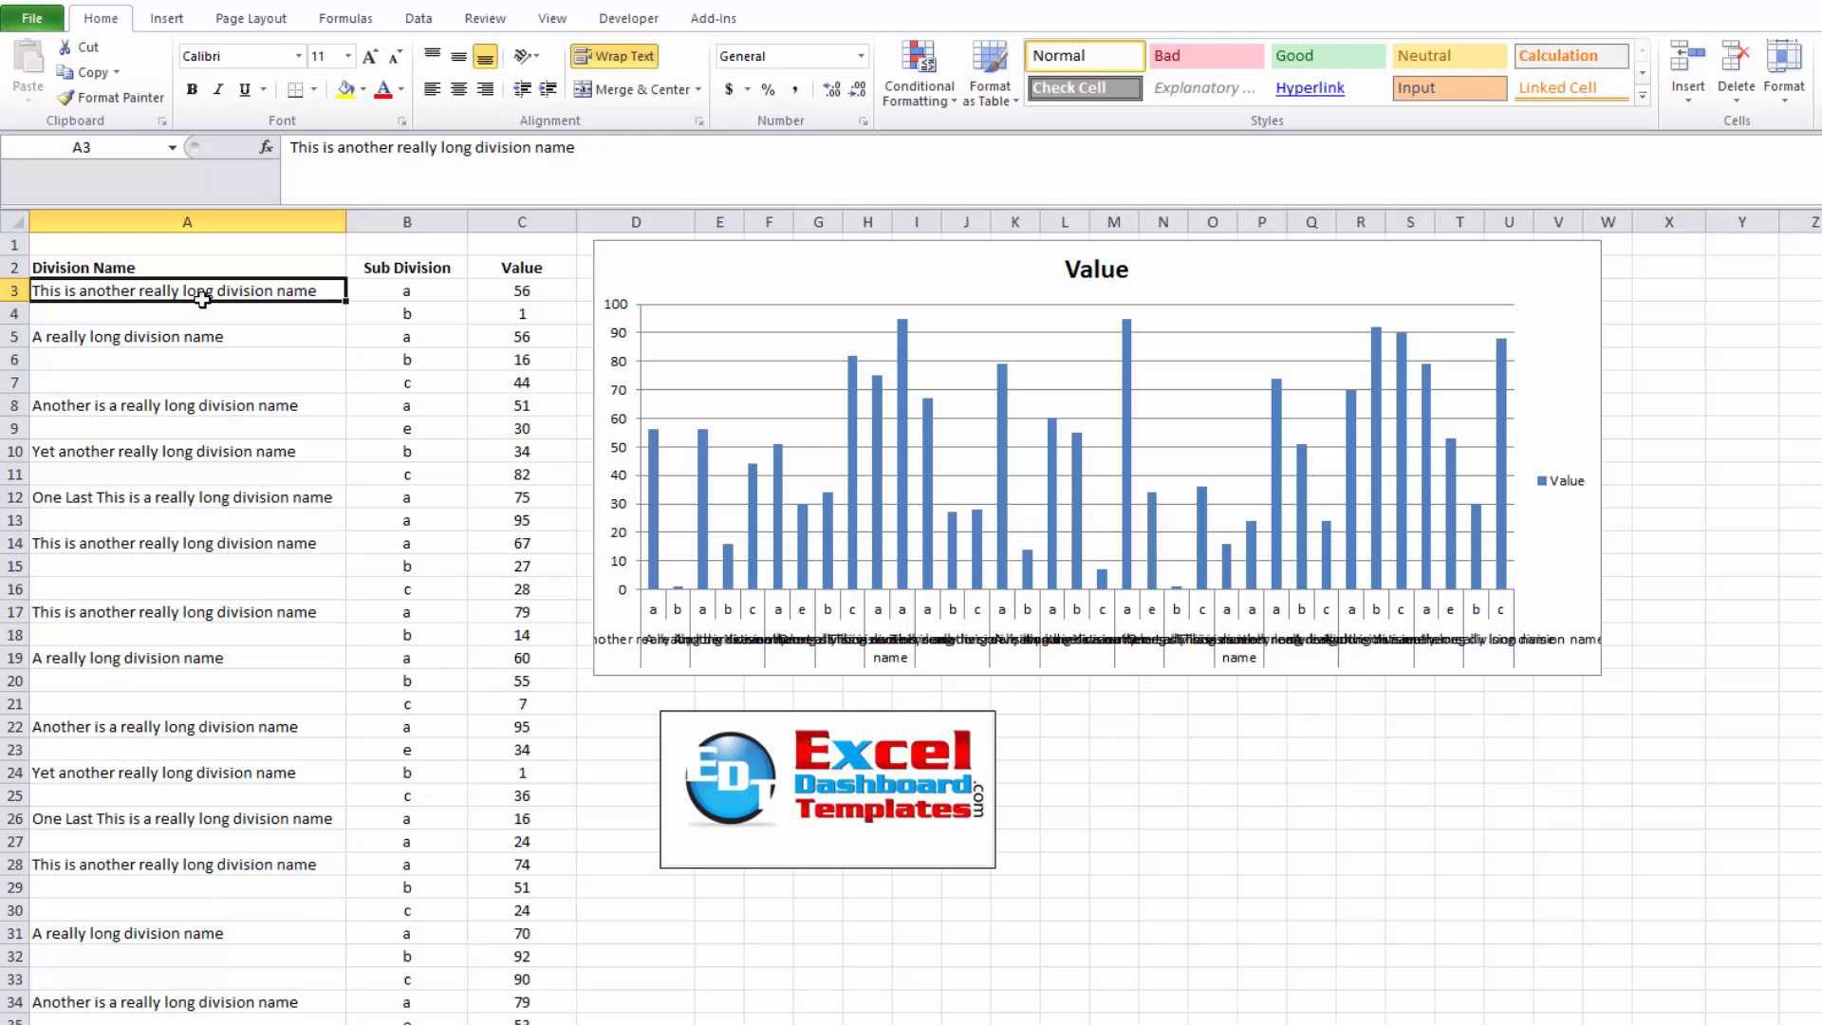
mouse_move(163, 289)
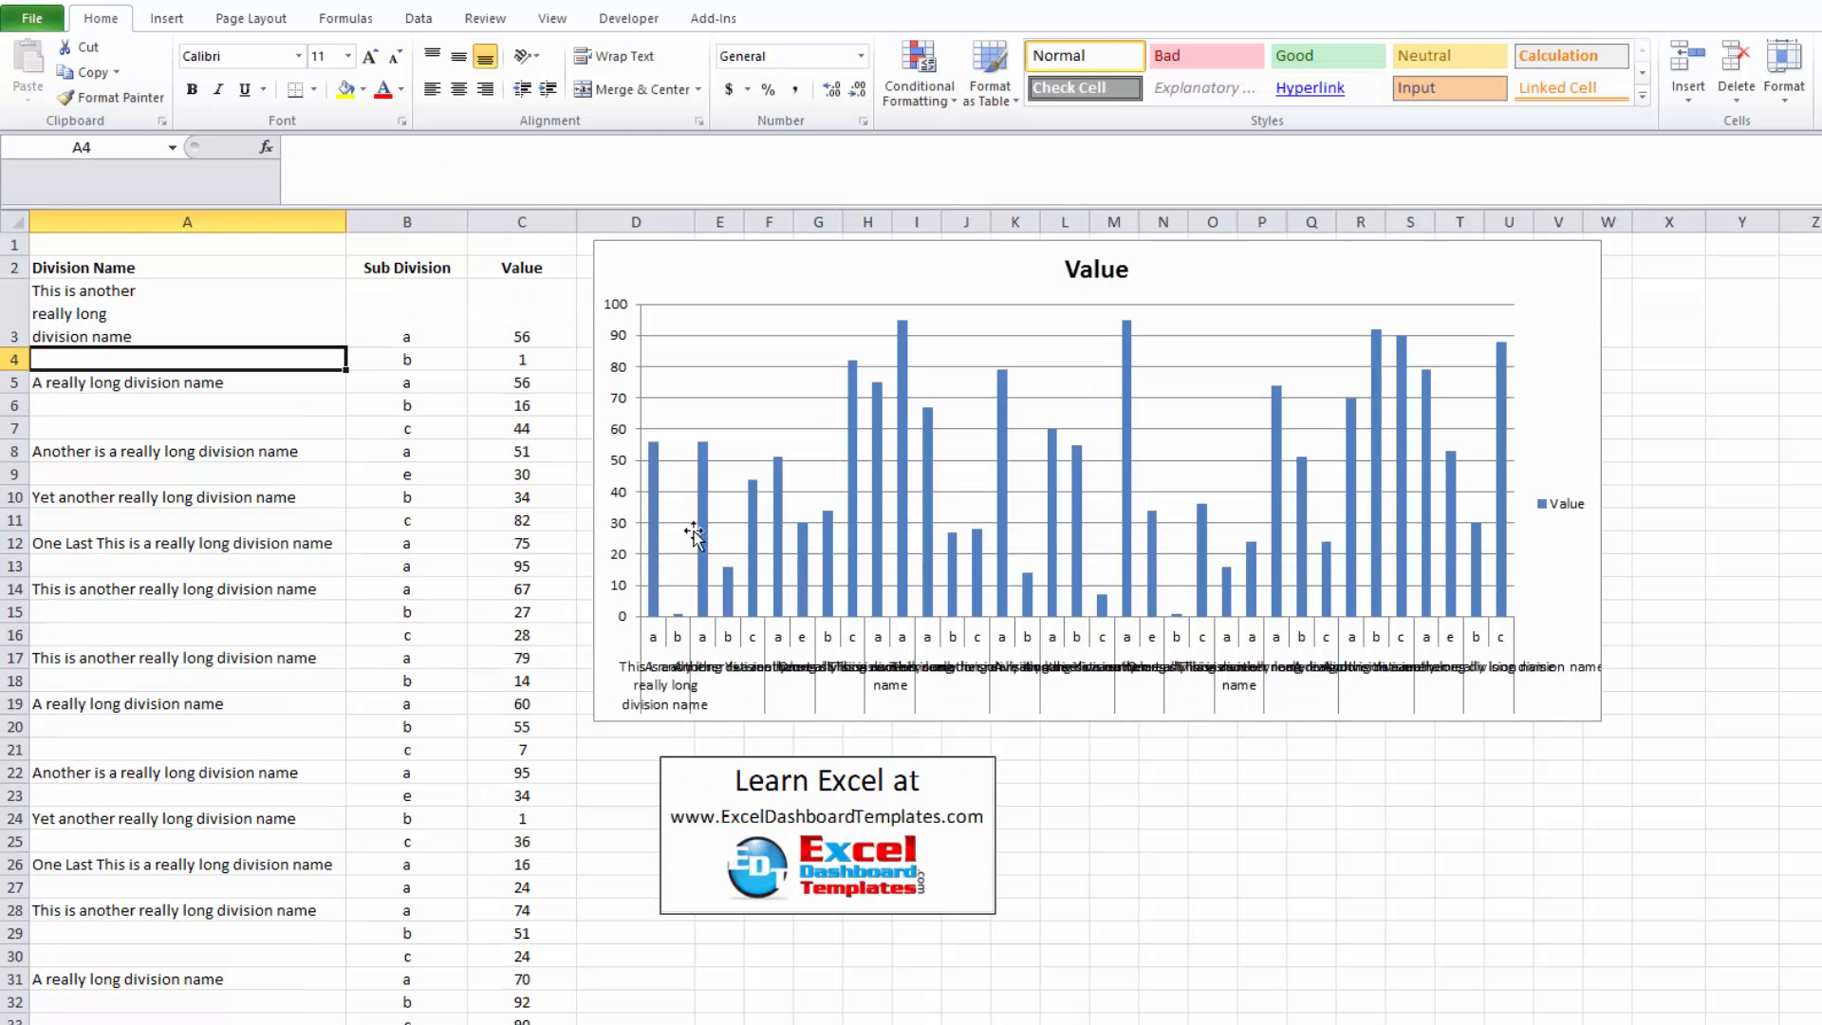
mouse_move(662, 721)
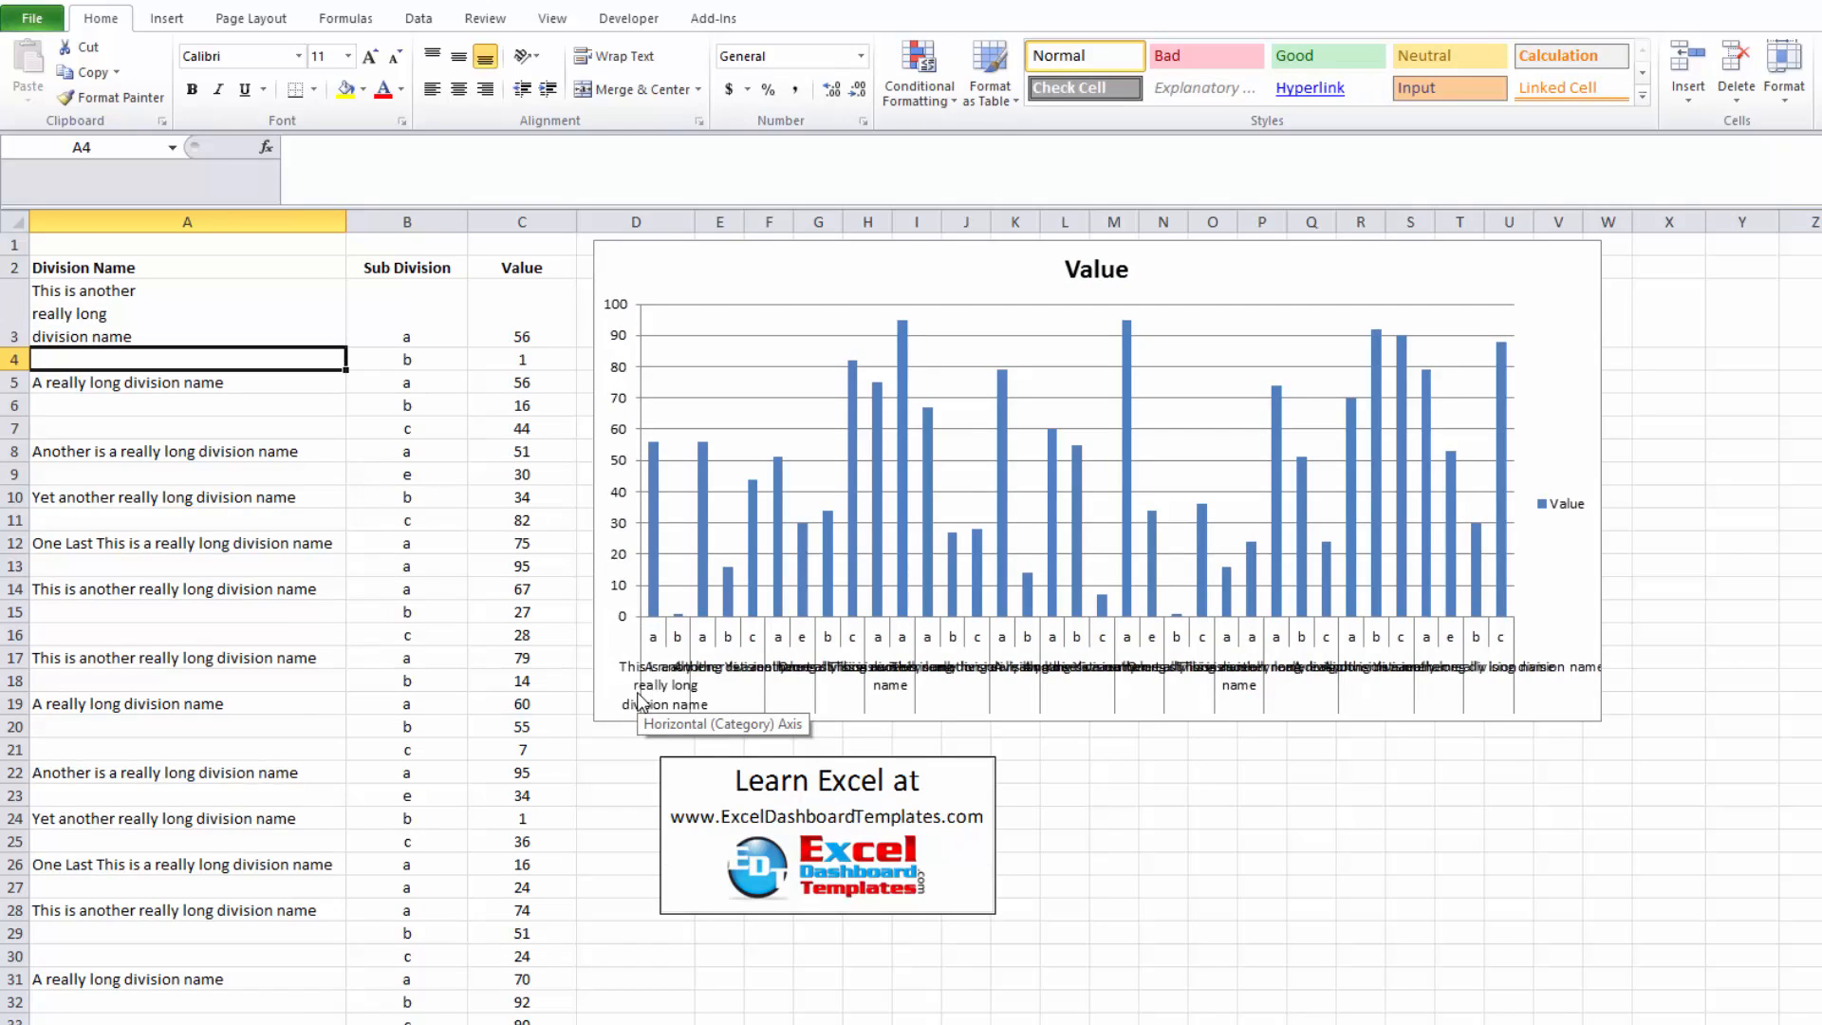
click(186, 382)
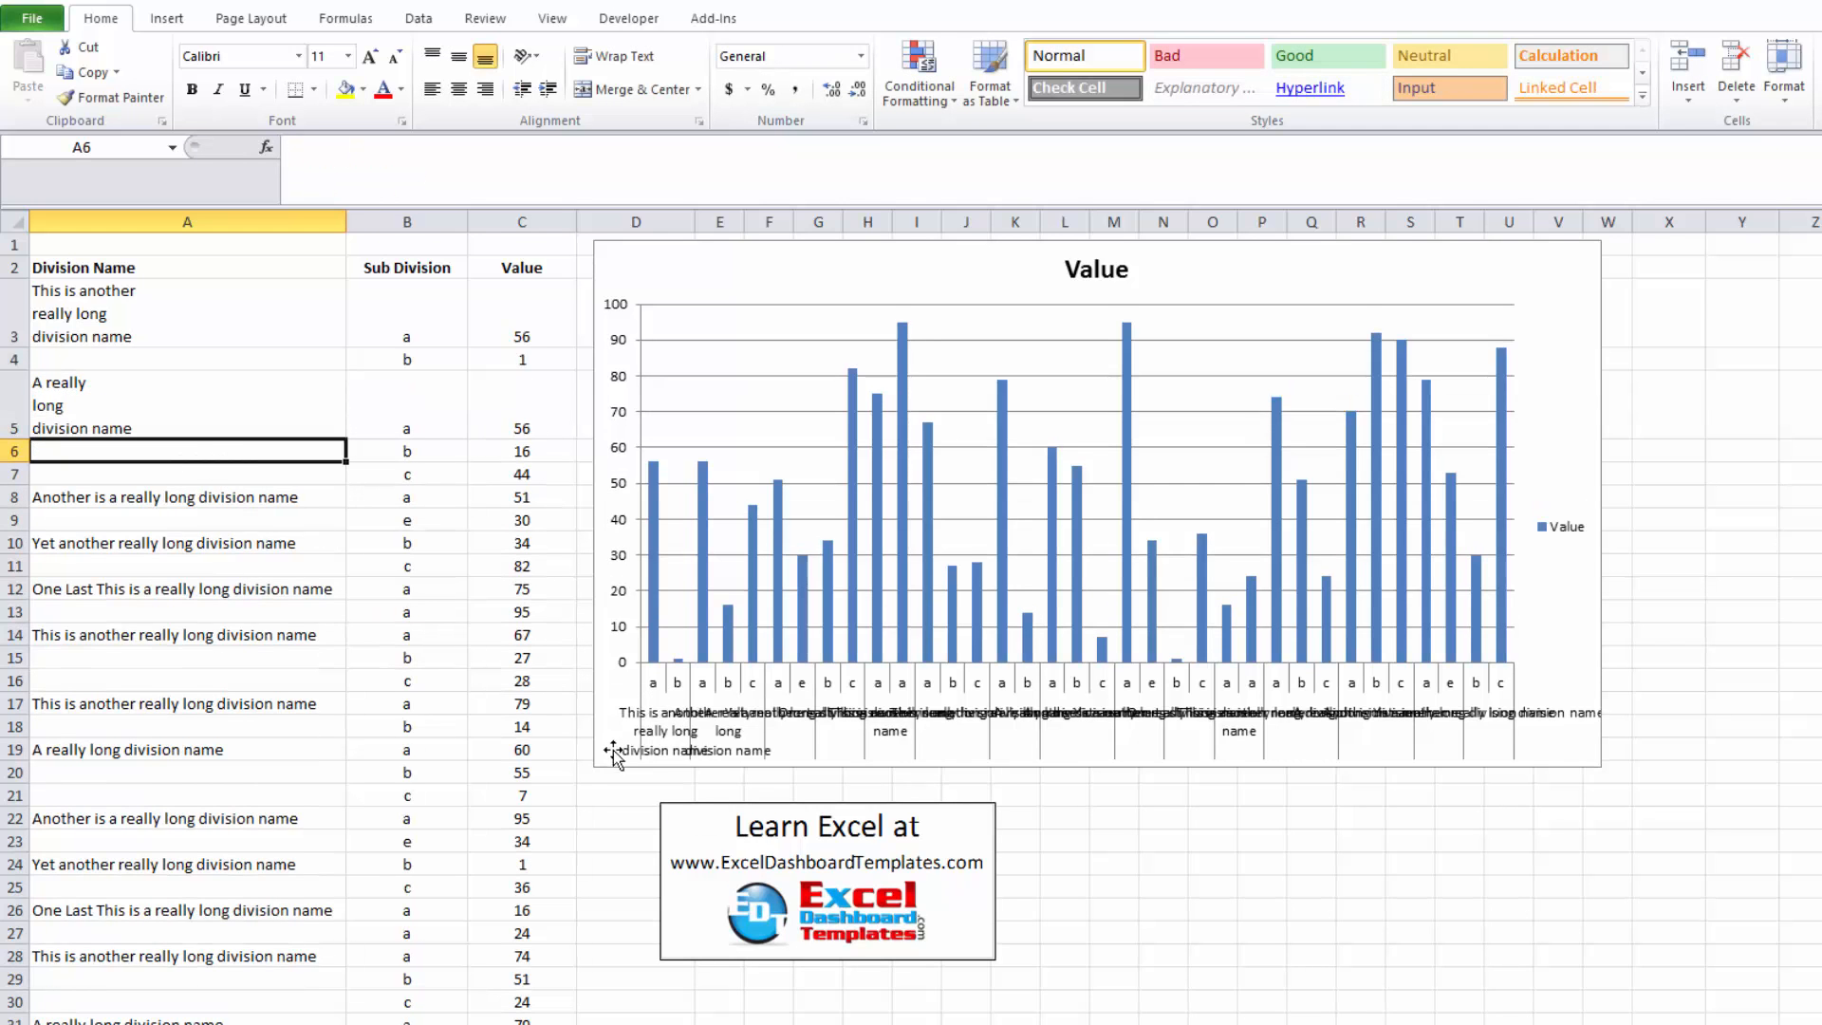
click(186, 495)
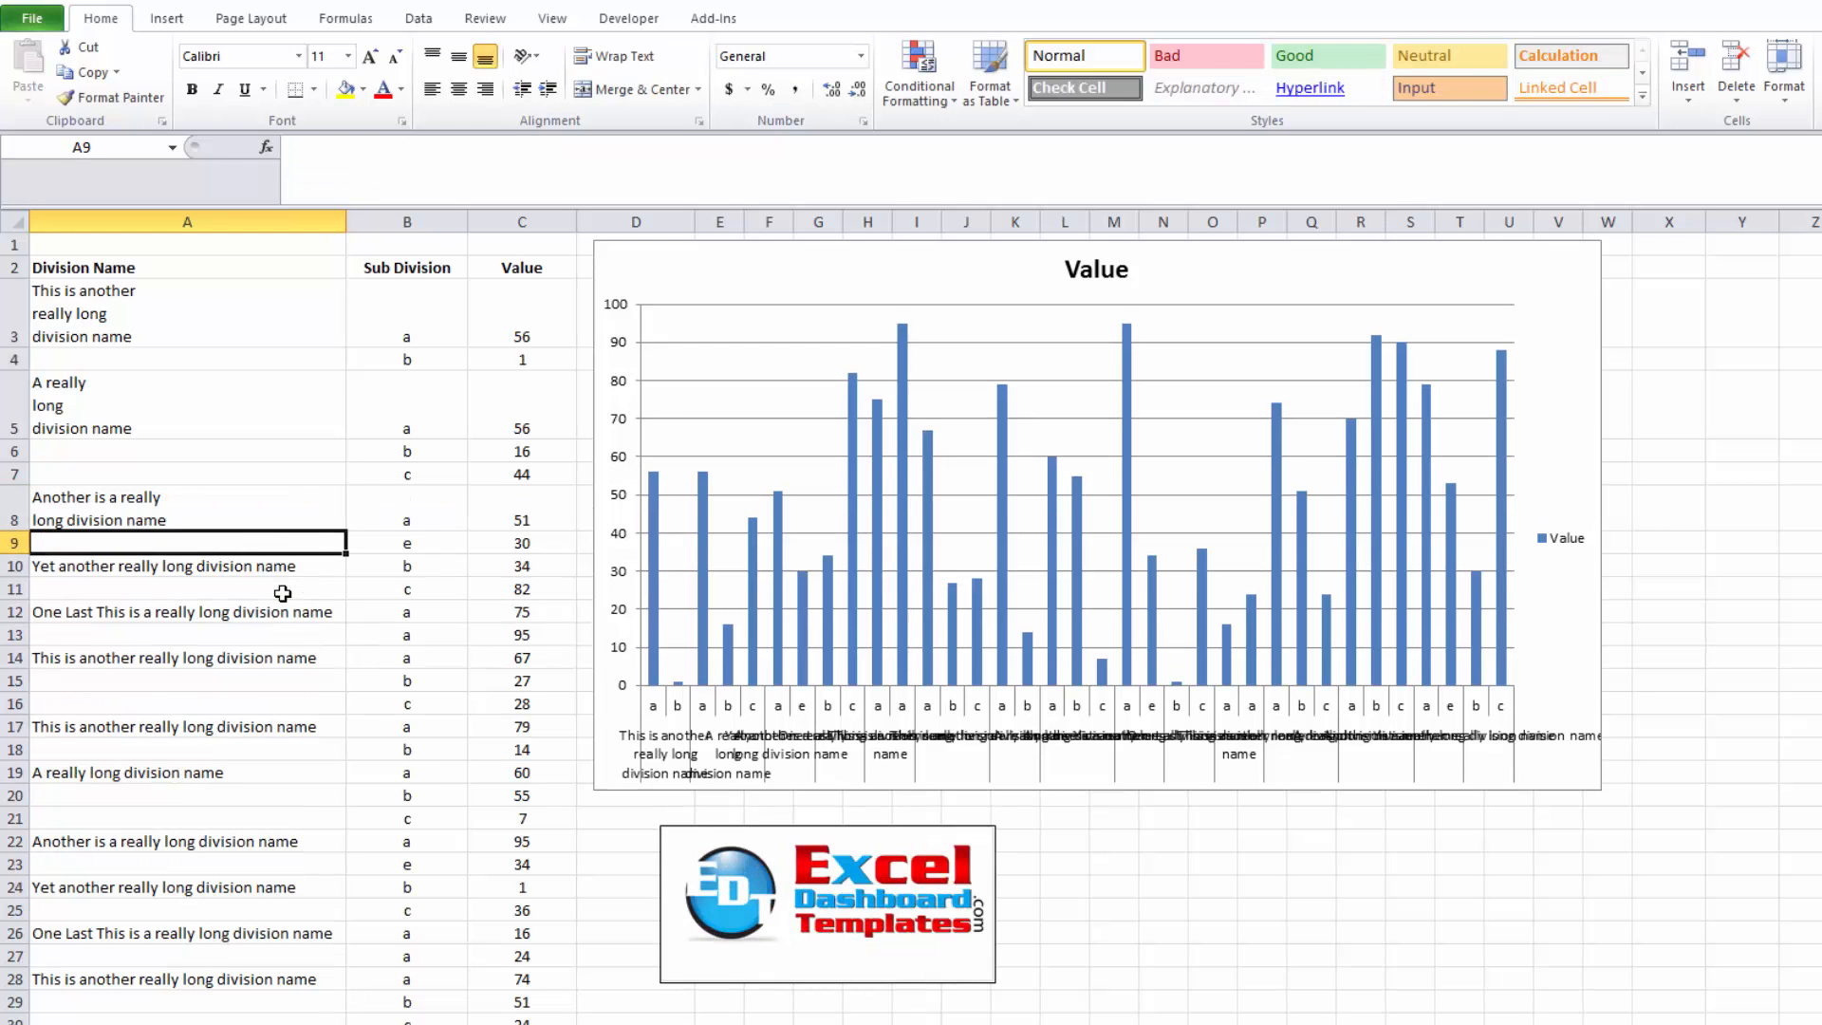
click(186, 577)
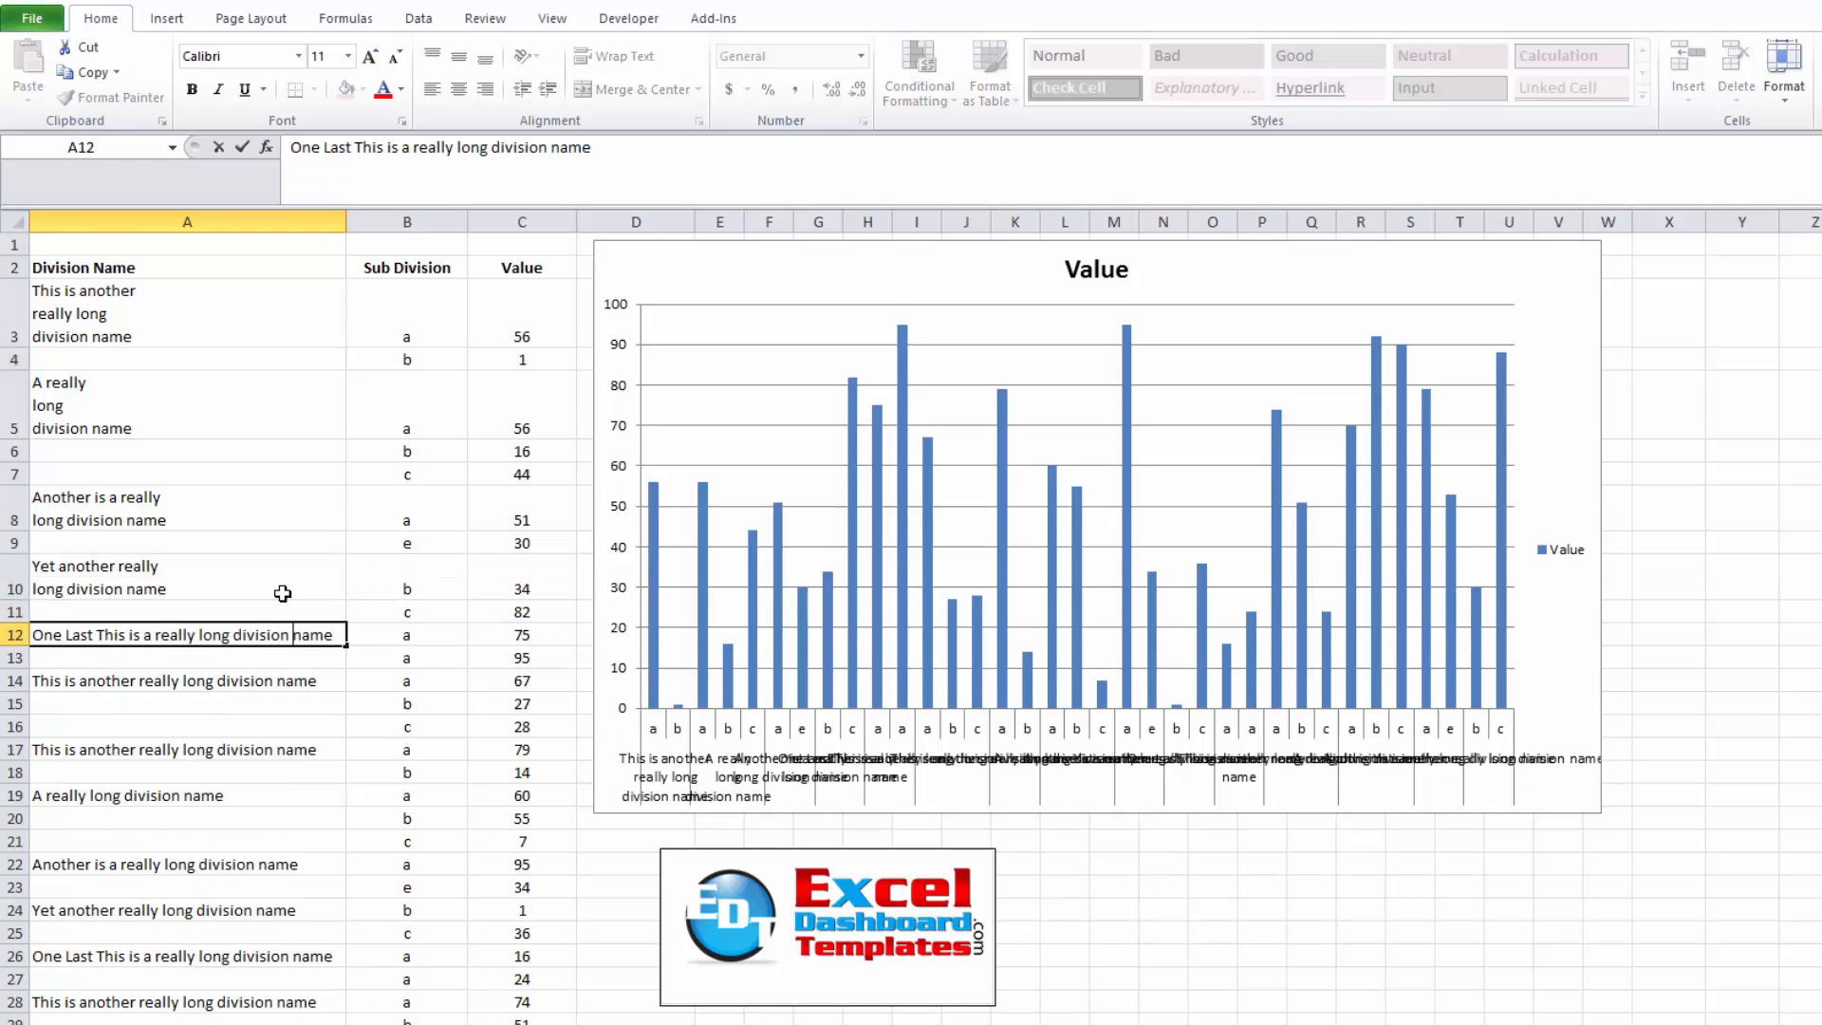
click(186, 702)
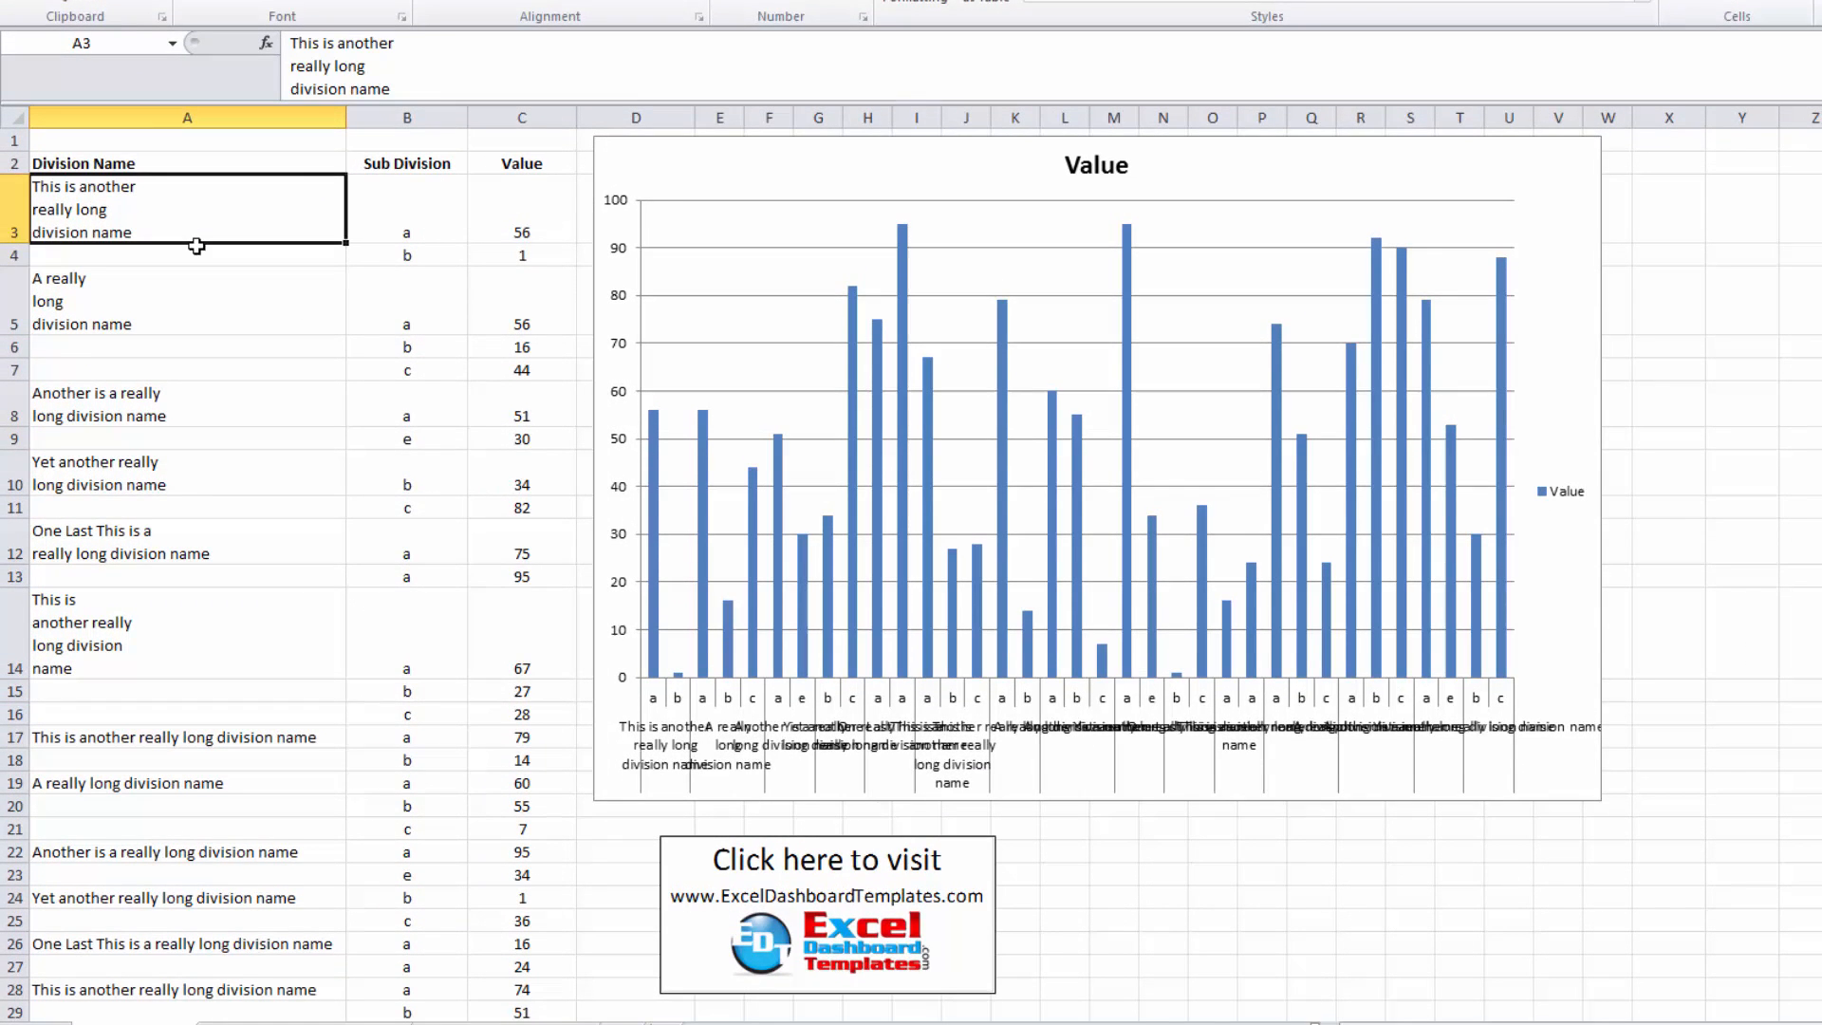
- Add further line breaks to the A3 and A5 division names and check the axis labels
double_click(186, 209)
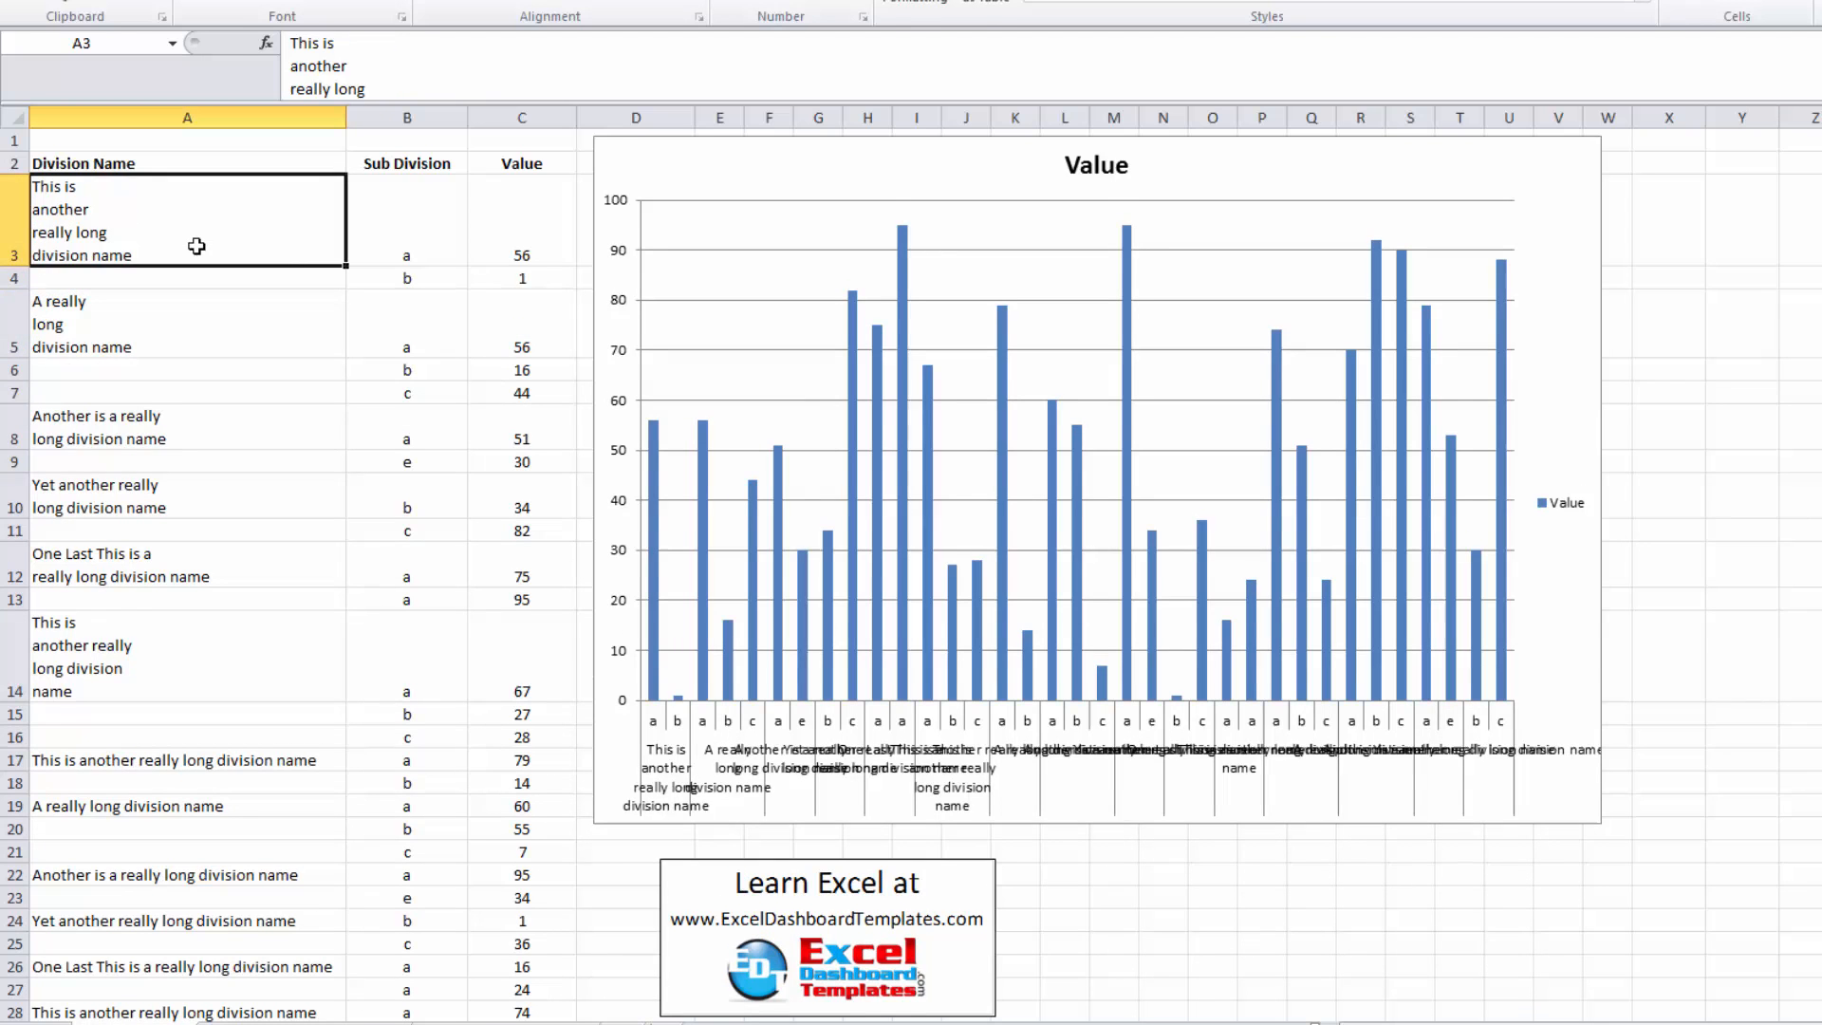
click(188, 300)
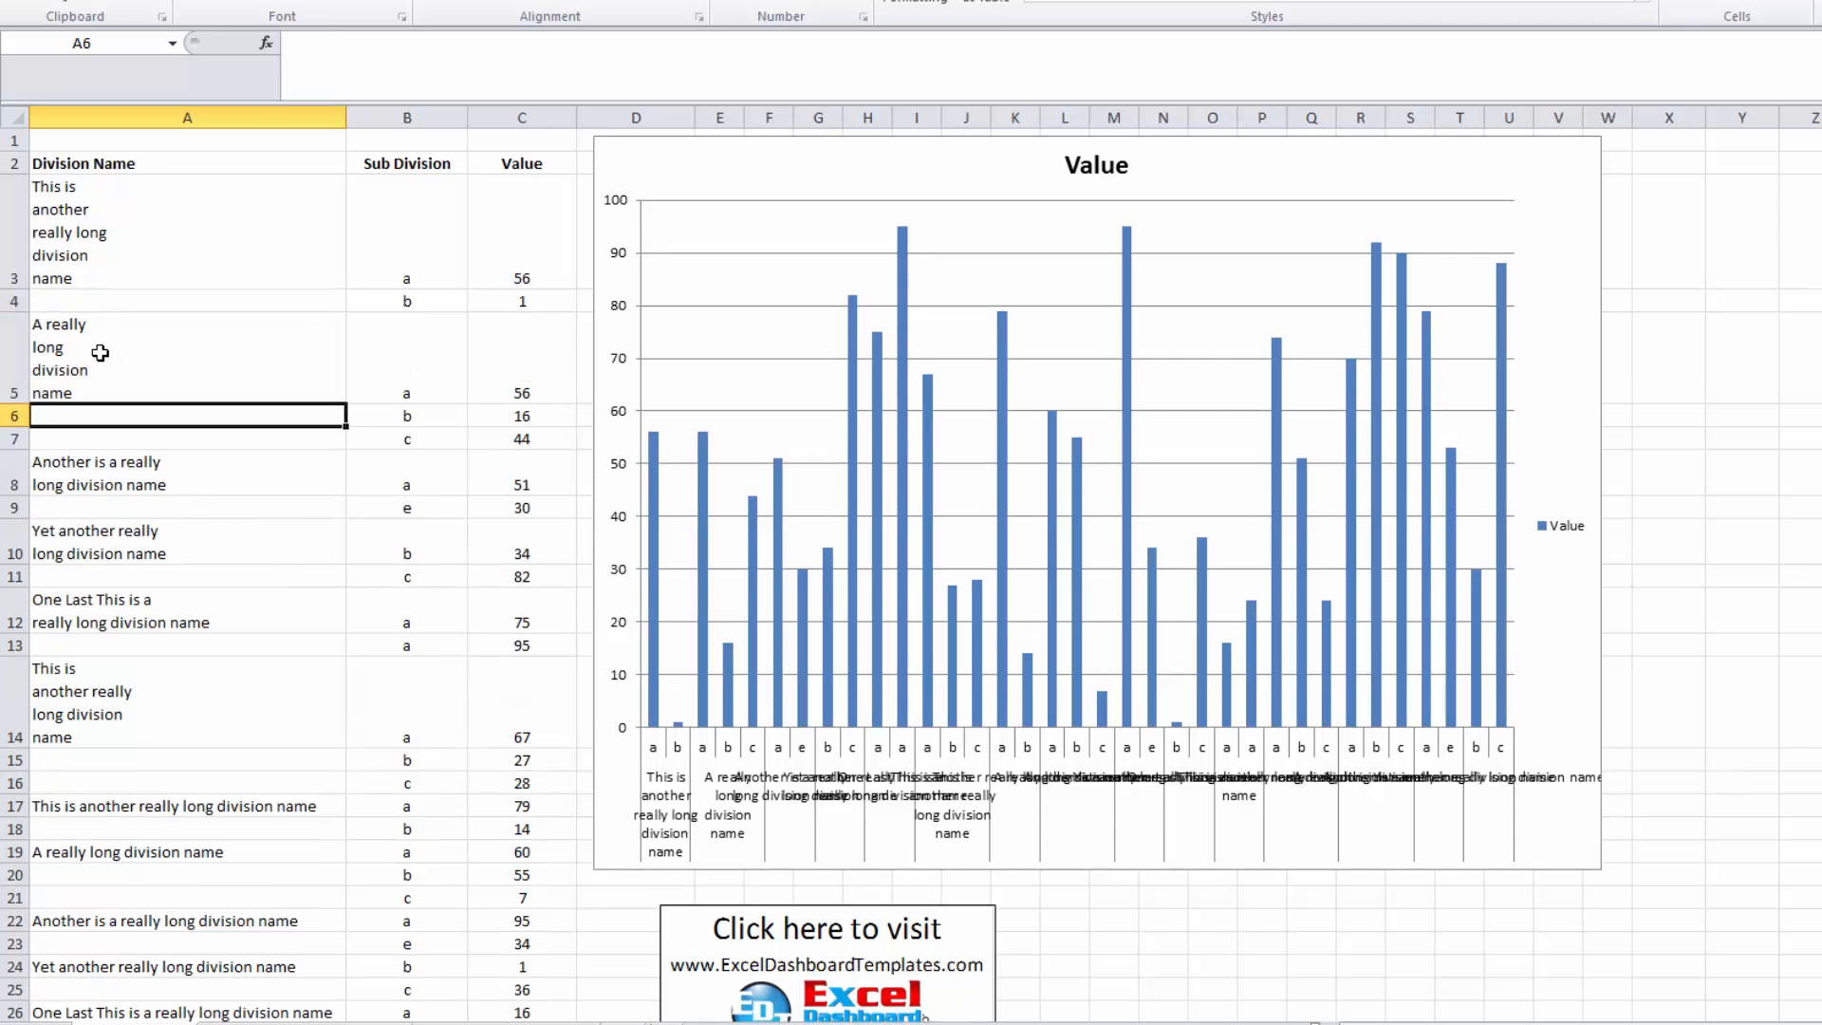
mouse_move(679, 842)
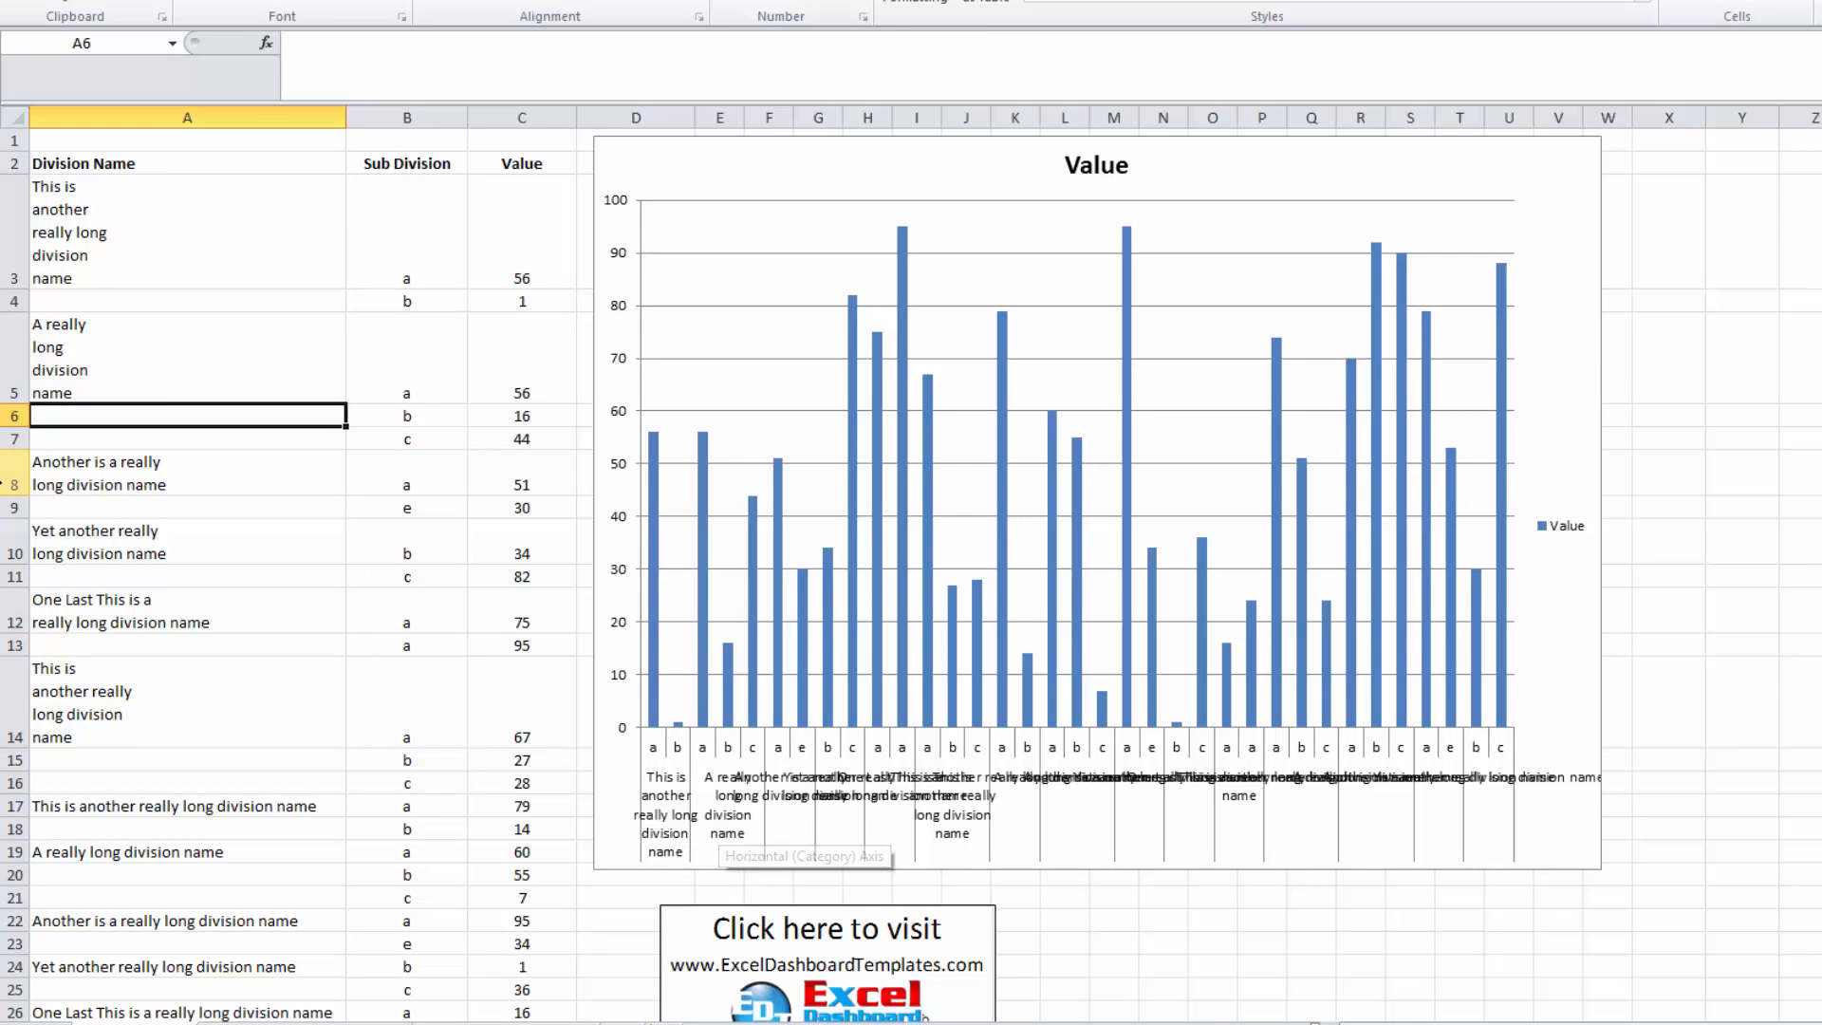
click(186, 473)
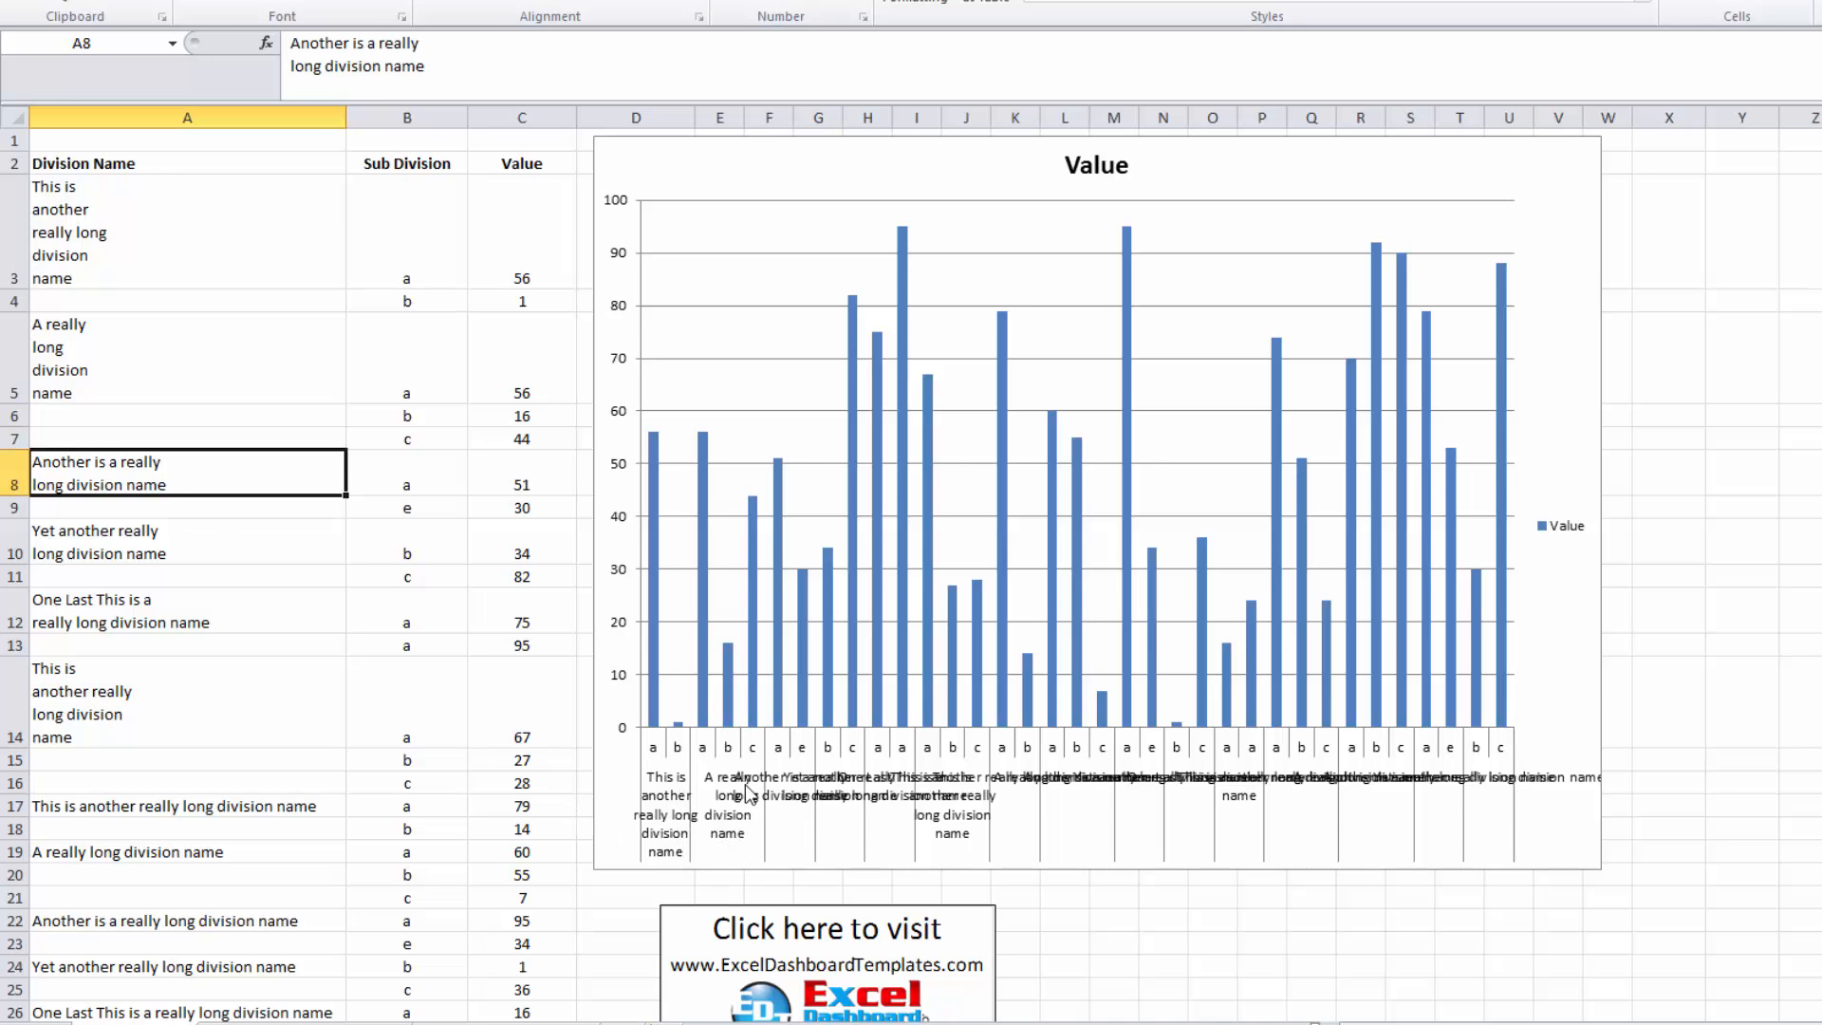
mouse_move(1008, 645)
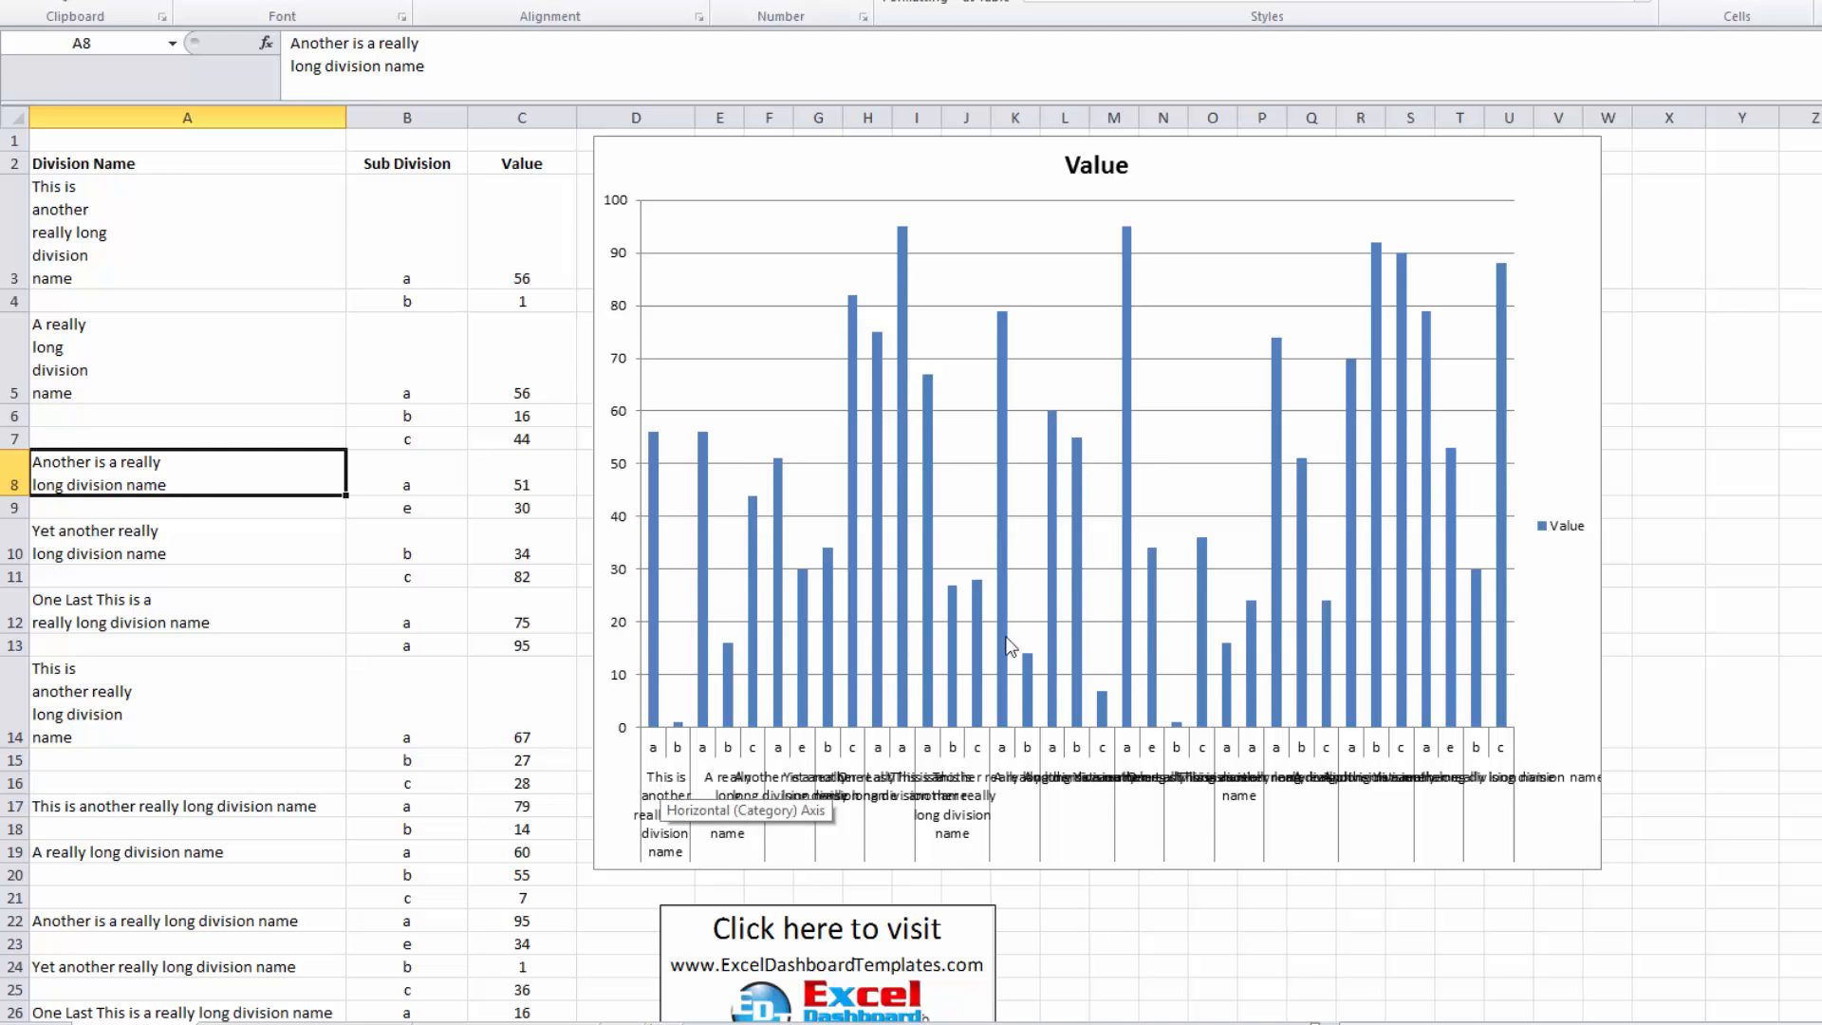
mouse_move(1576, 537)
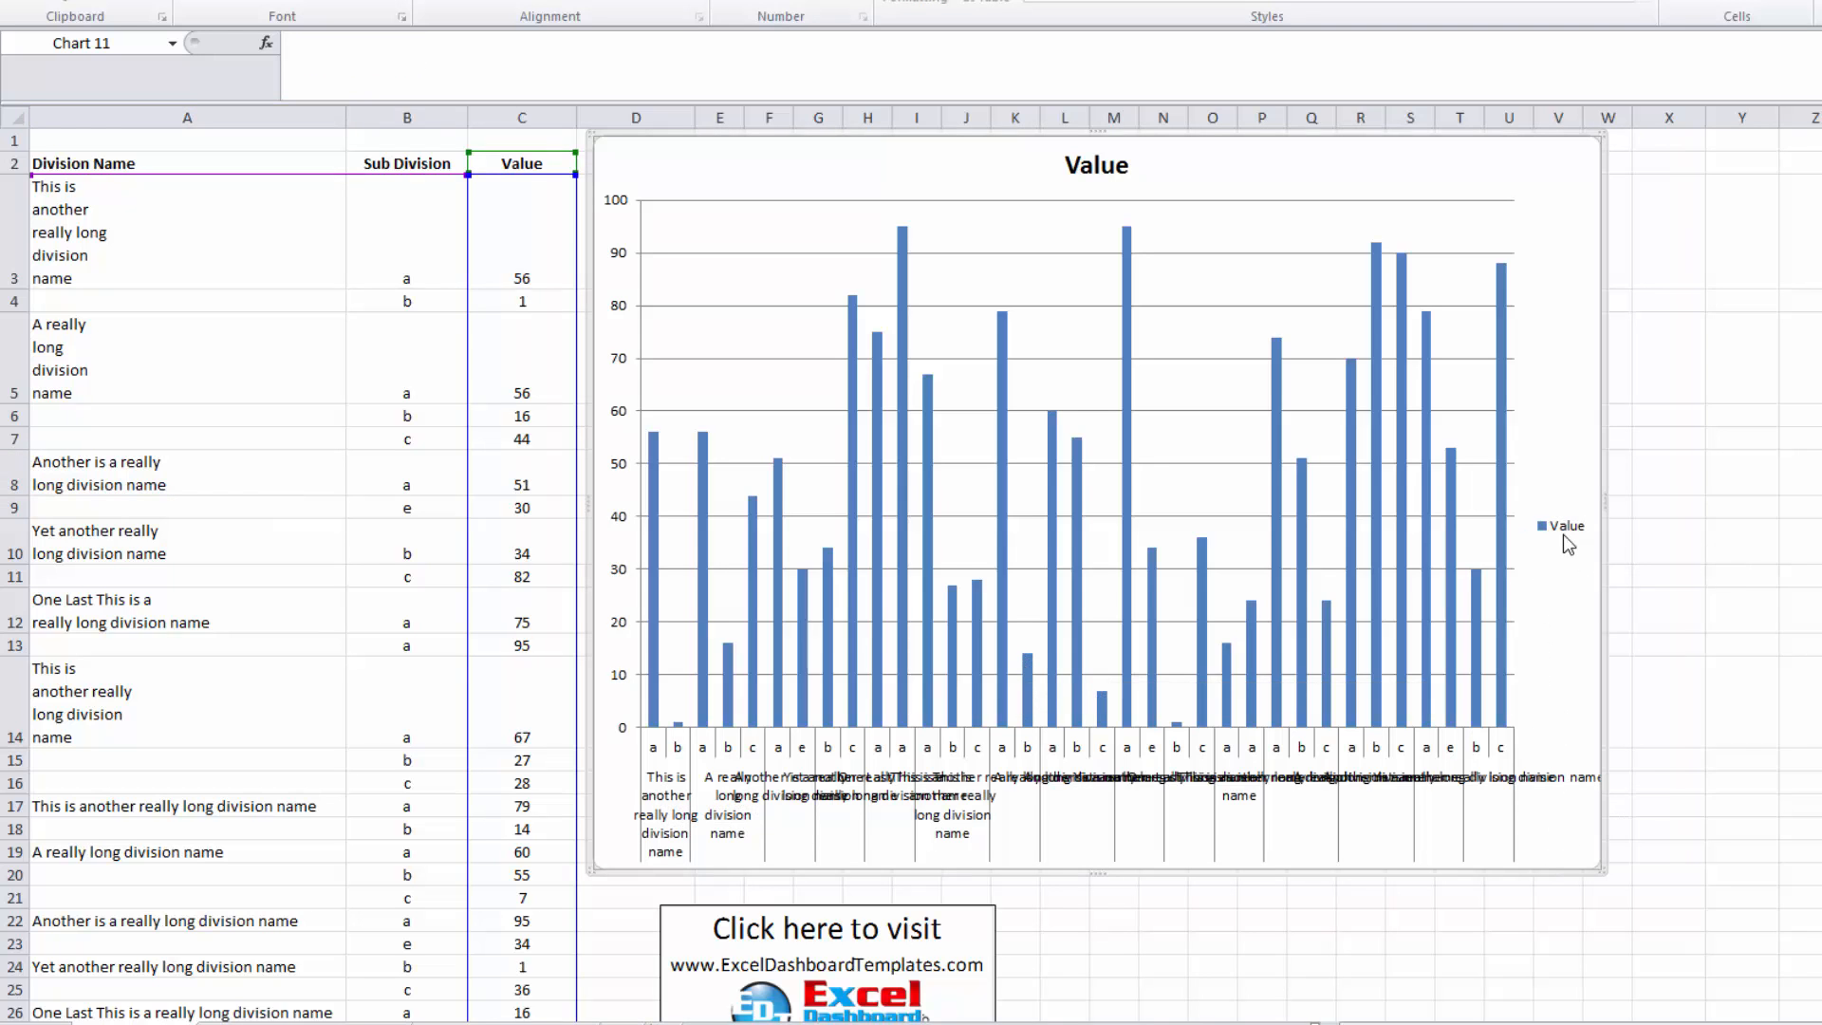
mouse_move(1211, 664)
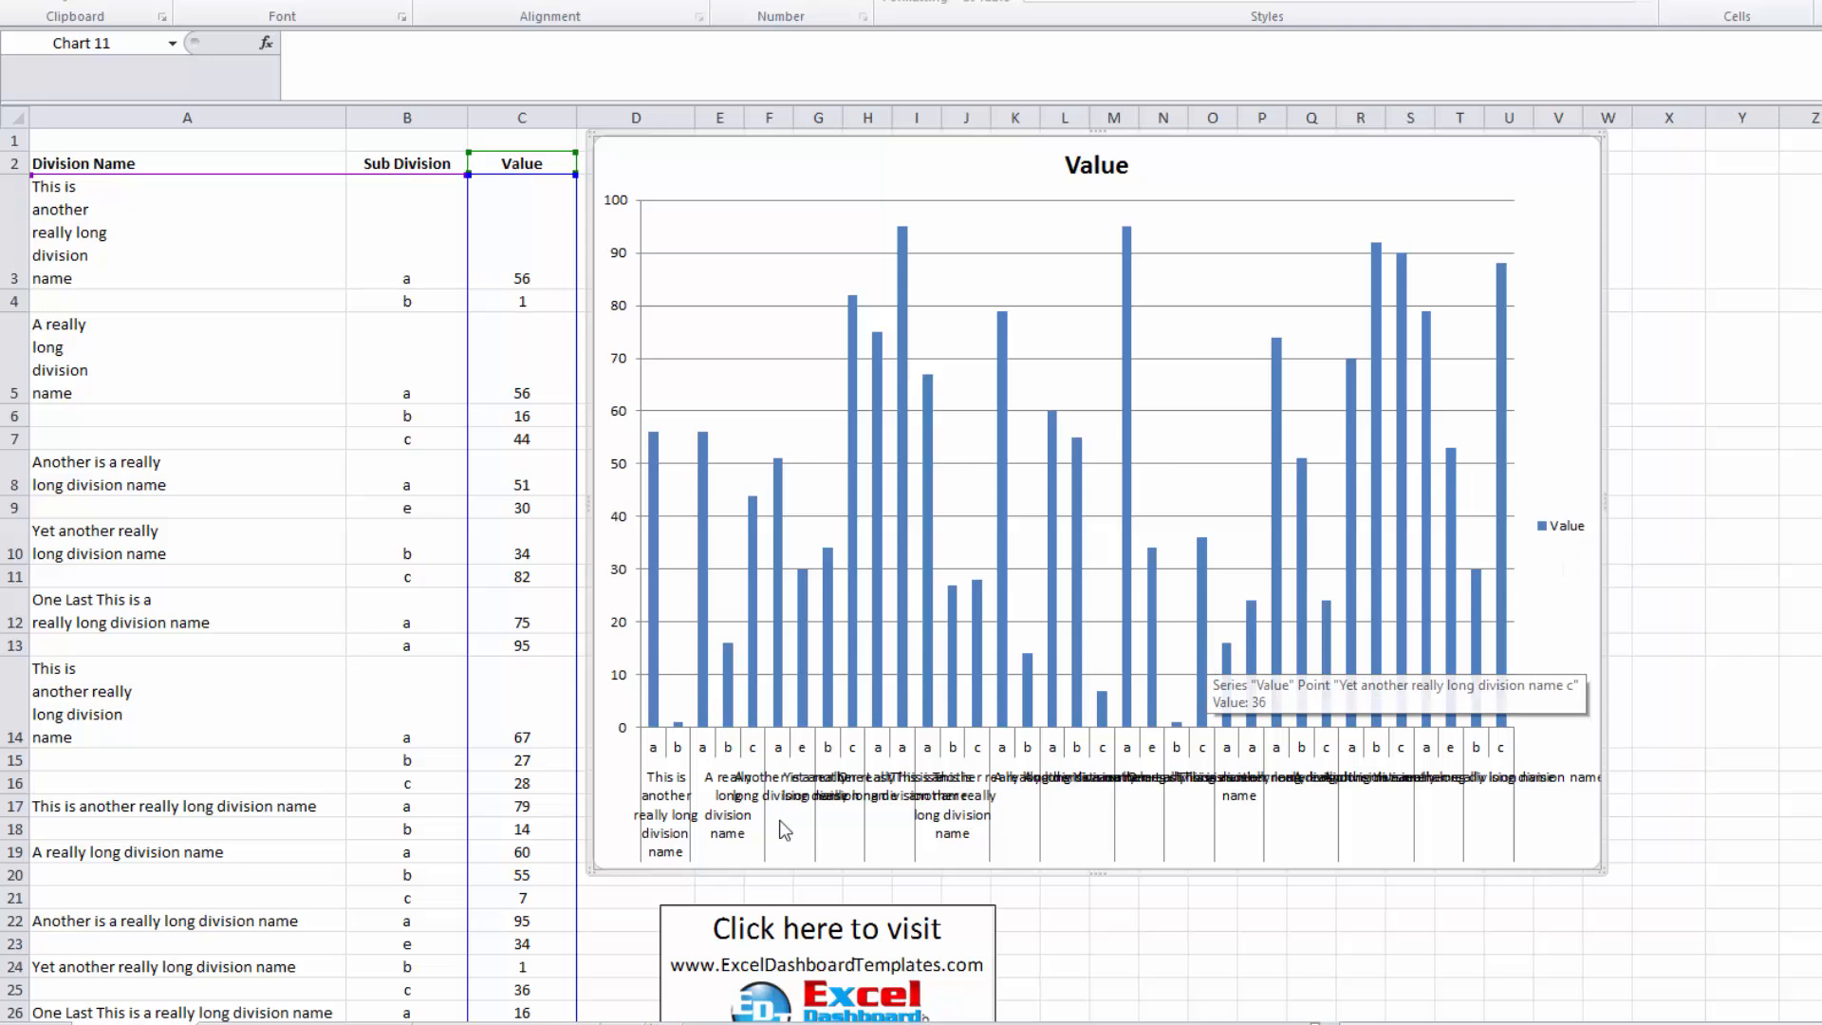
click(186, 231)
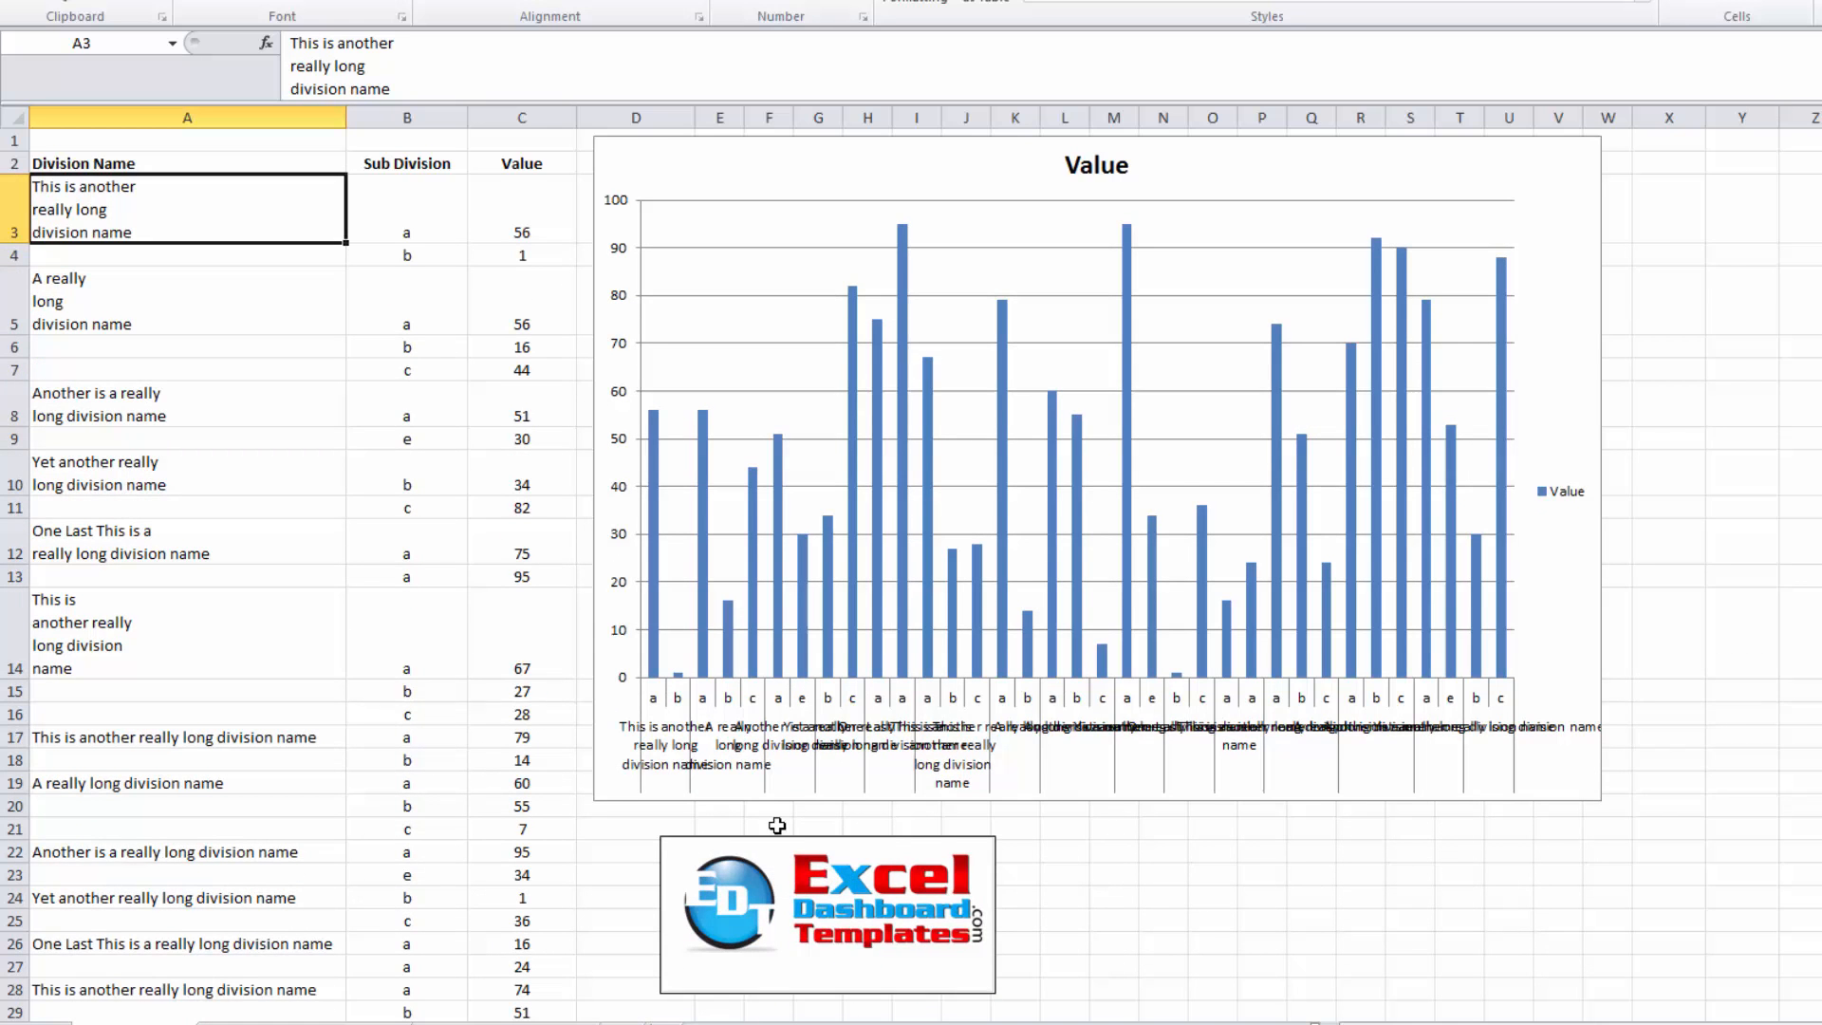
mouse_move(919, 937)
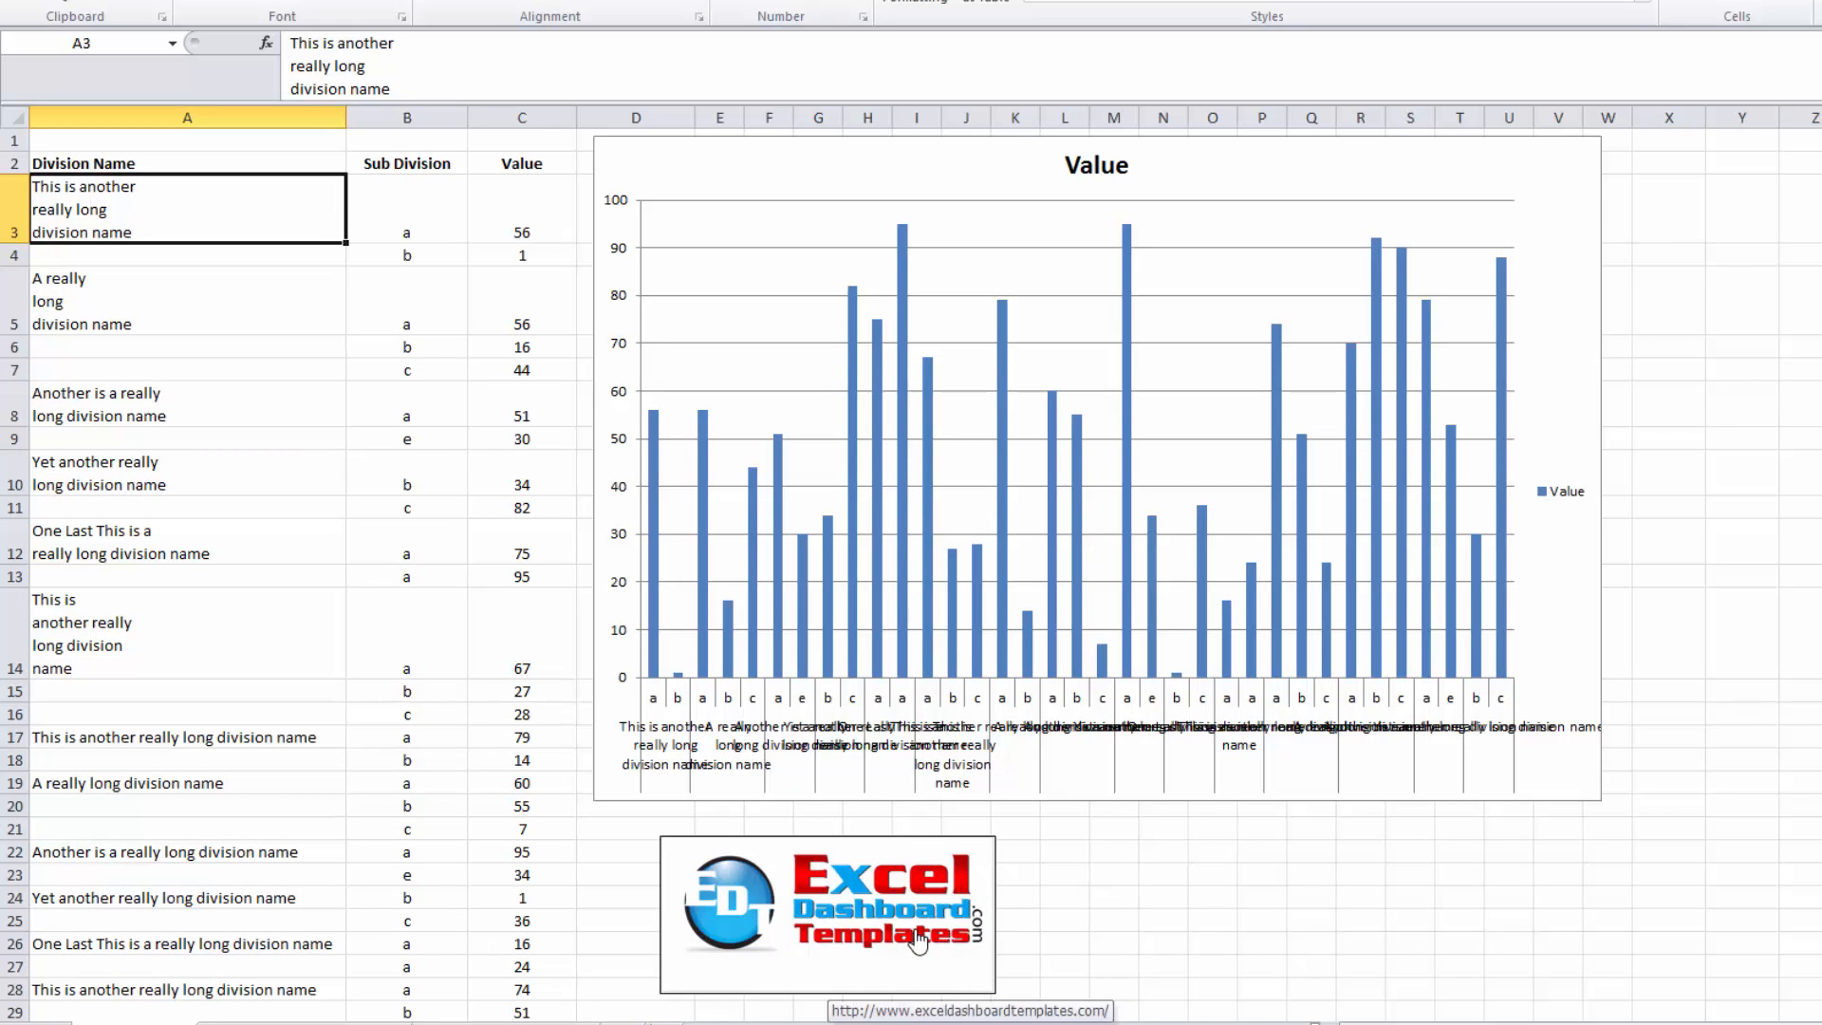
mouse_move(918, 939)
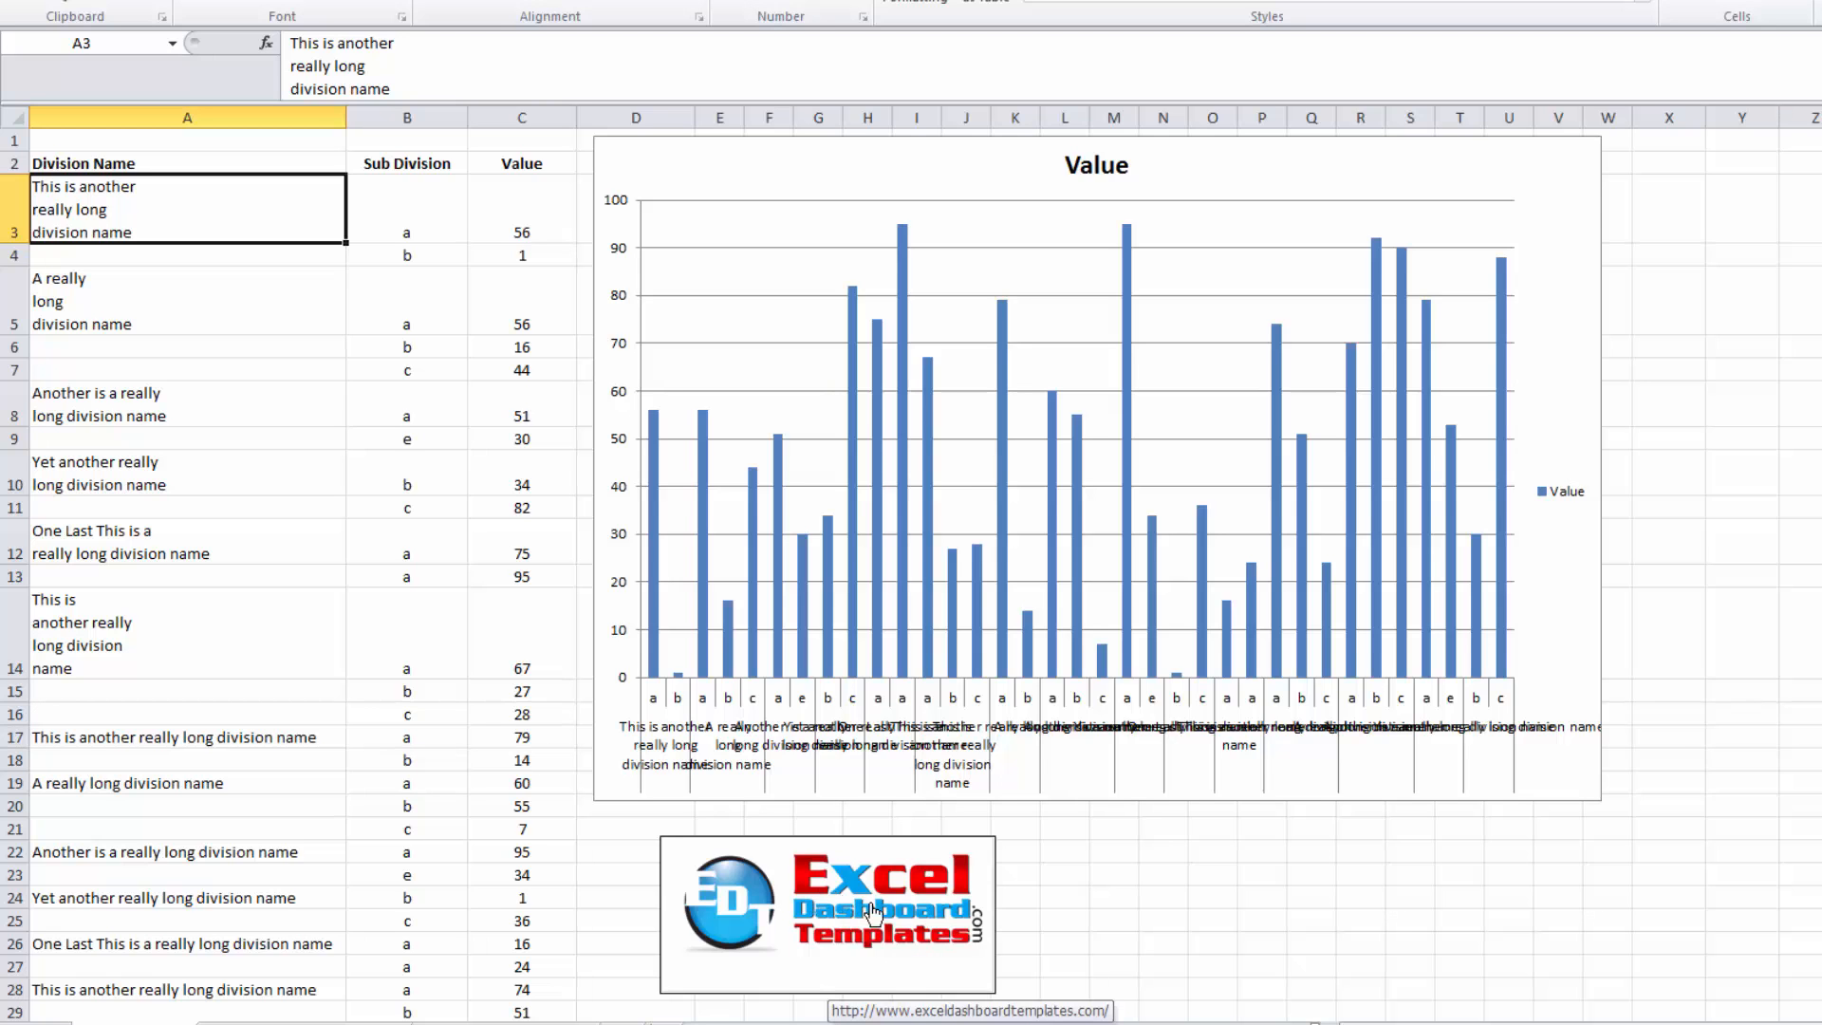
mouse_move(712, 877)
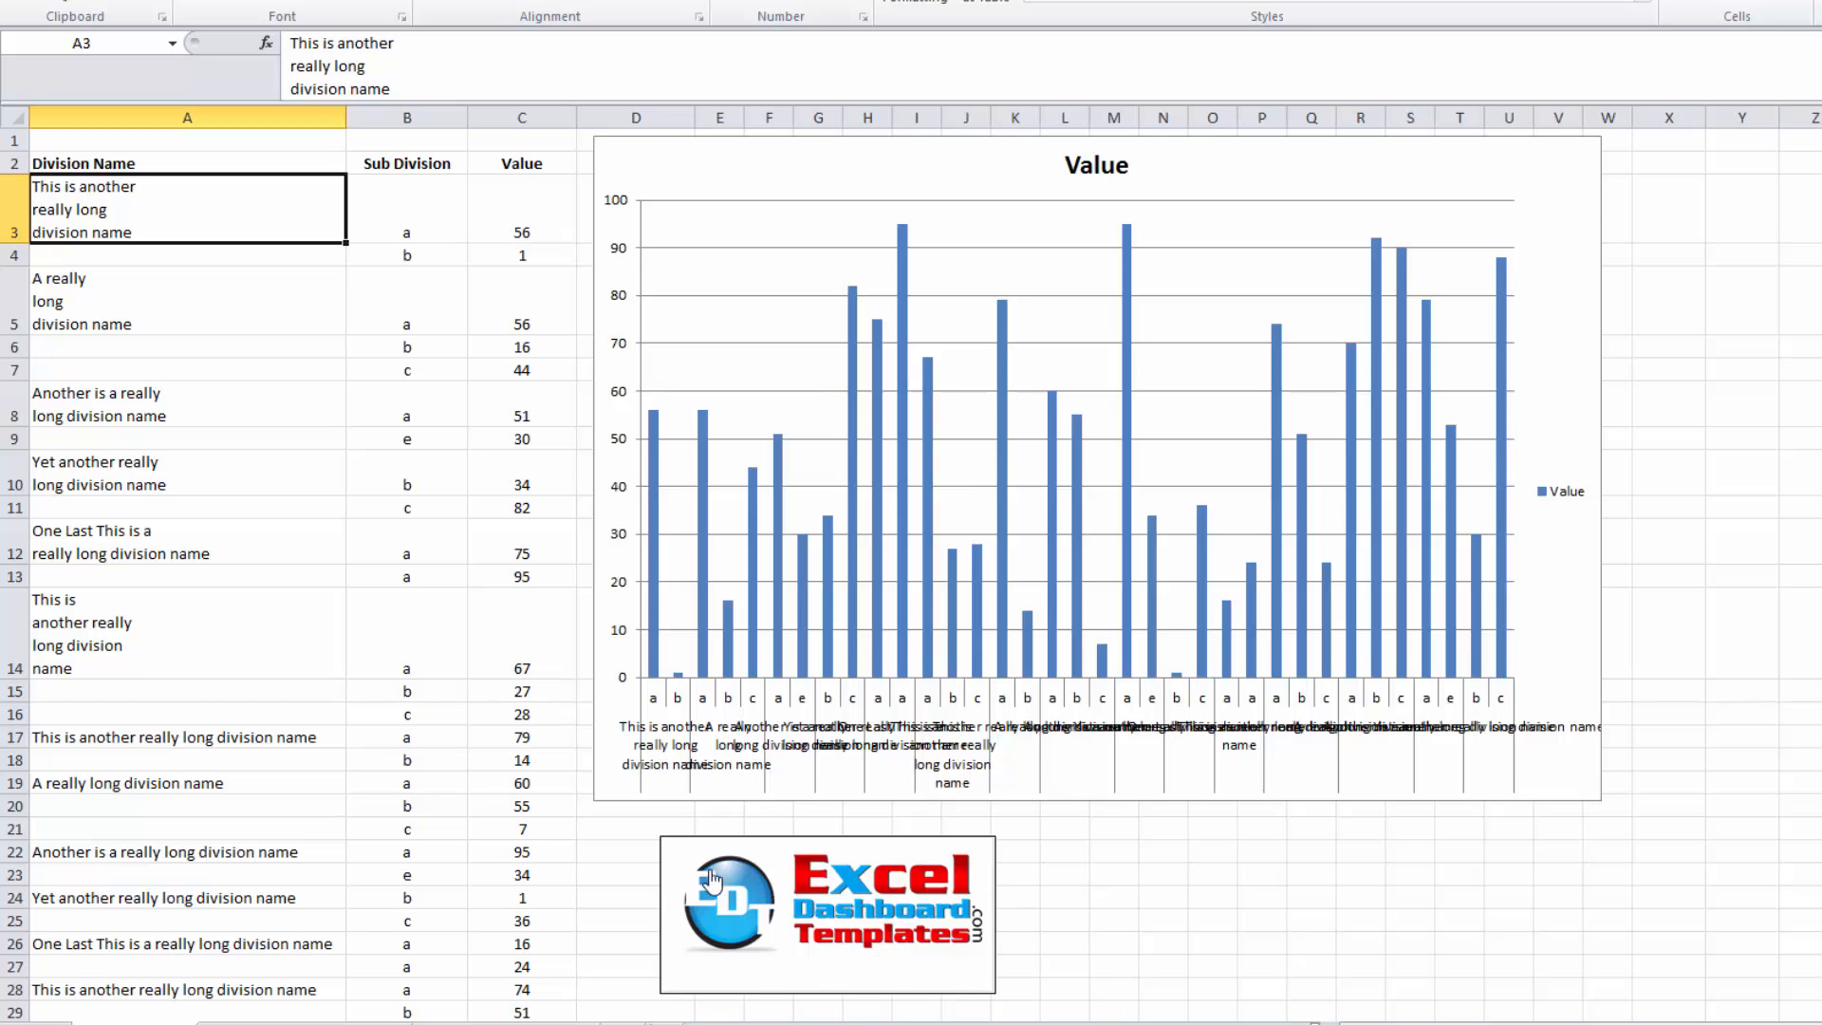
mouse_move(930, 972)
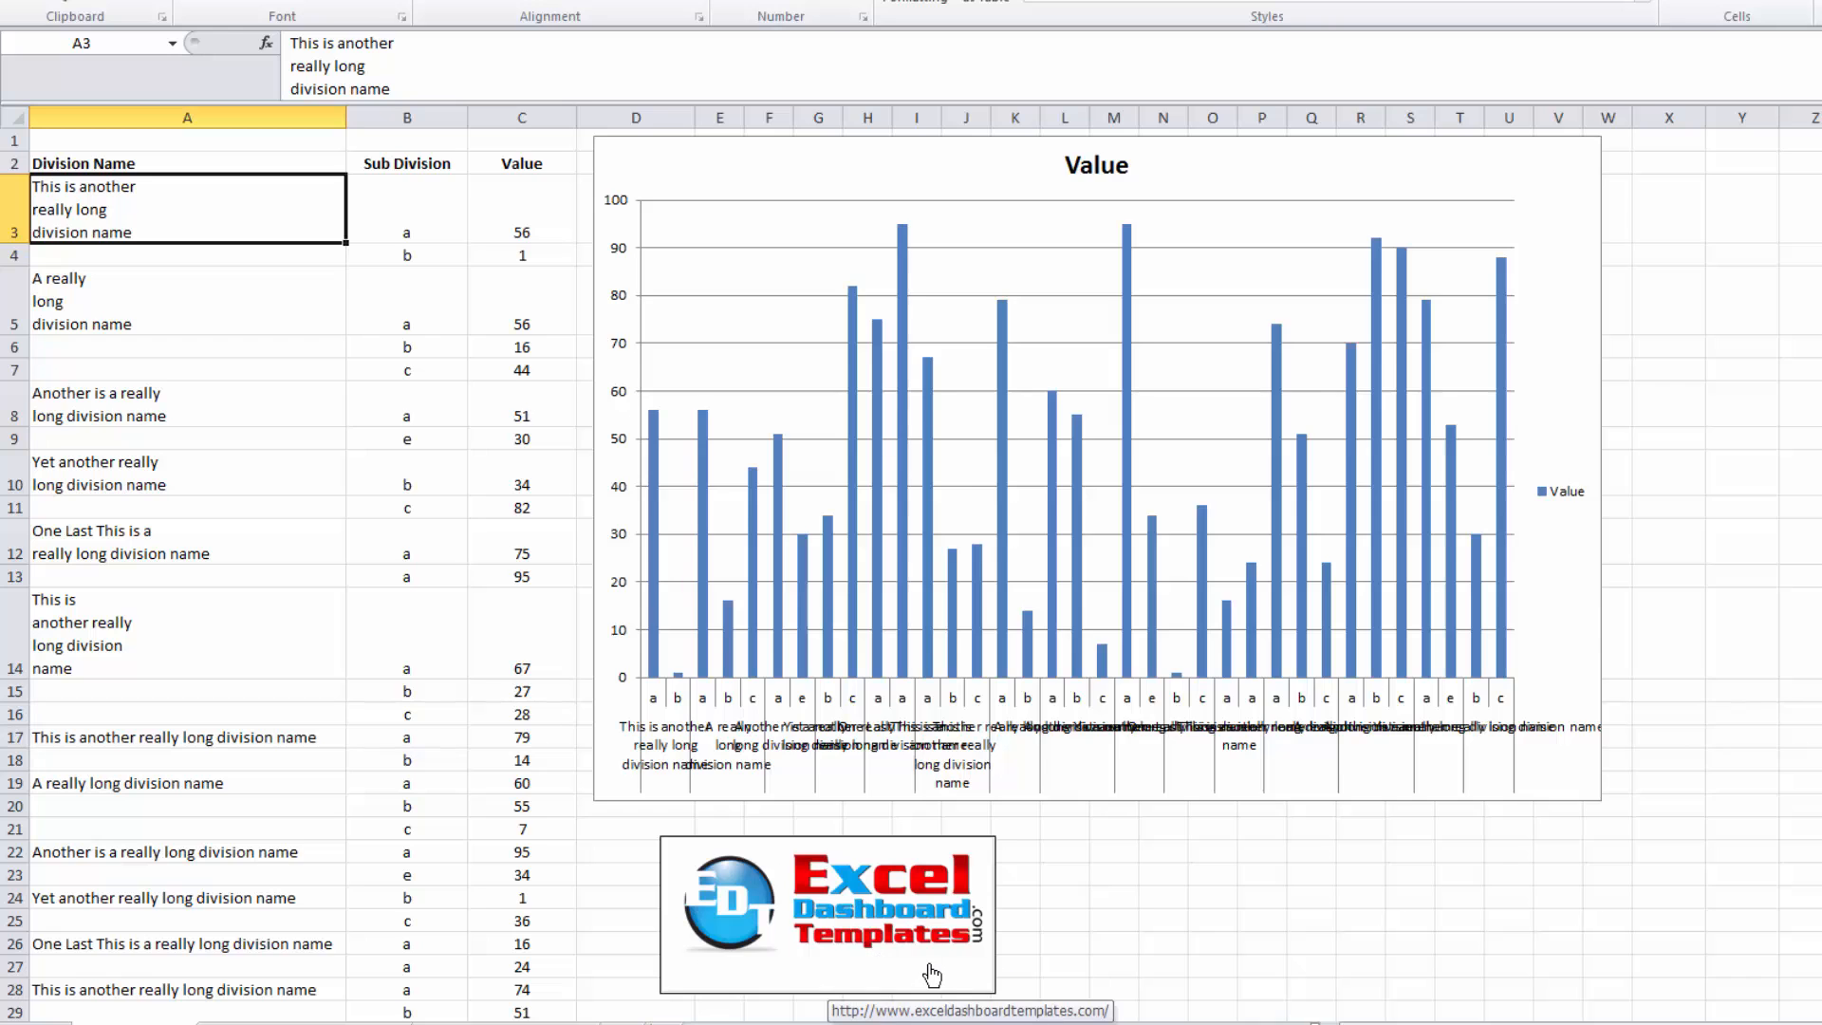
mouse_move(854, 881)
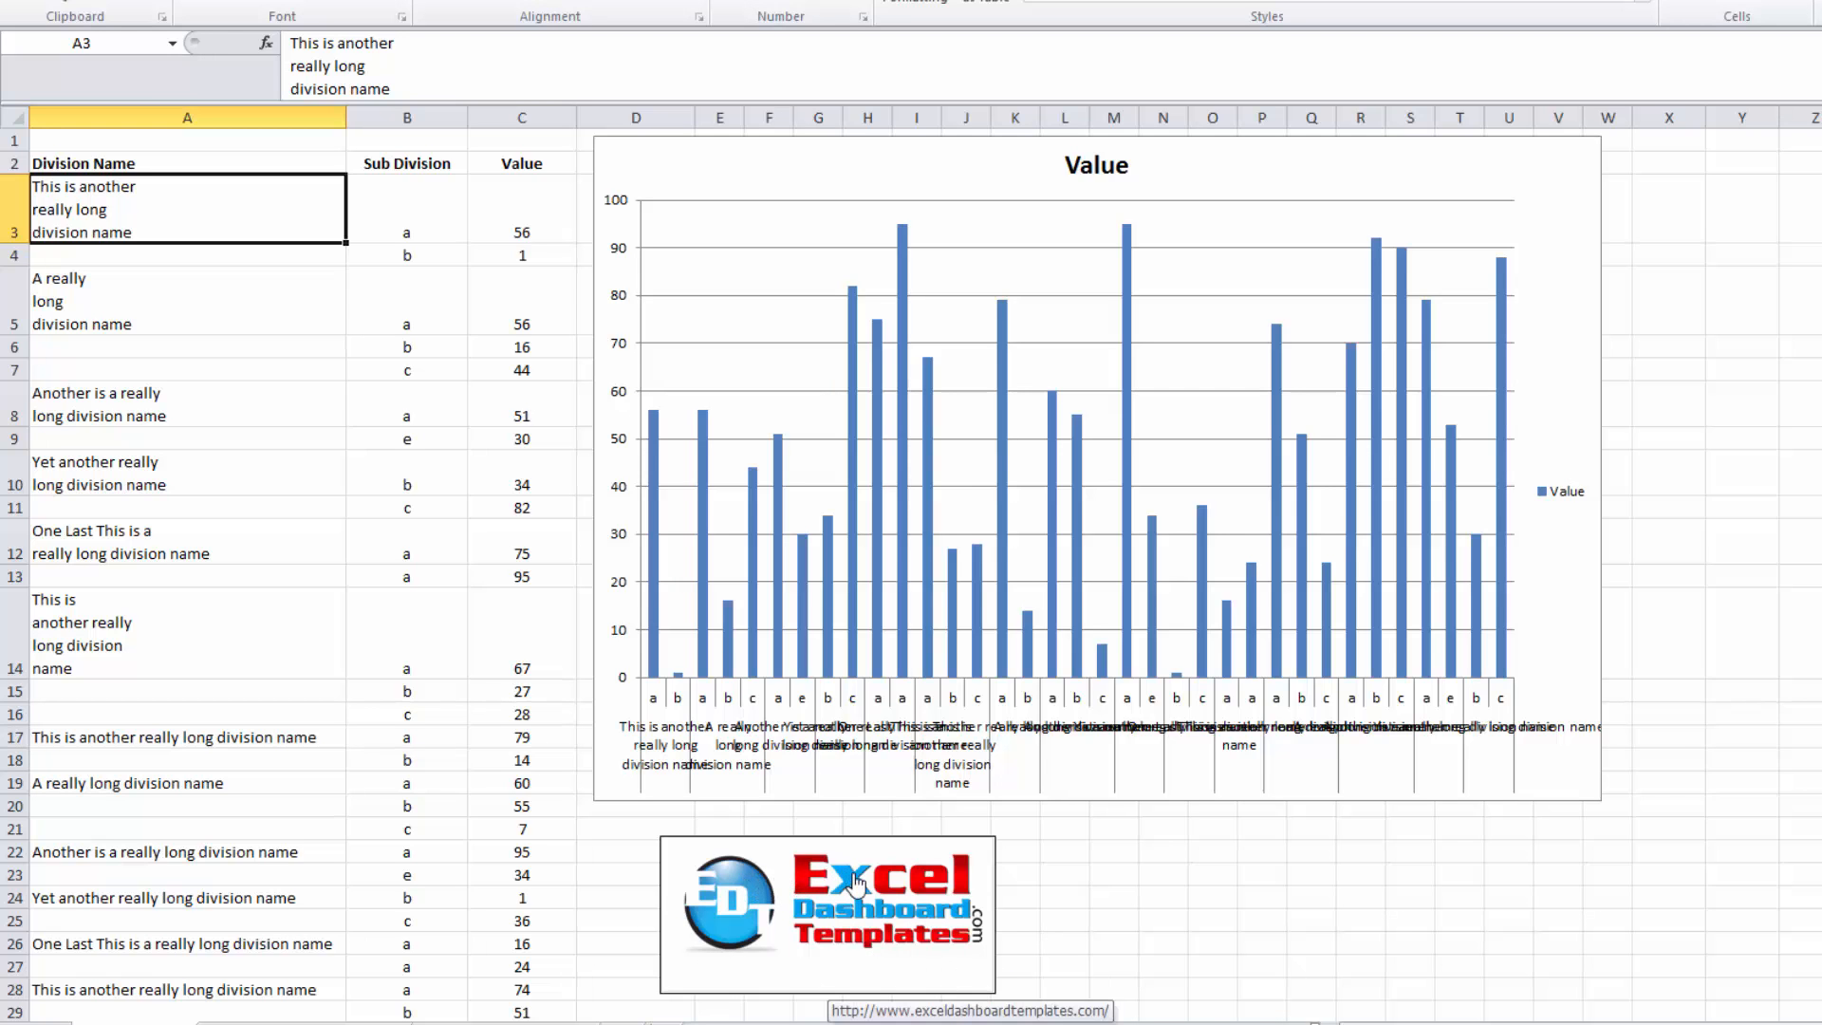